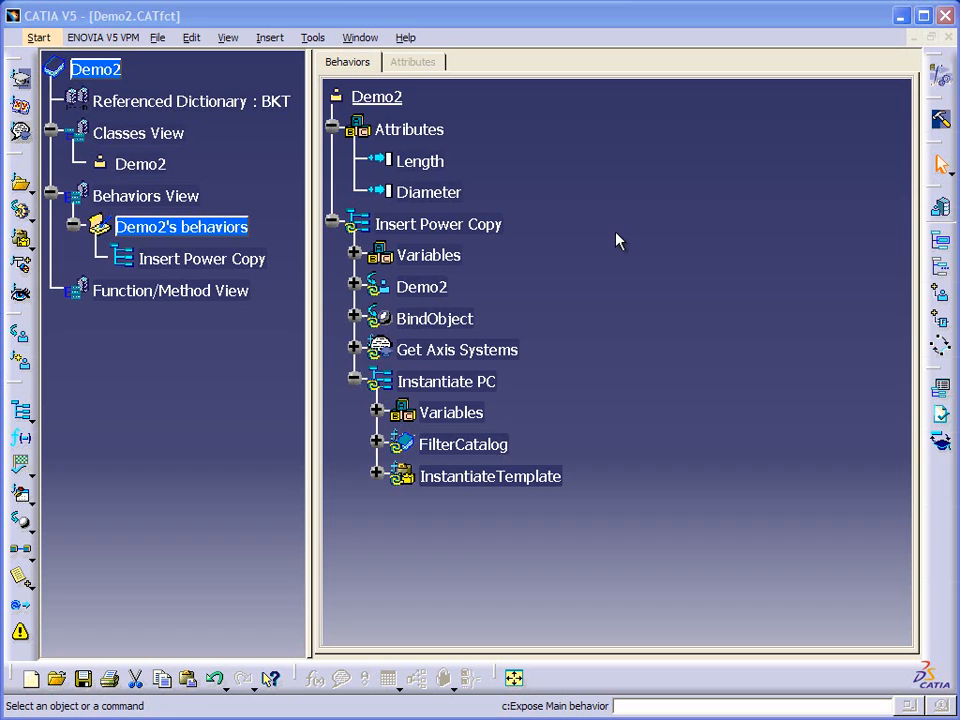
mouse_move(624, 240)
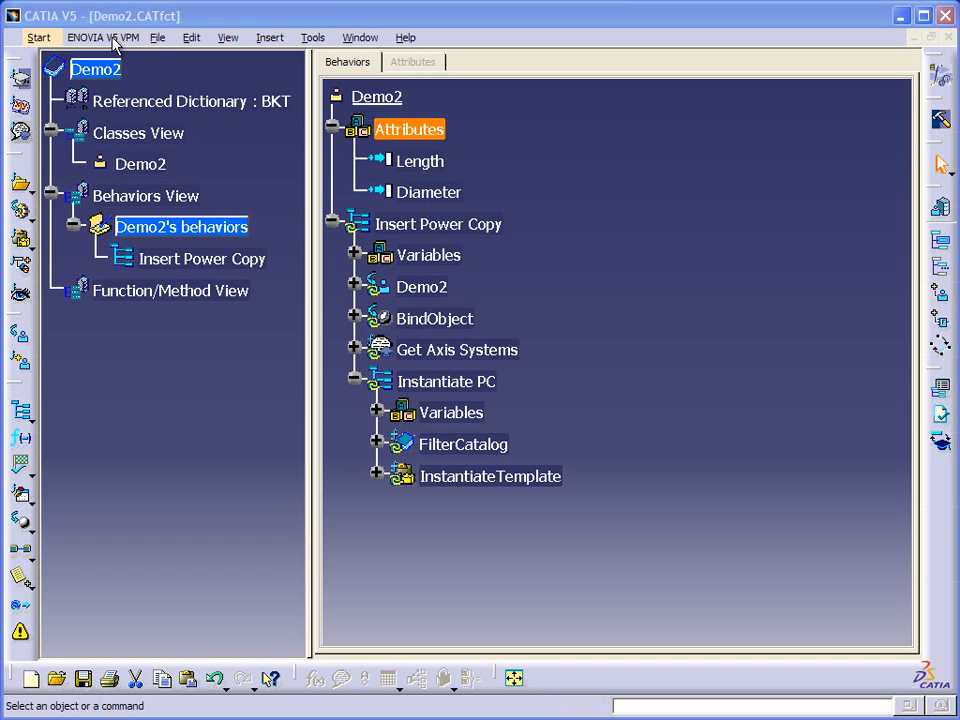
Step: Show the recent files list from the File menu, including Demo3.CATfct
left_click(156, 36)
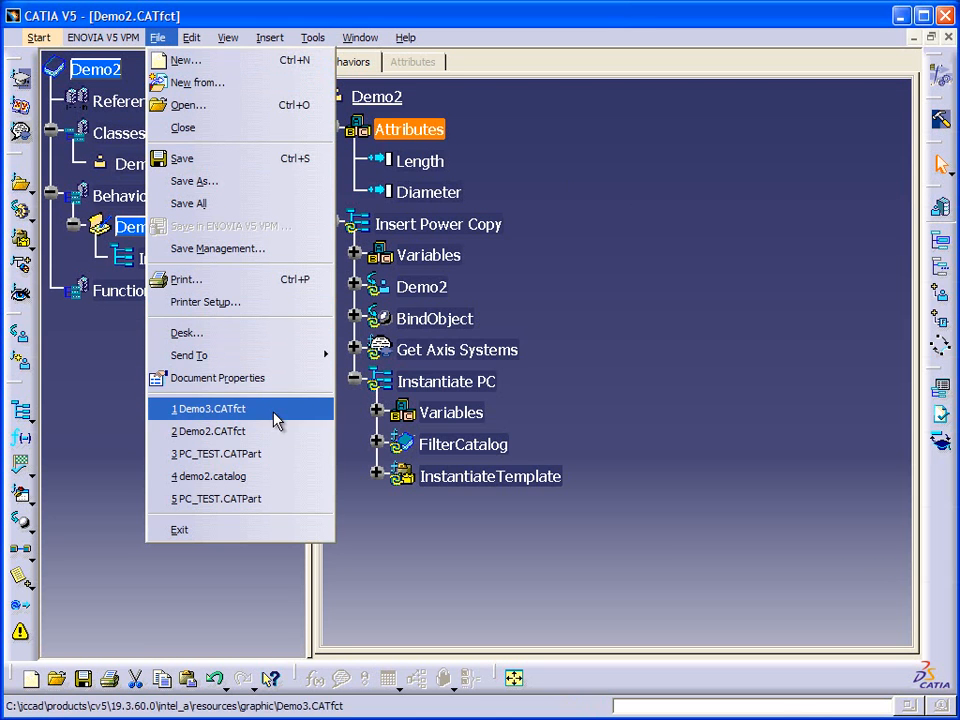
Step: Reopen Demo3.CATfct, dismiss the already-loaded warning, and inspect Length (20mm) and Diameter (5mm)
left_click(208, 408)
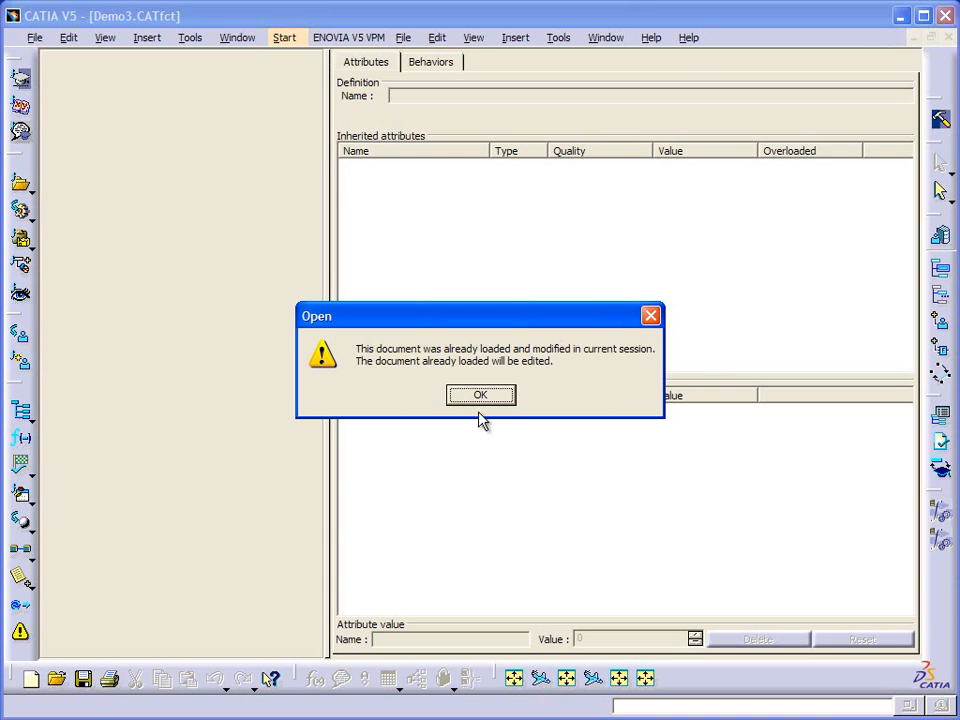
left_click(480, 394)
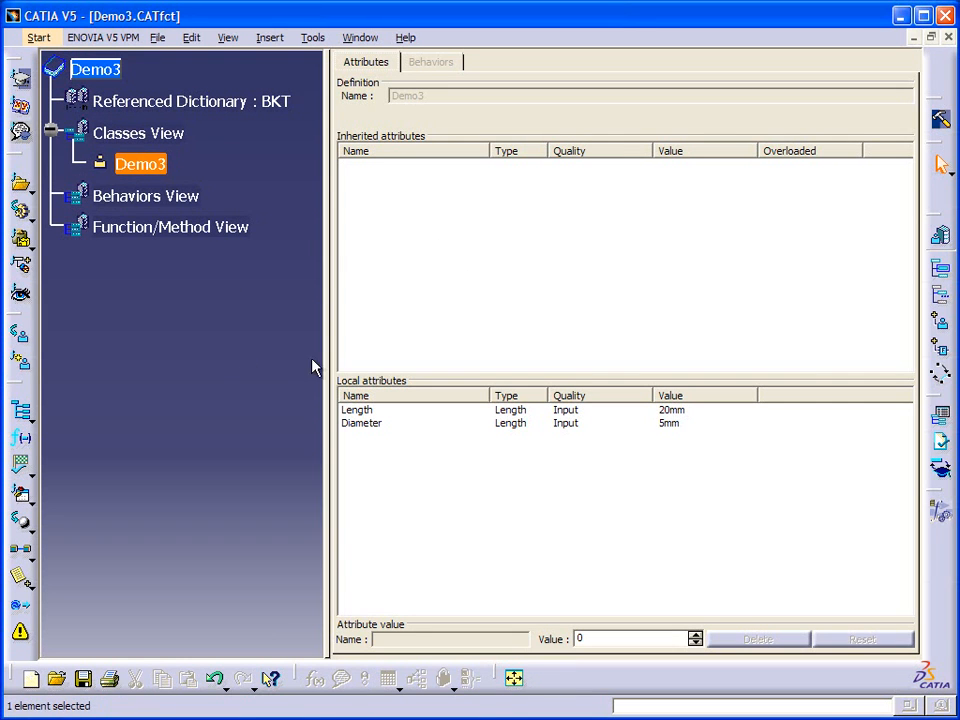
mouse_move(276, 280)
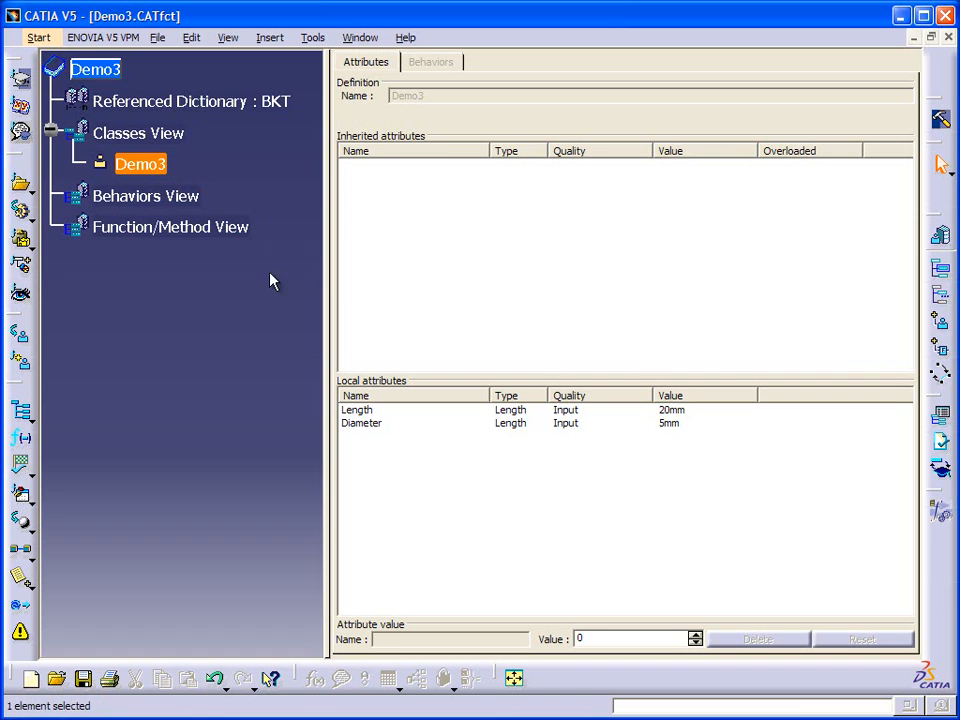
left_click(356, 410)
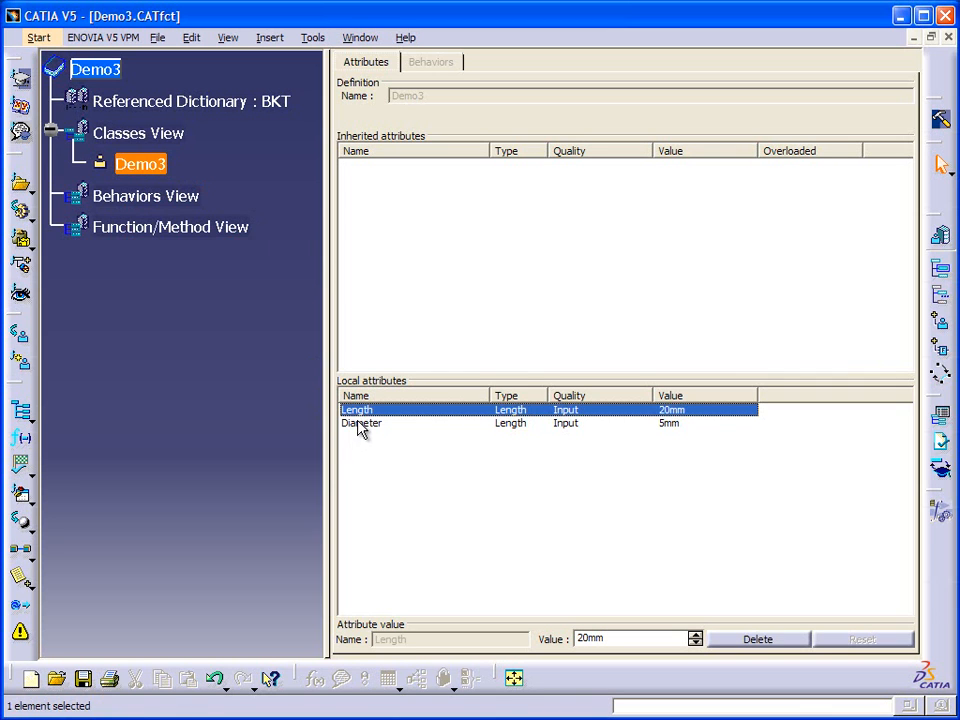
left_click(360, 424)
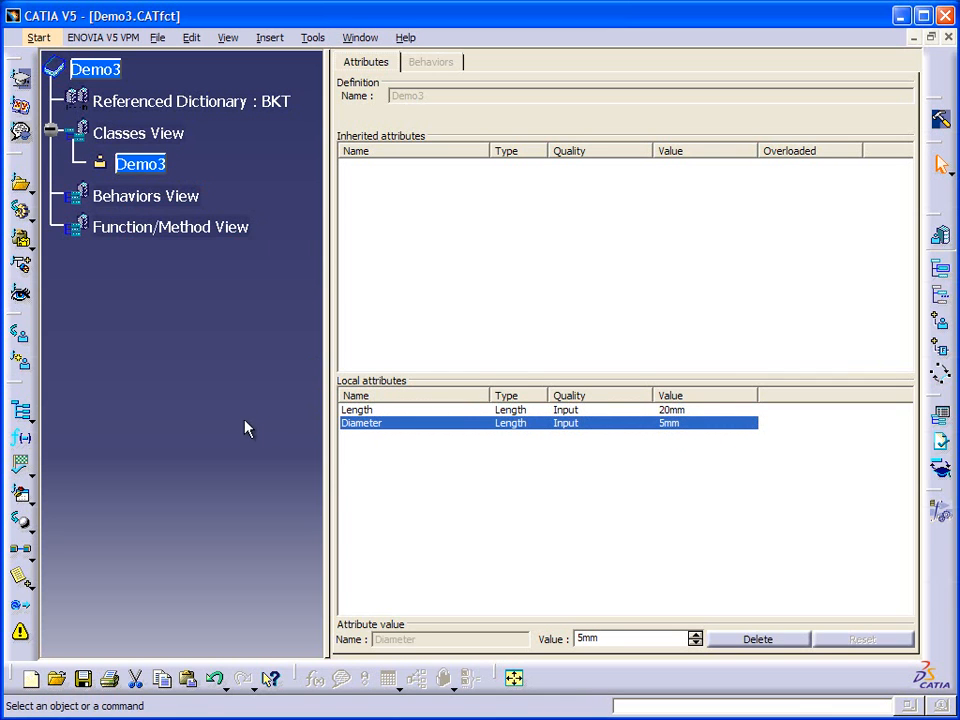
mouse_move(22, 414)
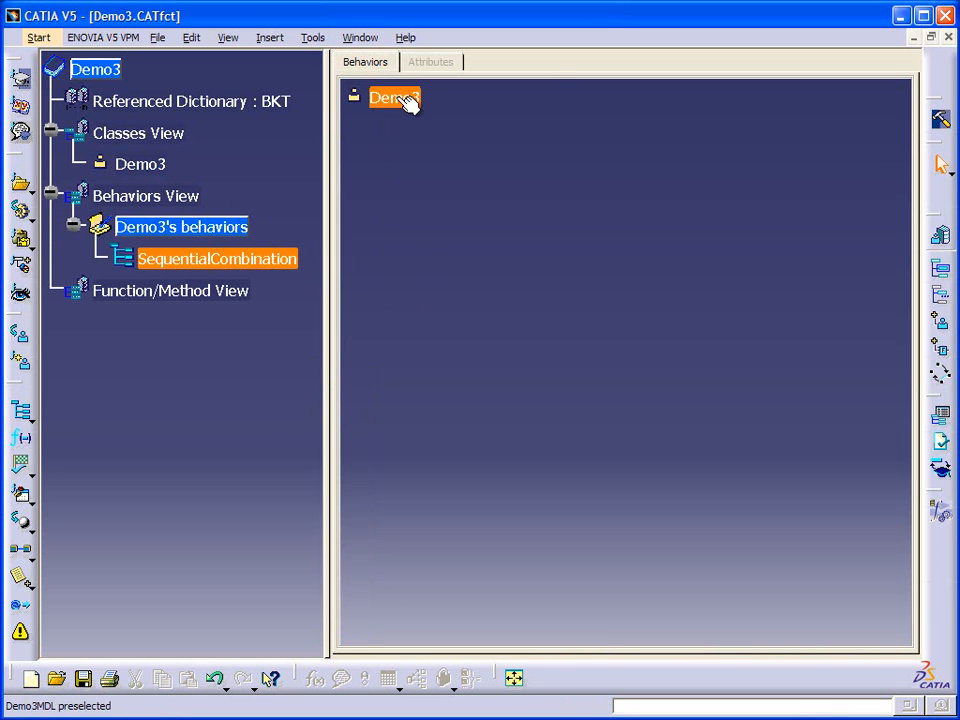
Step: Rename Demo3's SequentialCombination behavior to 'Insert Power Copy'
double_click(216, 258)
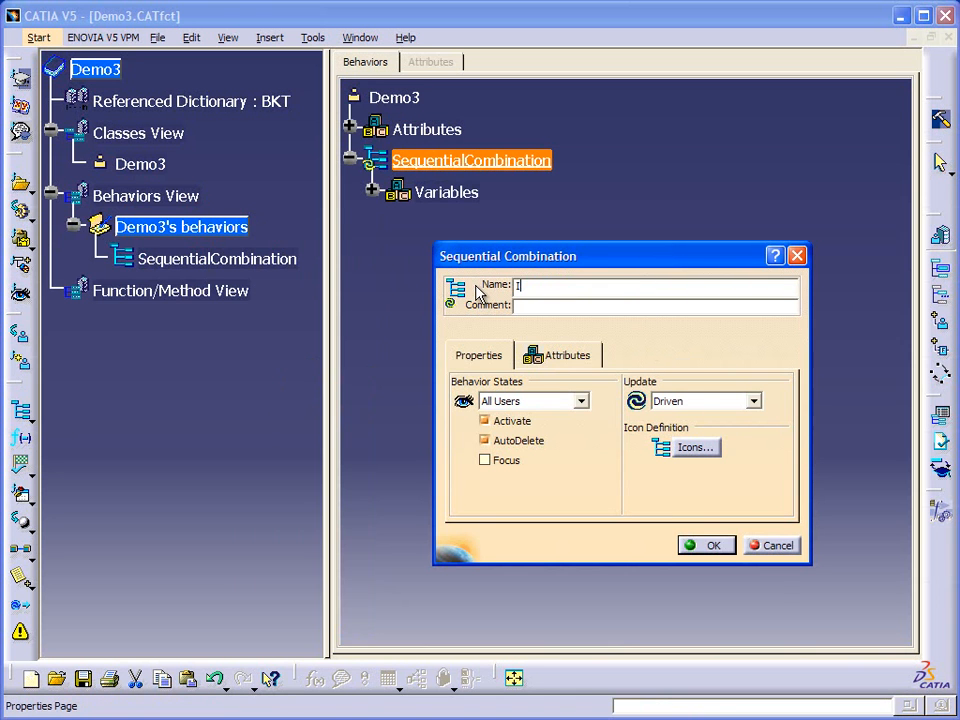
type("Insert Power")
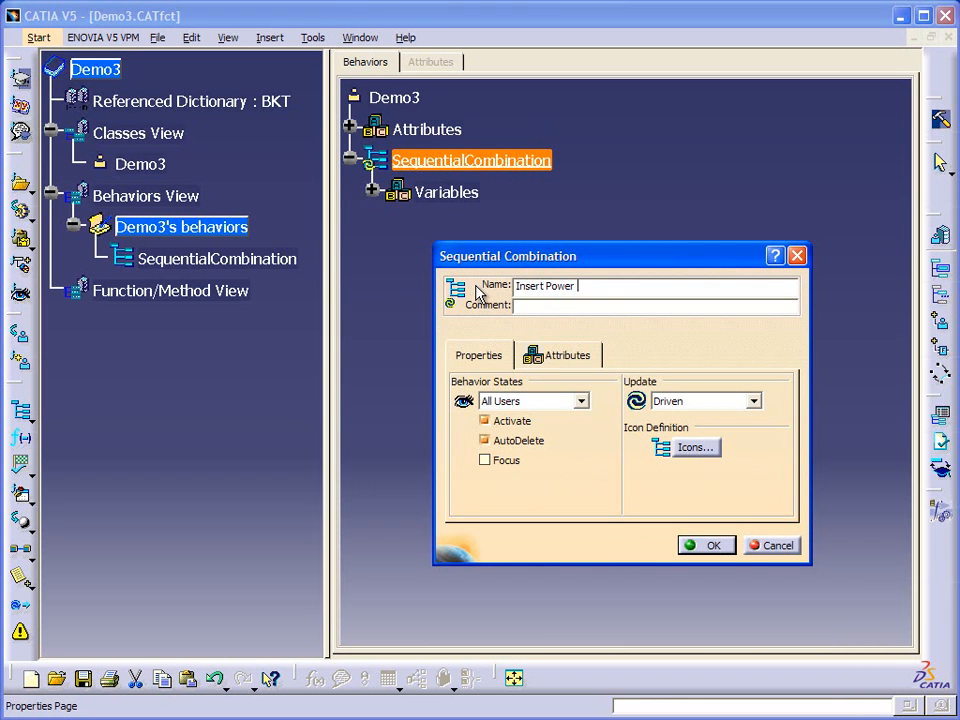
type("Cpy")
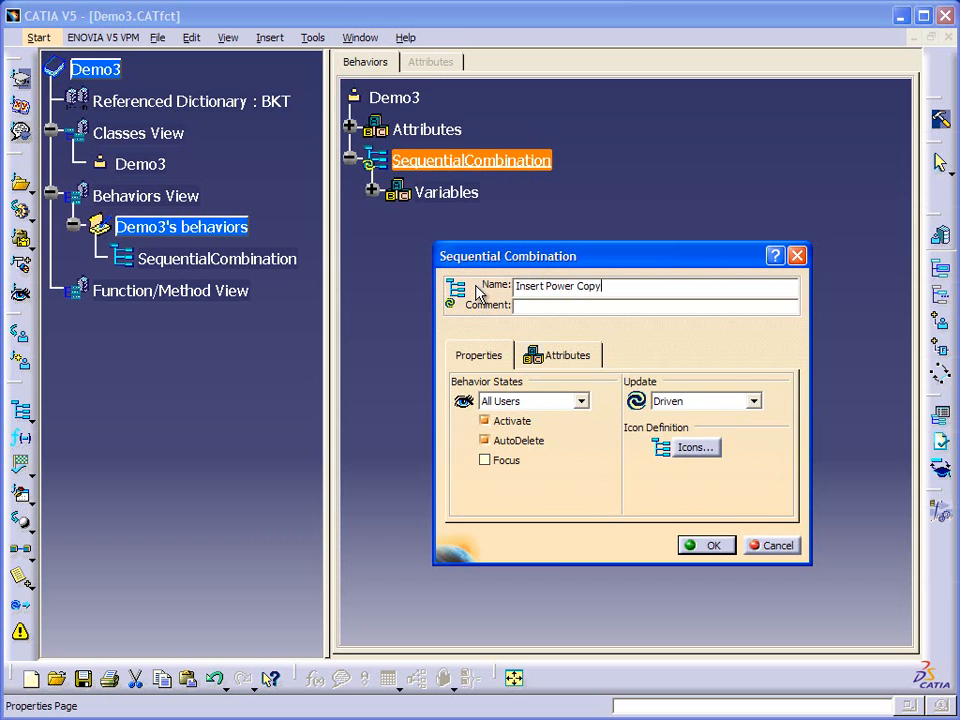
left_click(706, 544)
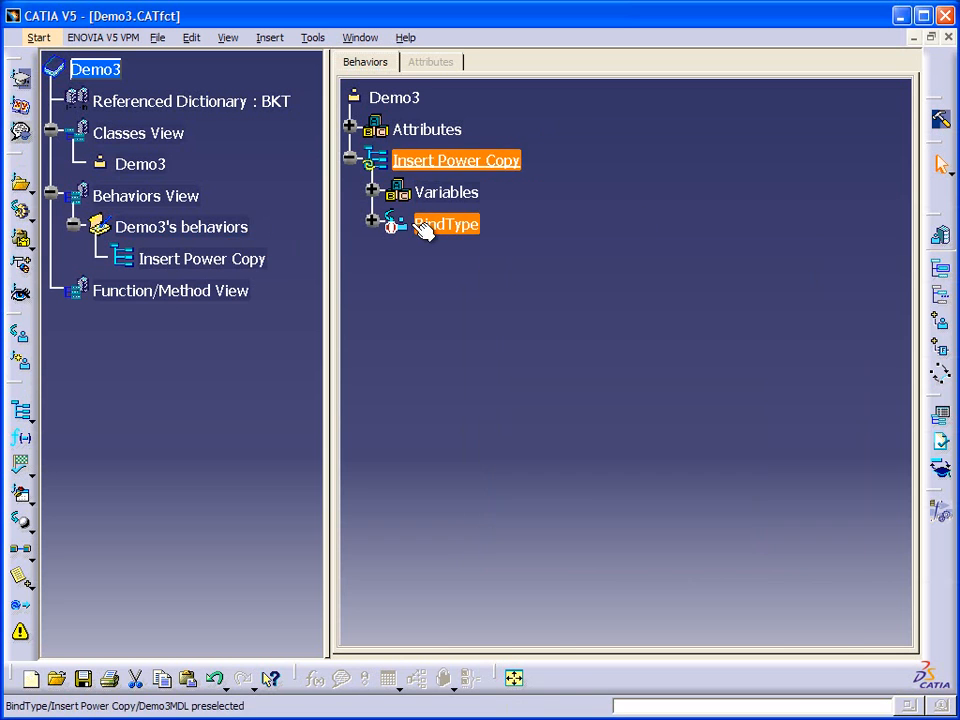
Step: Name the new bind behavior BindObject, starting from Demo3\Link
double_click(446, 224)
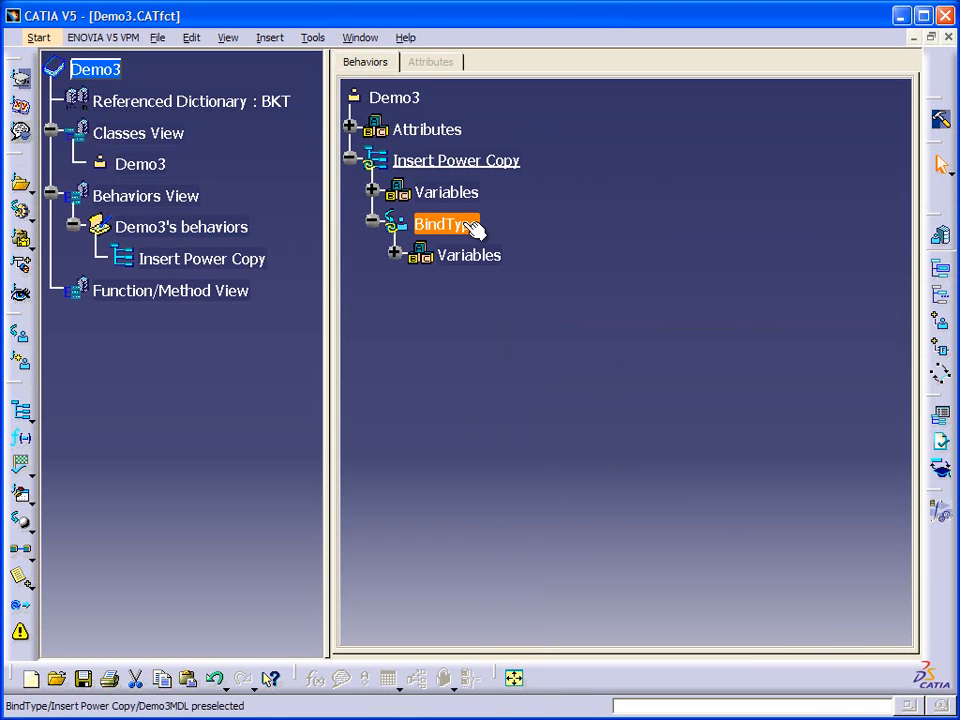
double_click(446, 224)
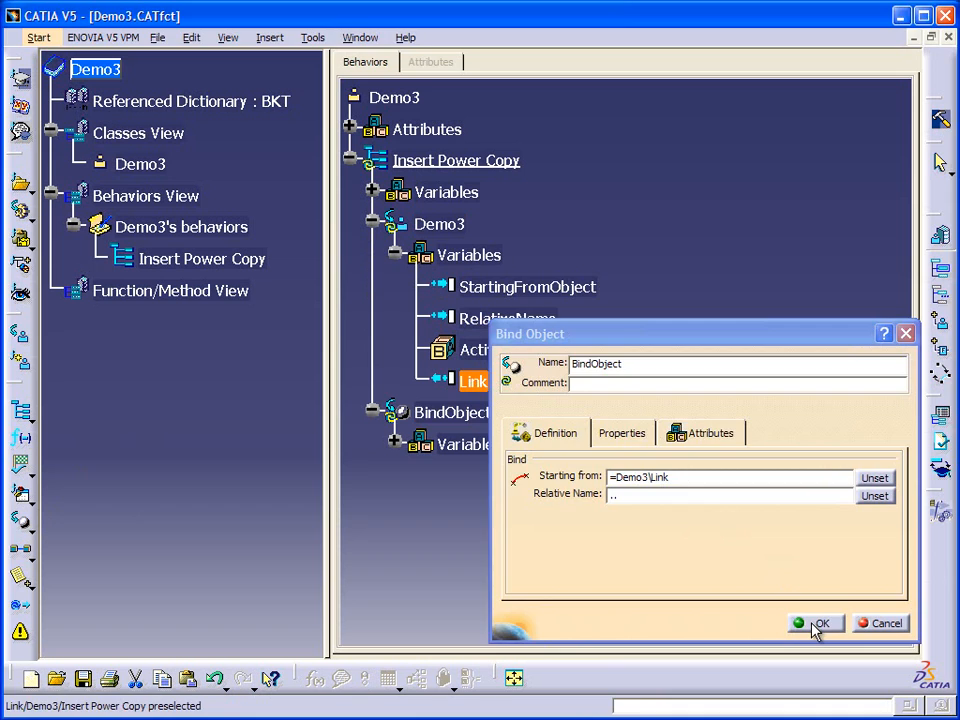
left_click(816, 624)
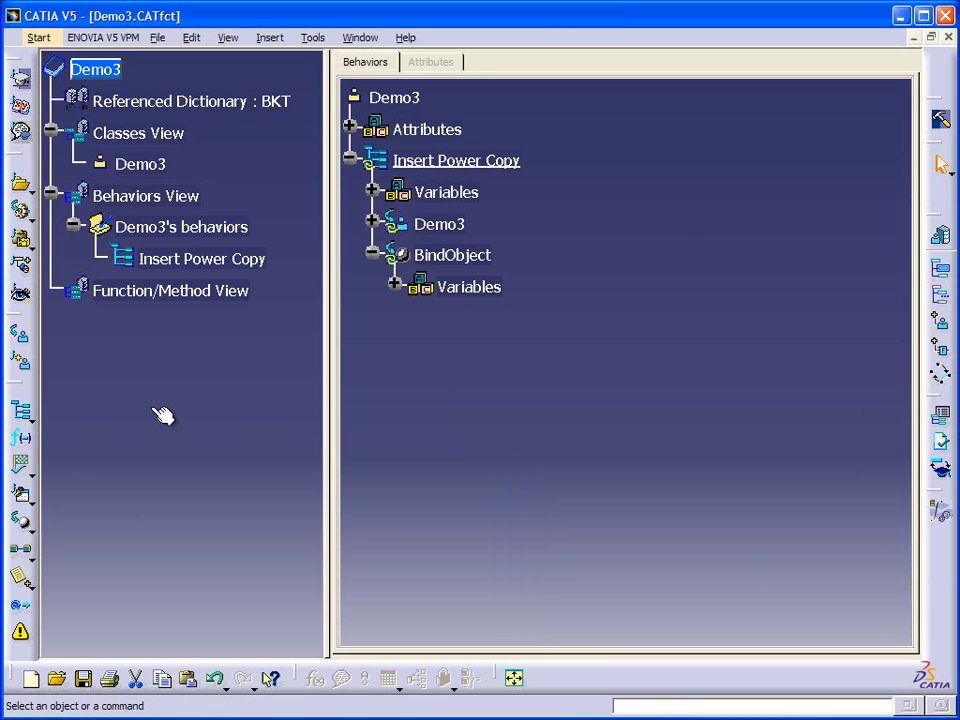
Step: Insert a KWALanguage behavior under Insert Power Copy named 'Get Axis System'
left_click(452, 256)
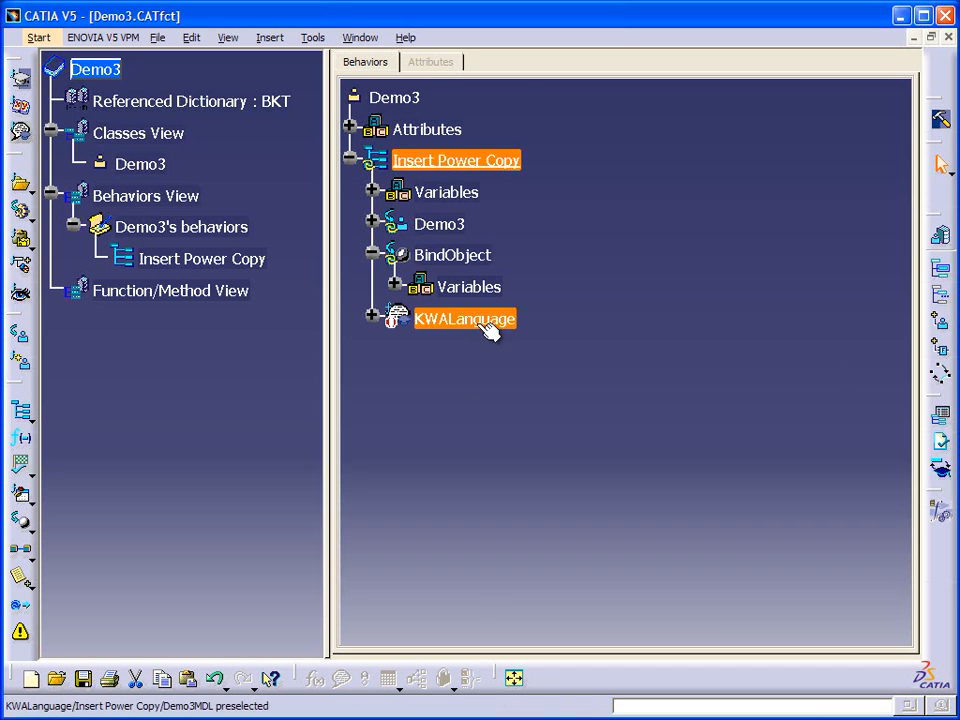
double_click(464, 318)
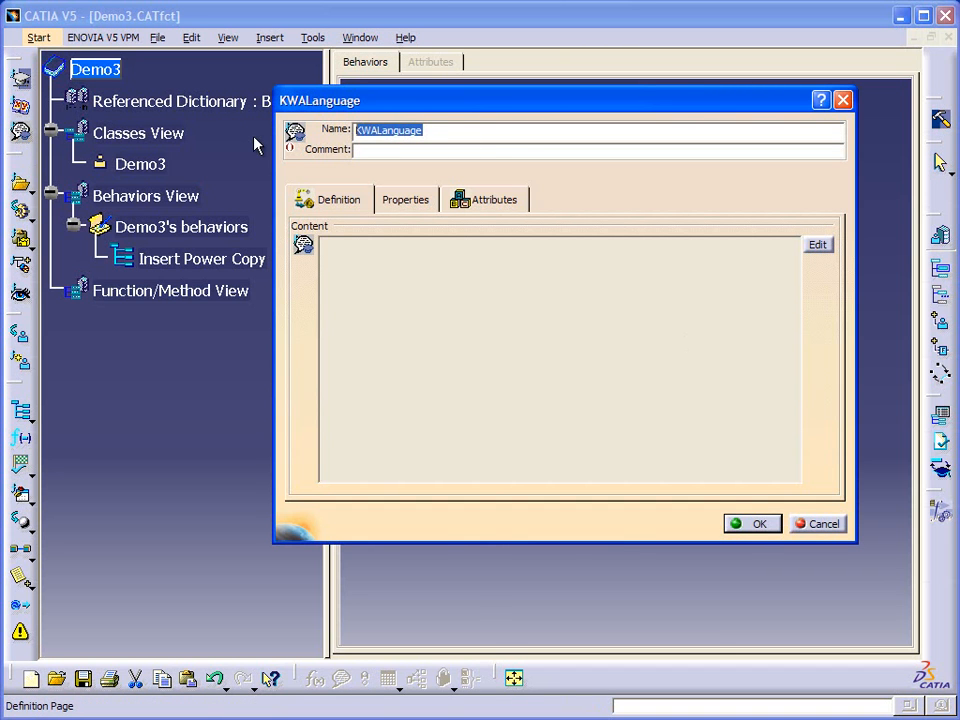
type("Get Axis System")
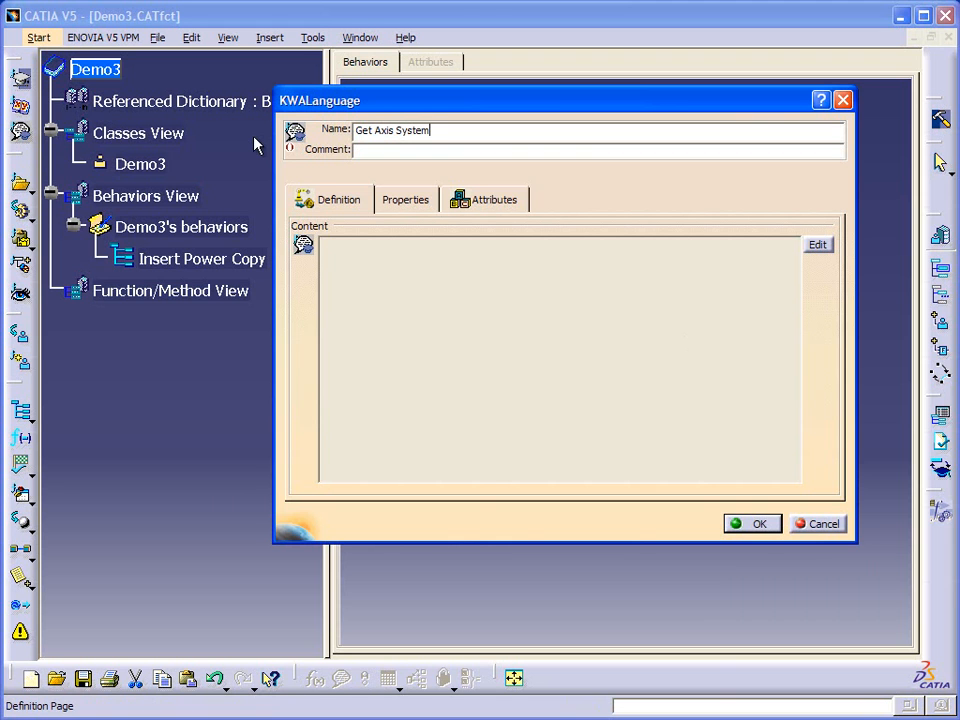
Step: Add a Part_In attribute of type Pointer to Get Axis System
left_click(494, 200)
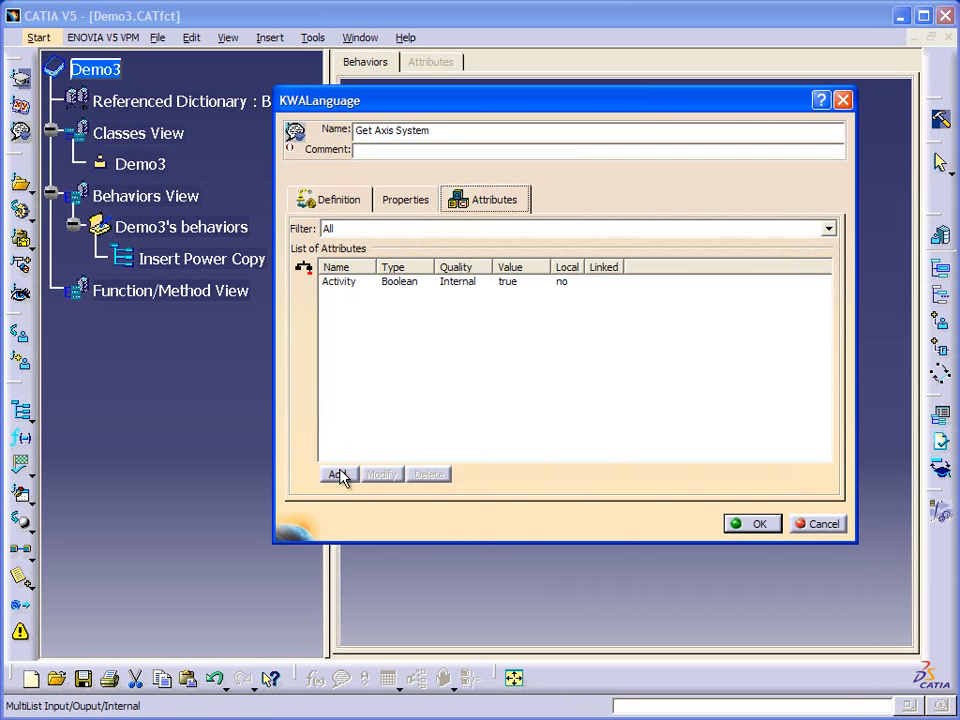
left_click(336, 474)
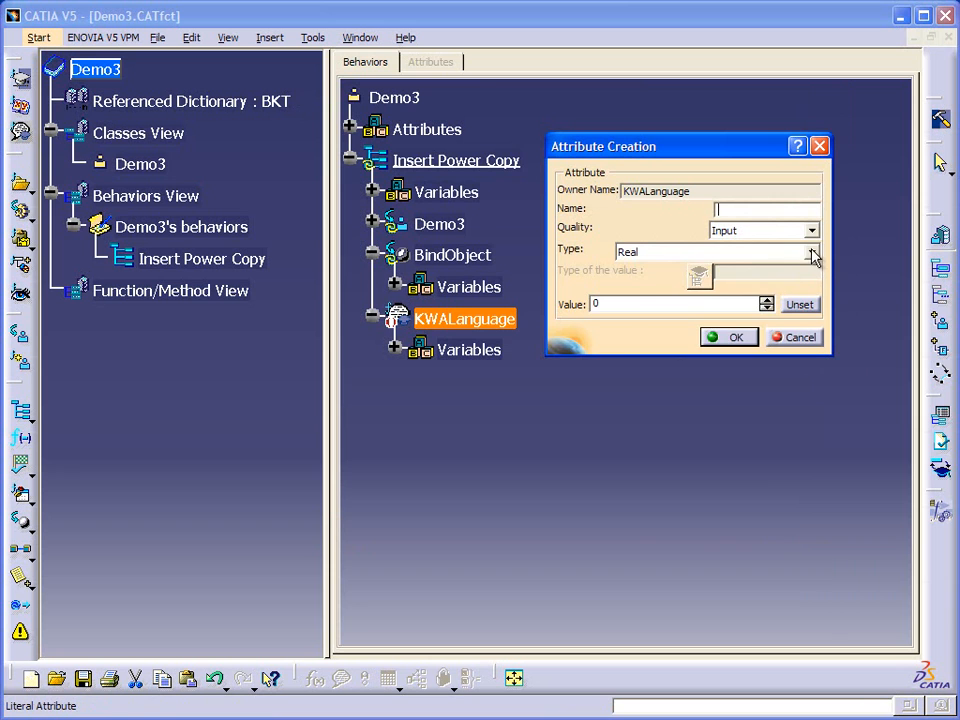
left_click(812, 252)
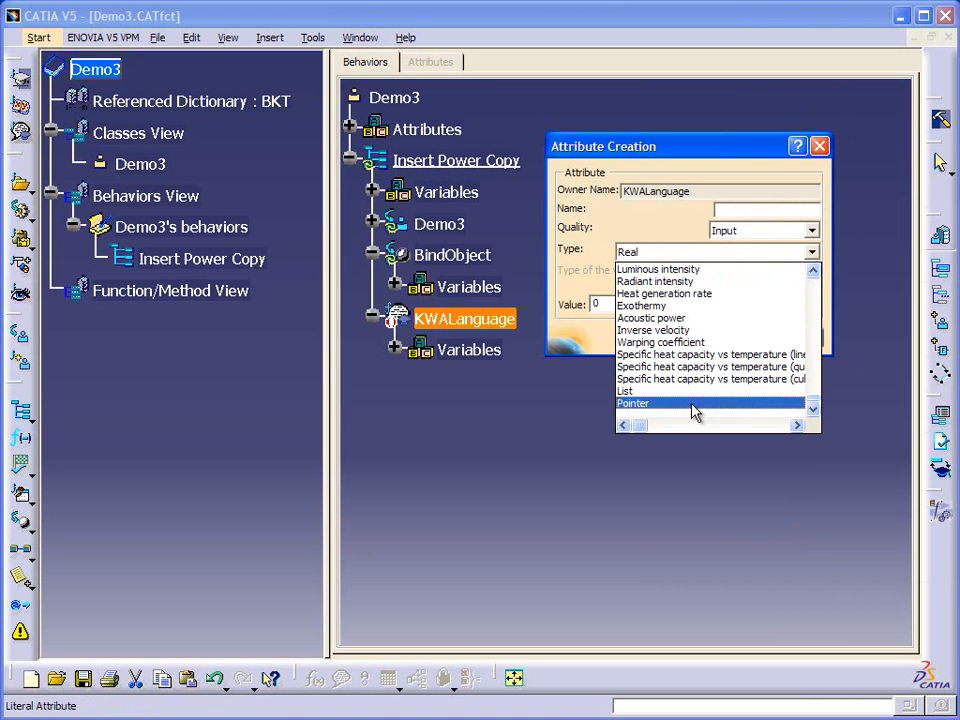
left_click(632, 404)
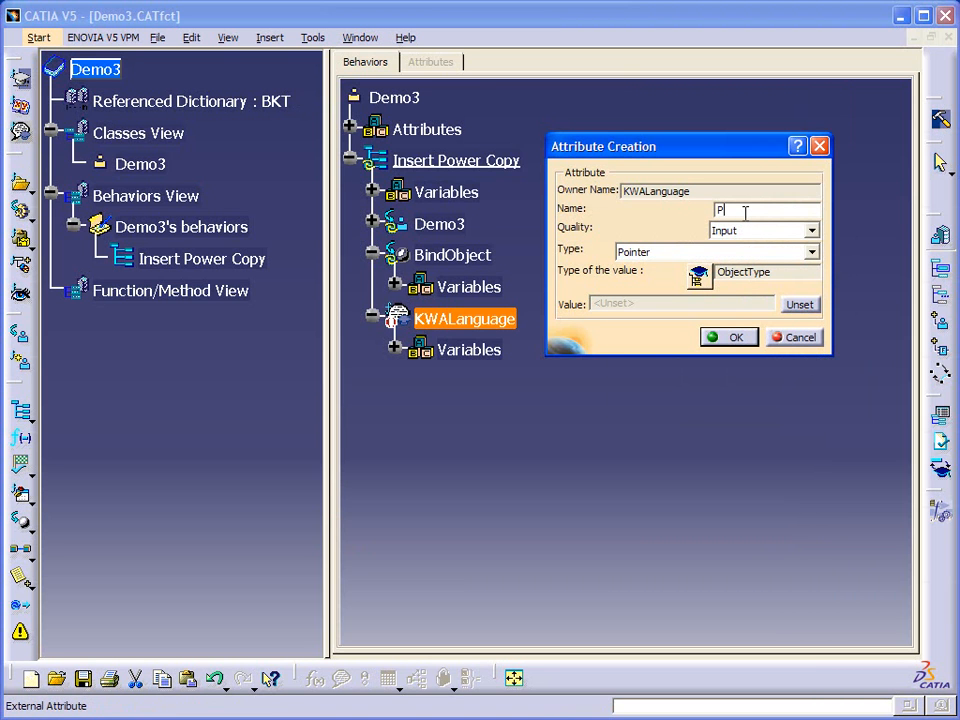
type("art_in")
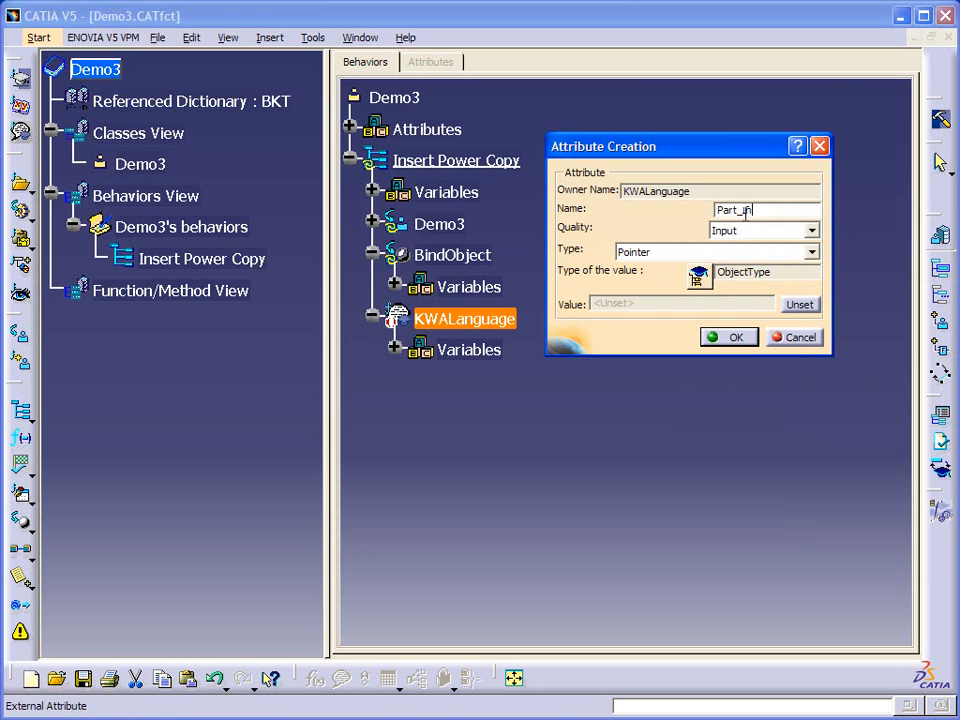
left_click(728, 336)
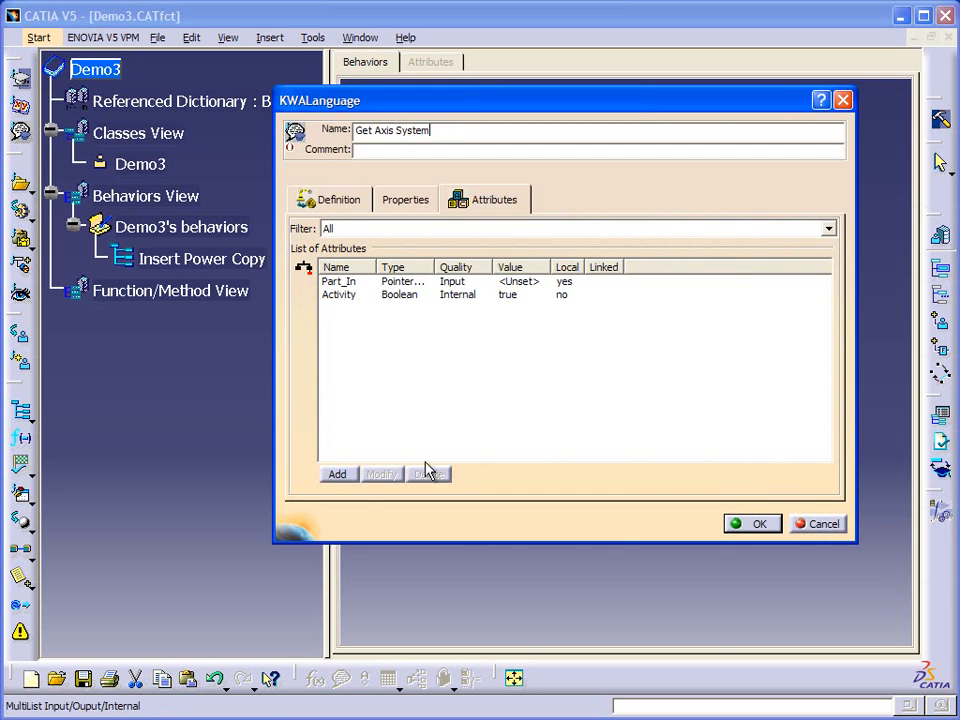
Step: Add an AxisList_Out output attribute of type List to Get Axis System
left_click(336, 474)
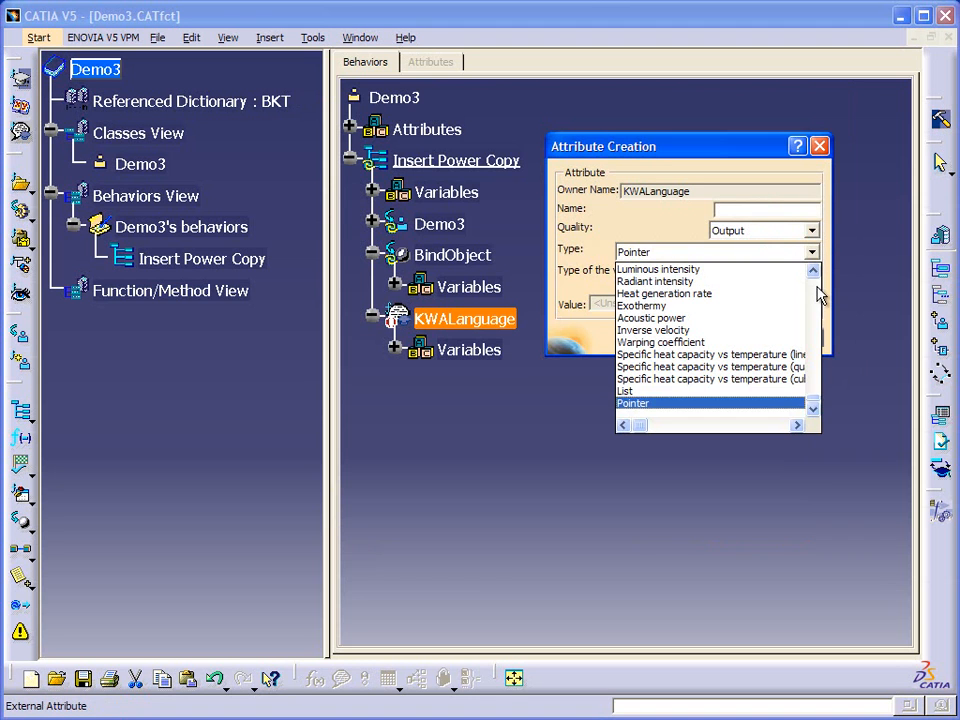
left_click(624, 390)
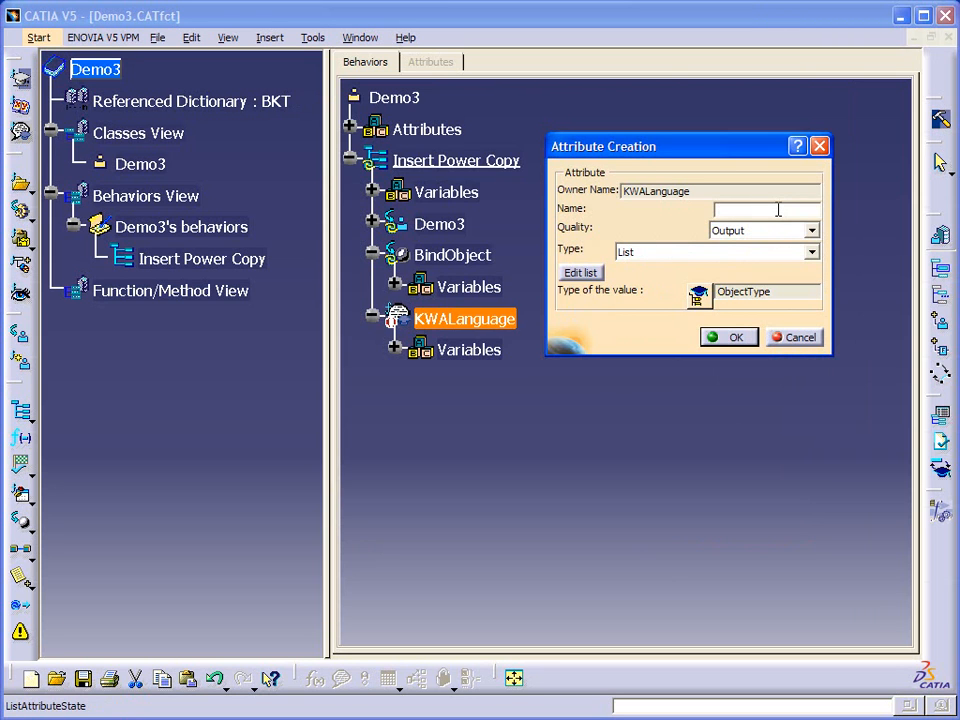
type("AxisLis")
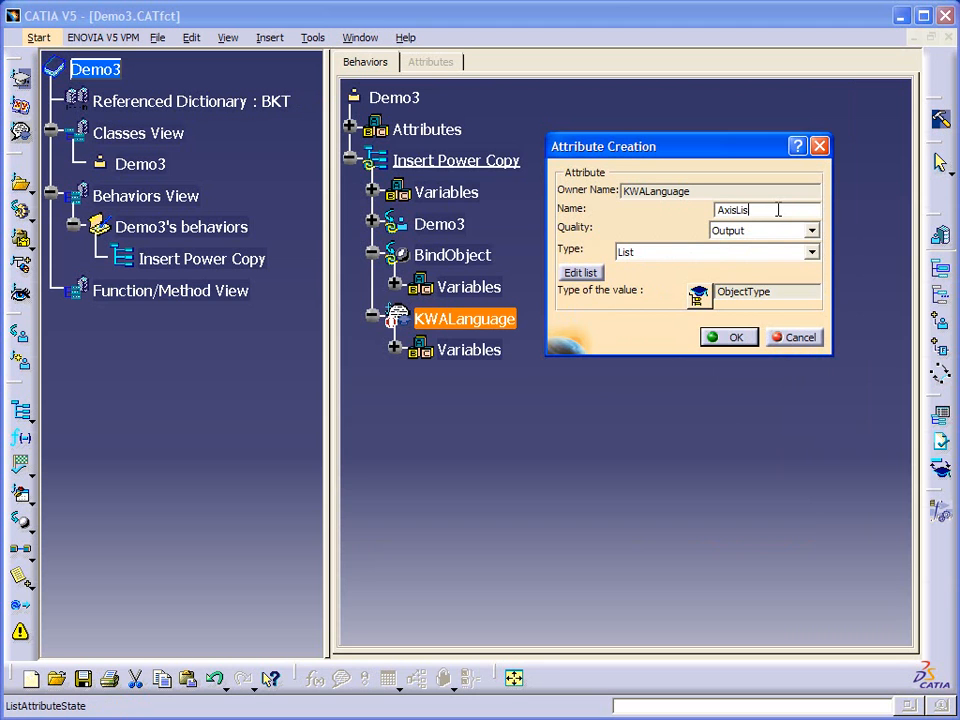
type("_Out")
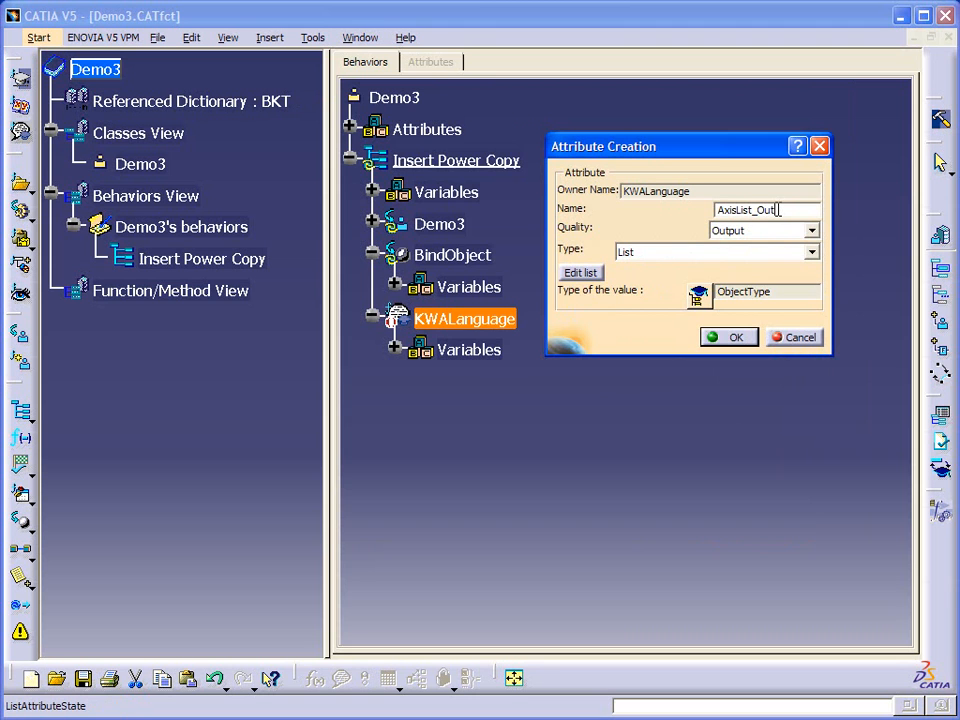
left_click(728, 336)
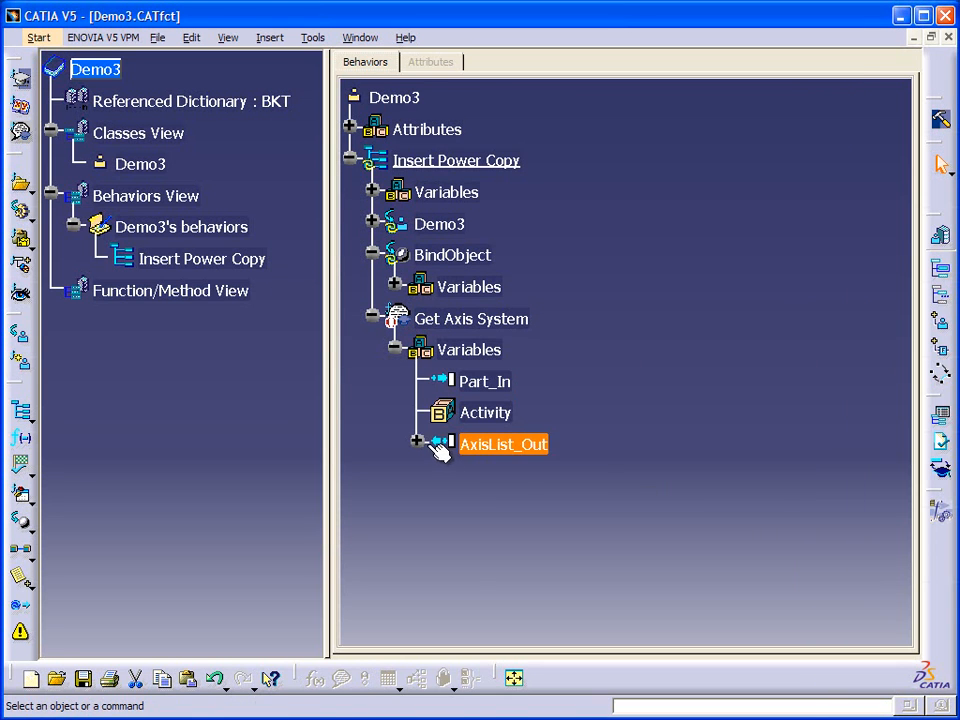
Step: Write the rule AxisList_Out = Part_In.Query("Axis...") in Get Axis System's Language Editor
left_click(416, 440)
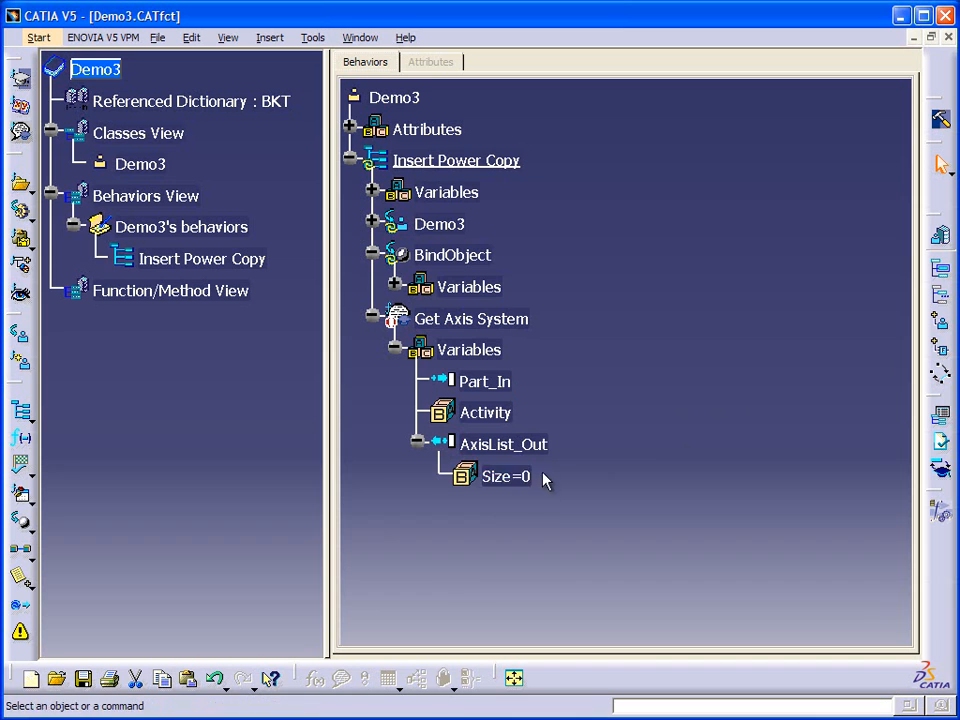
mouse_move(640, 488)
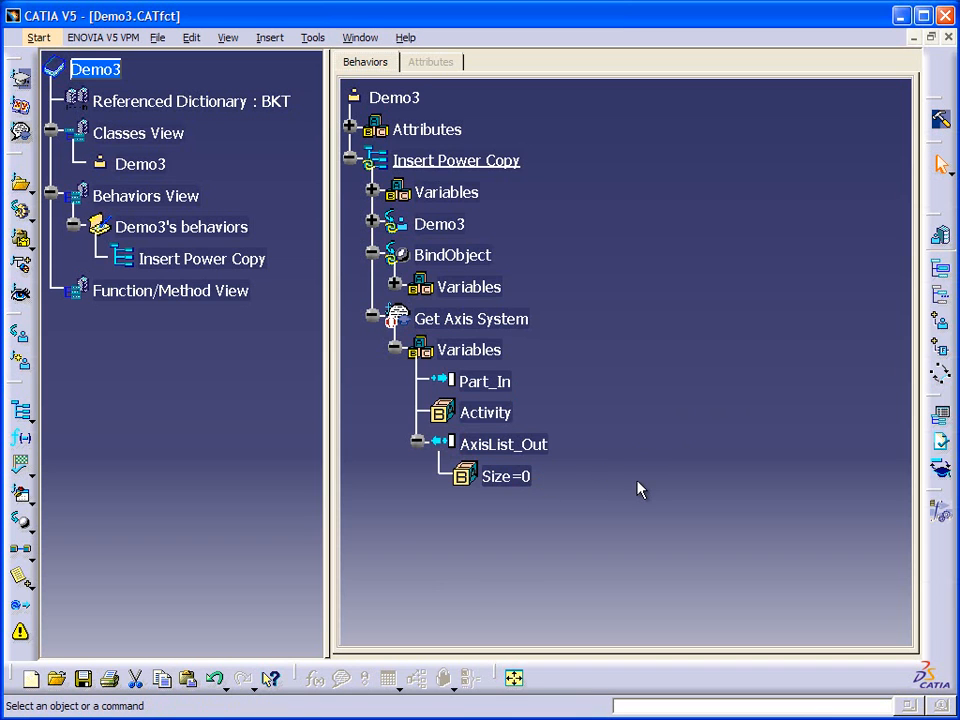
mouse_move(588, 498)
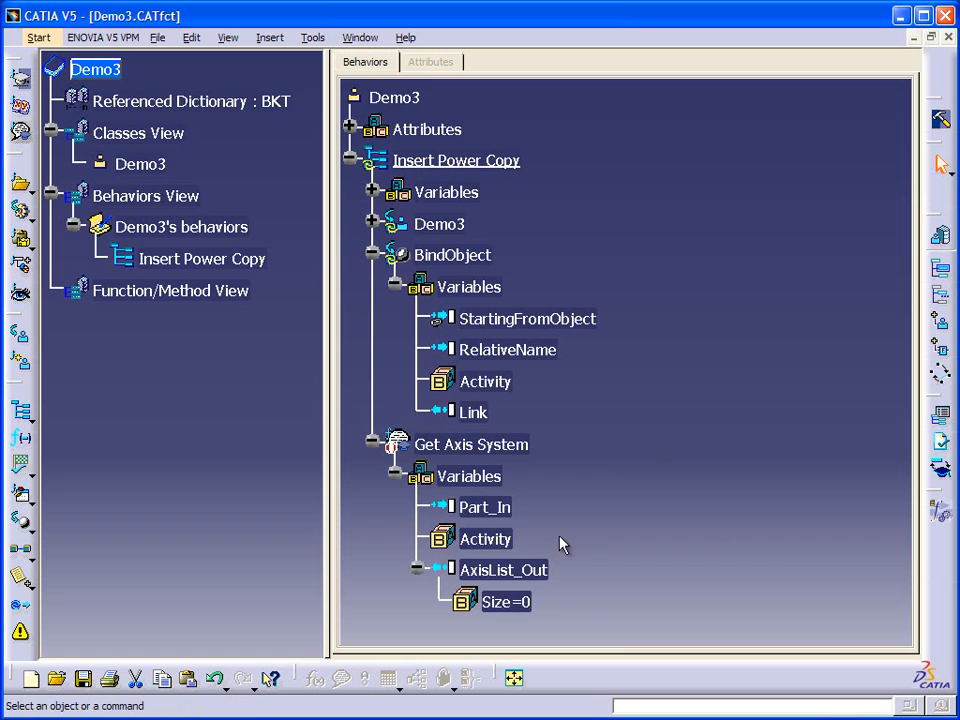
mouse_move(484, 508)
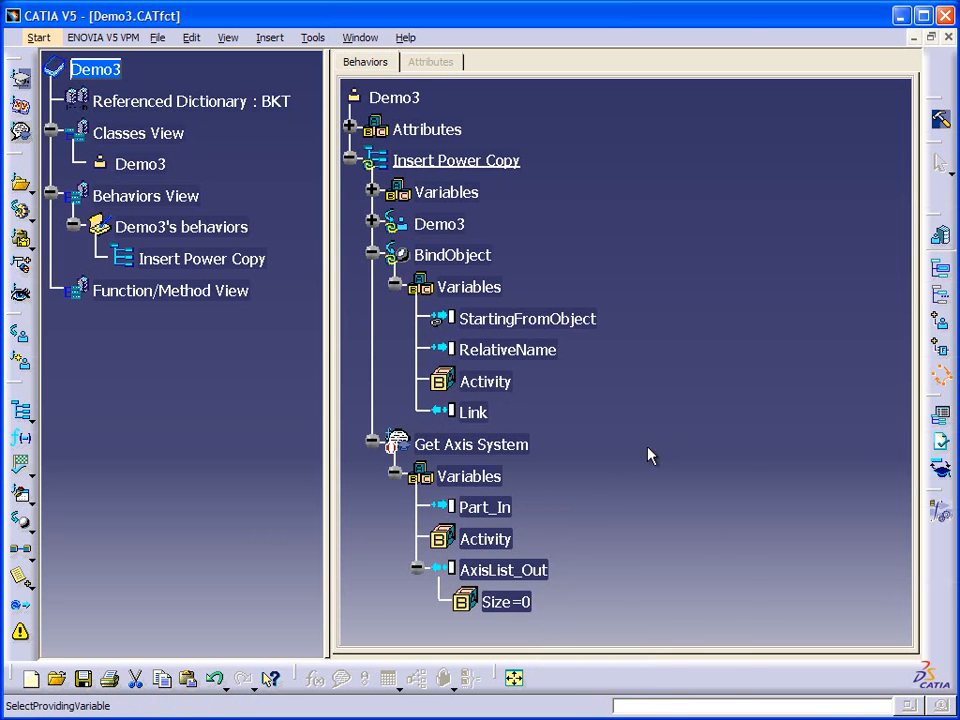
left_click(452, 256)
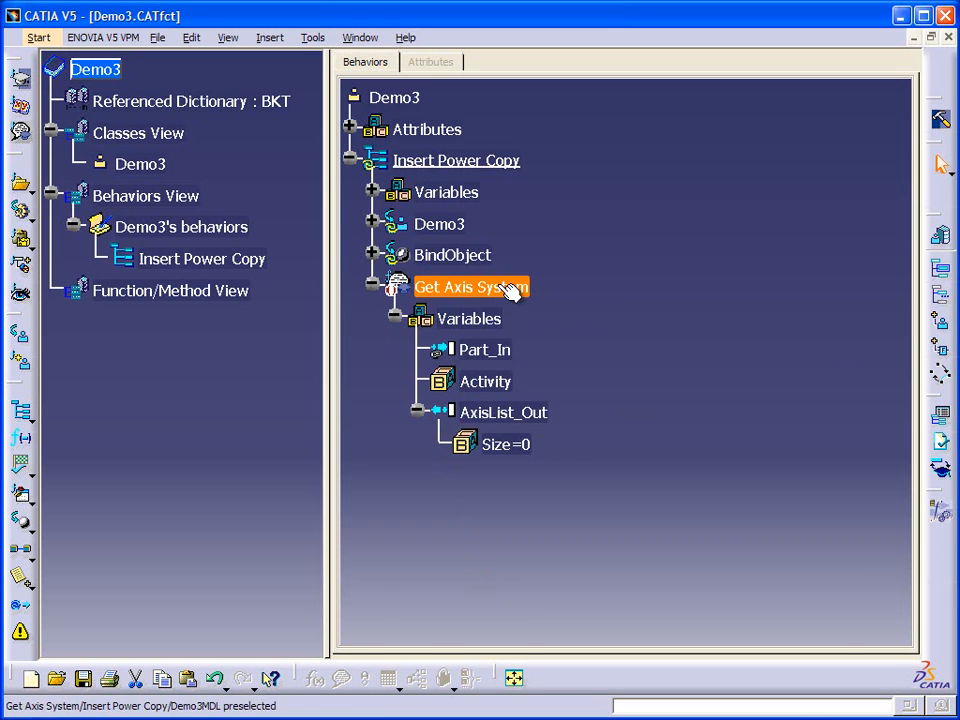
double_click(470, 288)
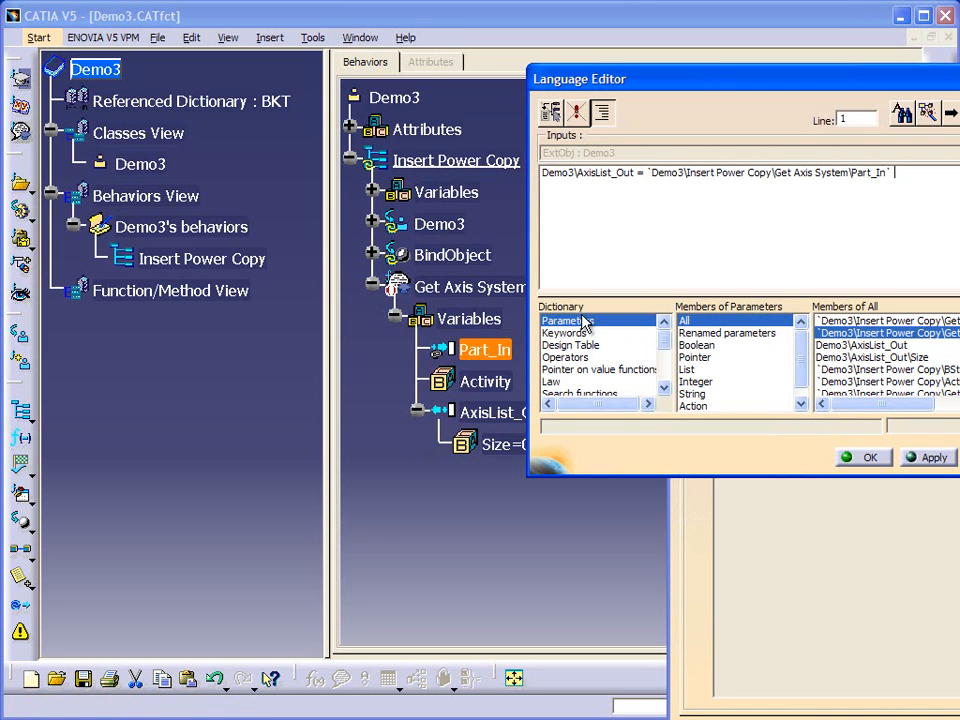
type(".Que")
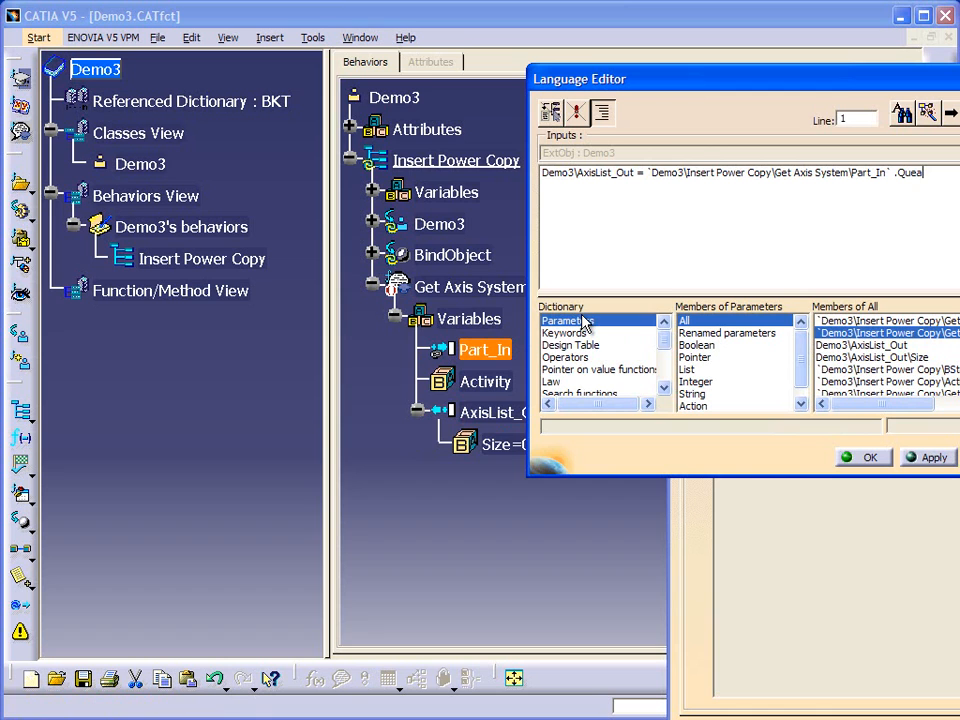
type("ry")
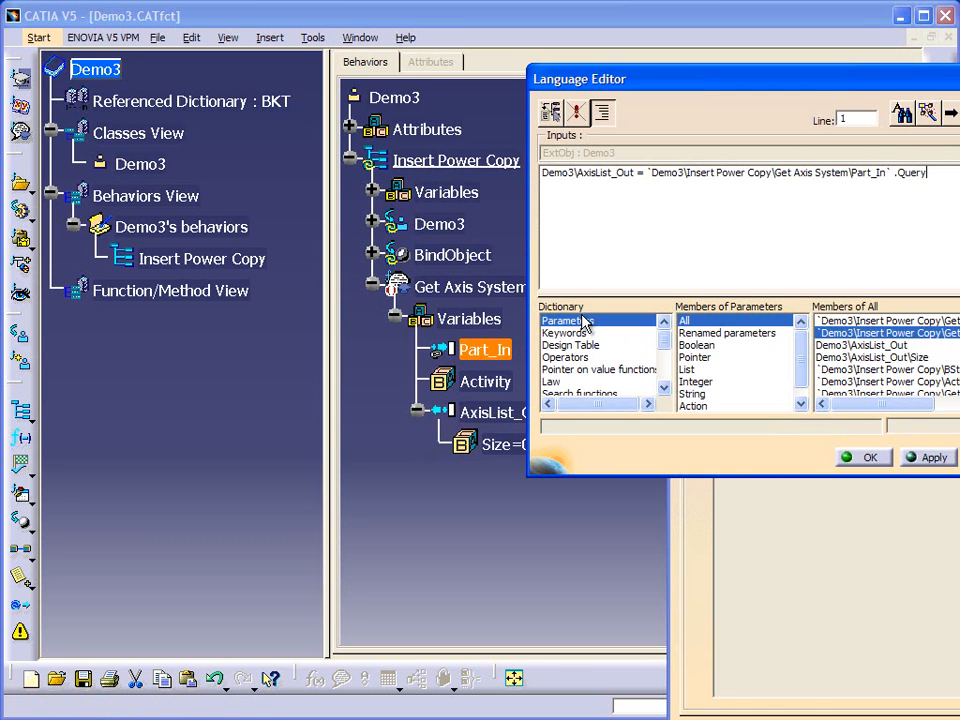
type("(\"AxisSy")
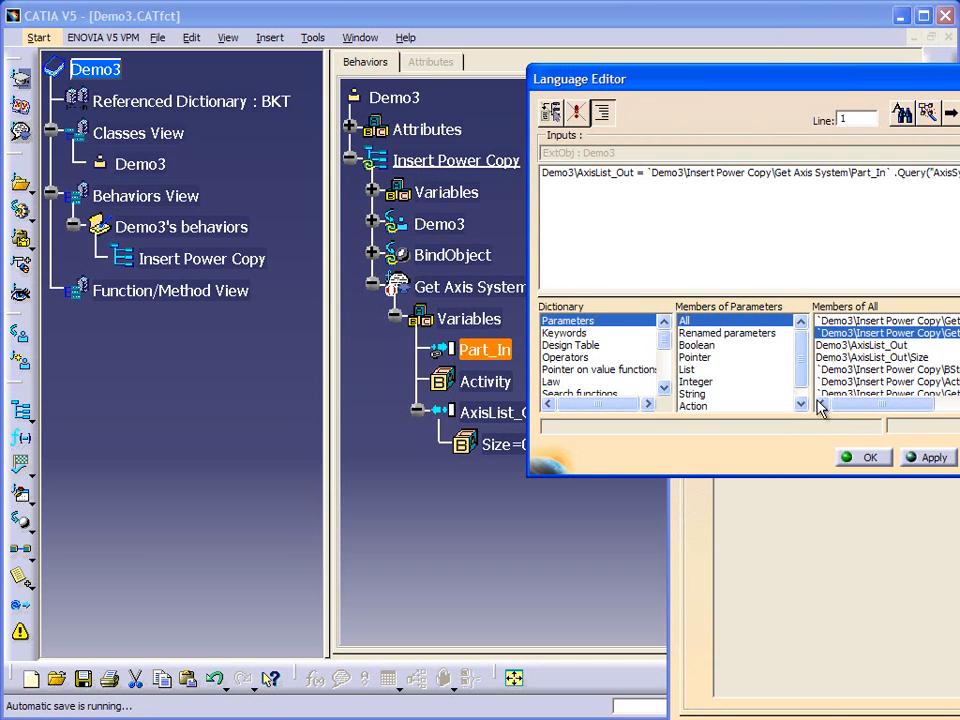
left_click(864, 456)
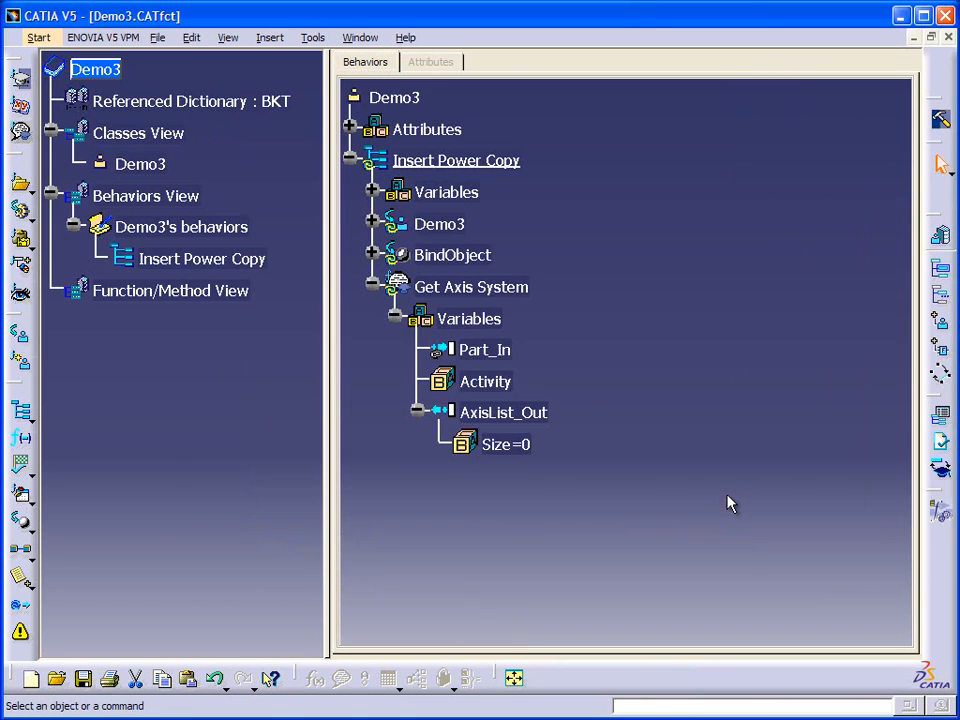
mouse_move(504, 412)
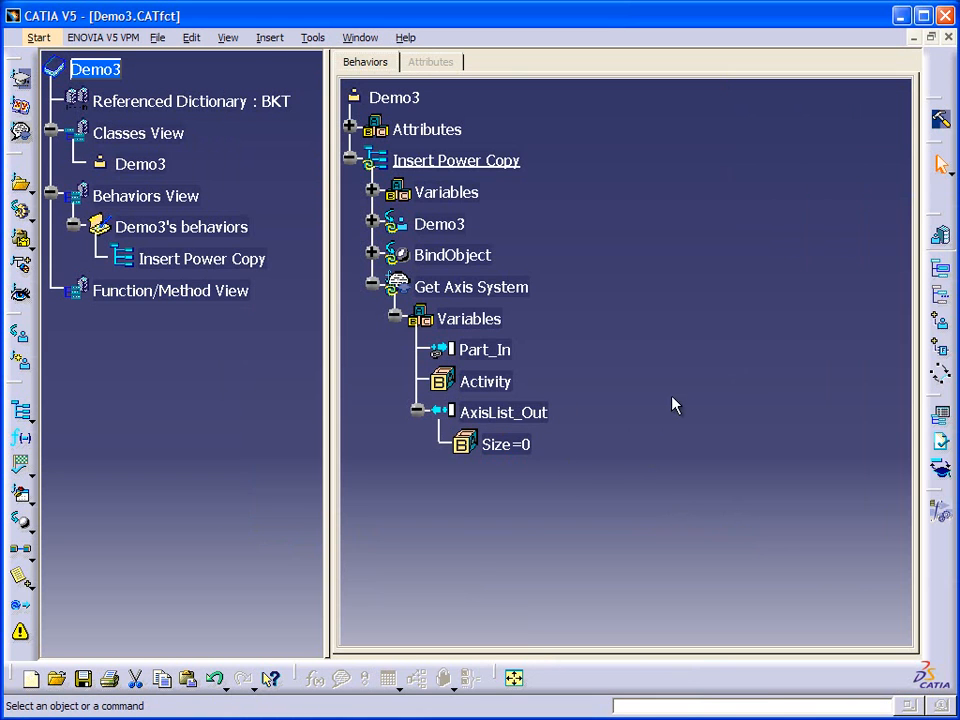
Step: Insert a Loop behavior under Insert Power Copy and expand its Variables node
left_click(156, 36)
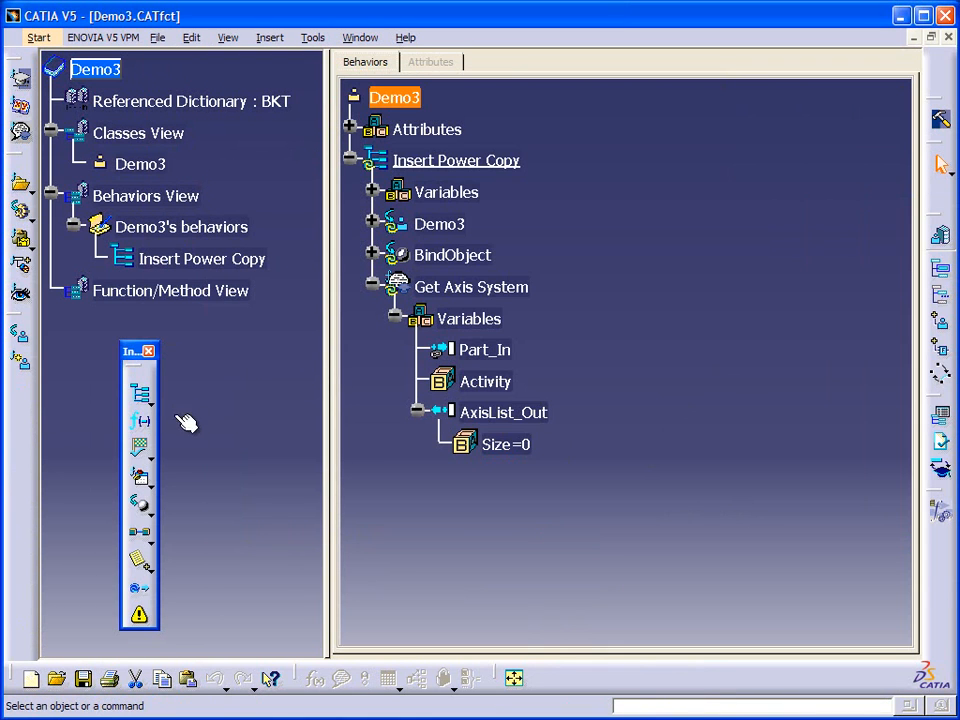
mouse_move(140, 392)
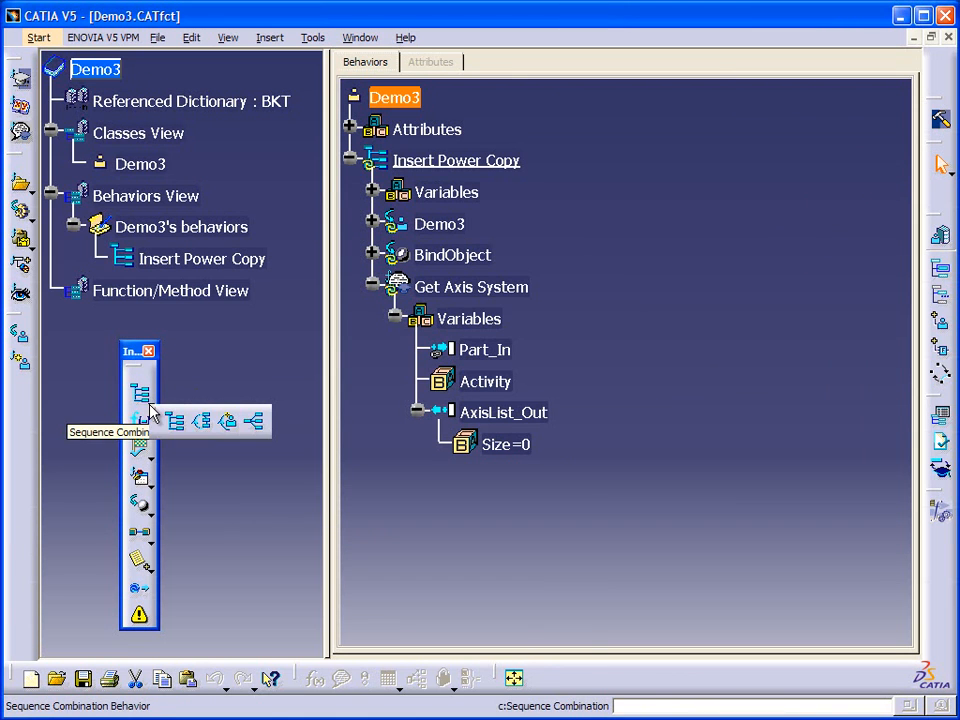
mouse_move(204, 422)
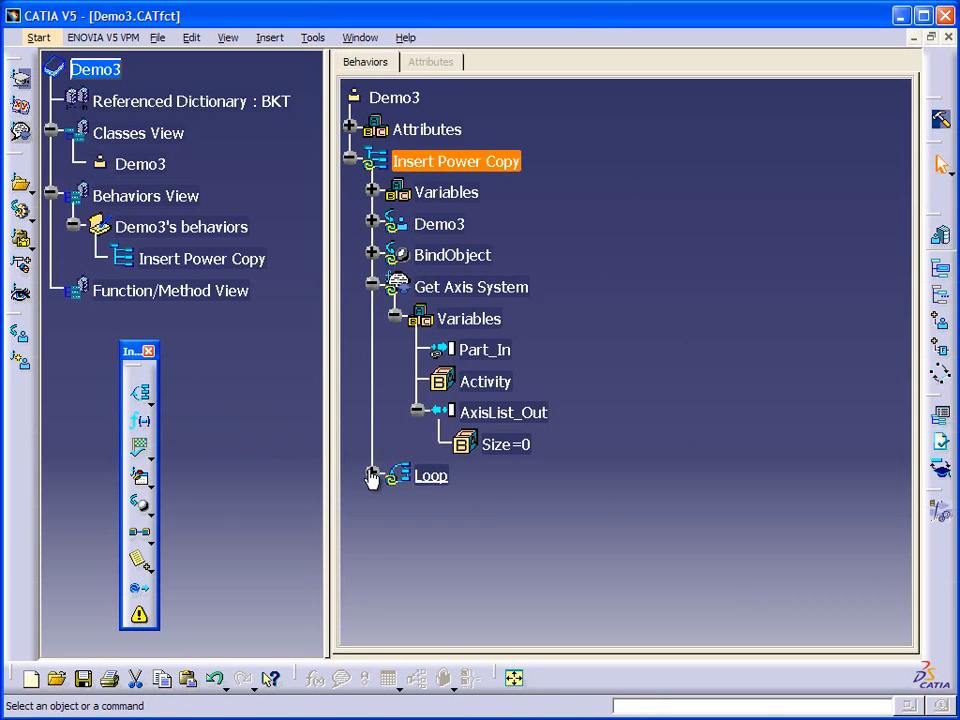
left_click(372, 472)
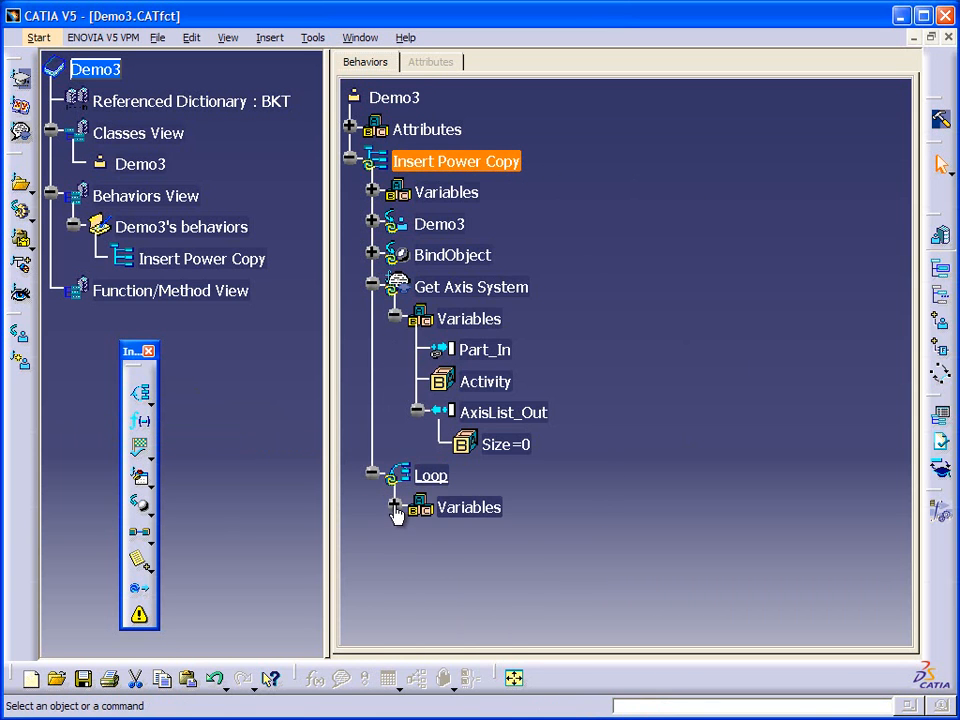
left_click(396, 512)
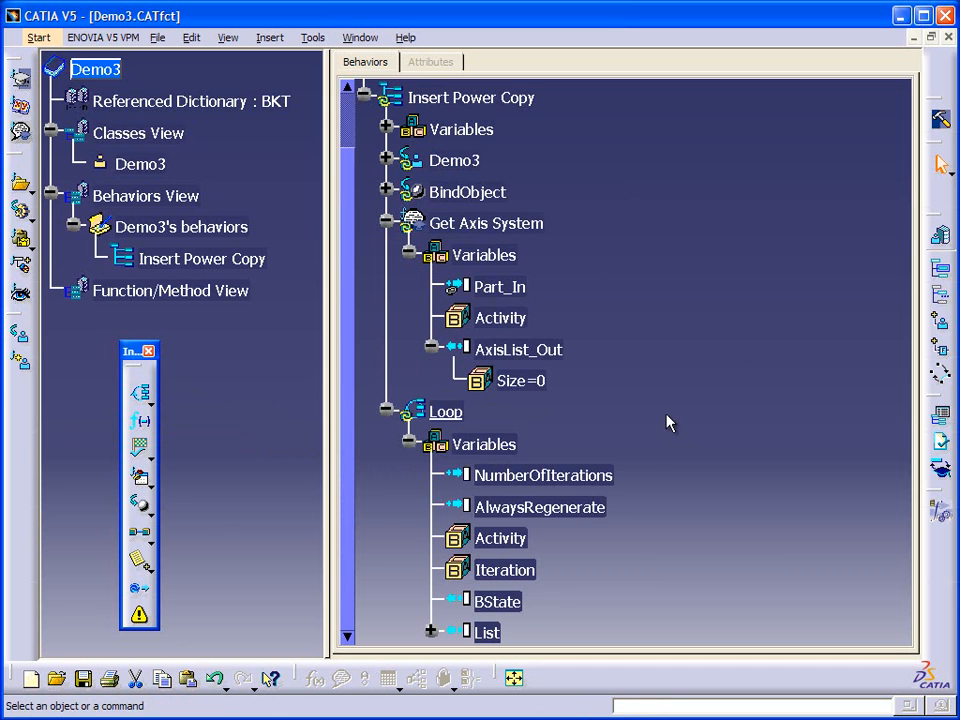
mouse_move(544, 476)
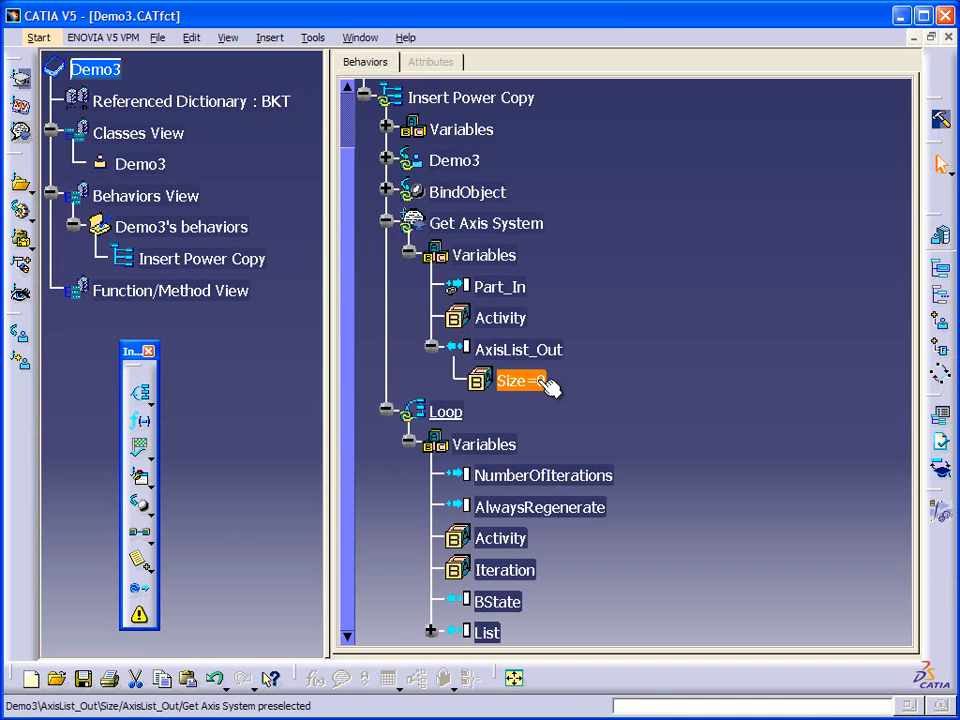
mouse_move(520, 380)
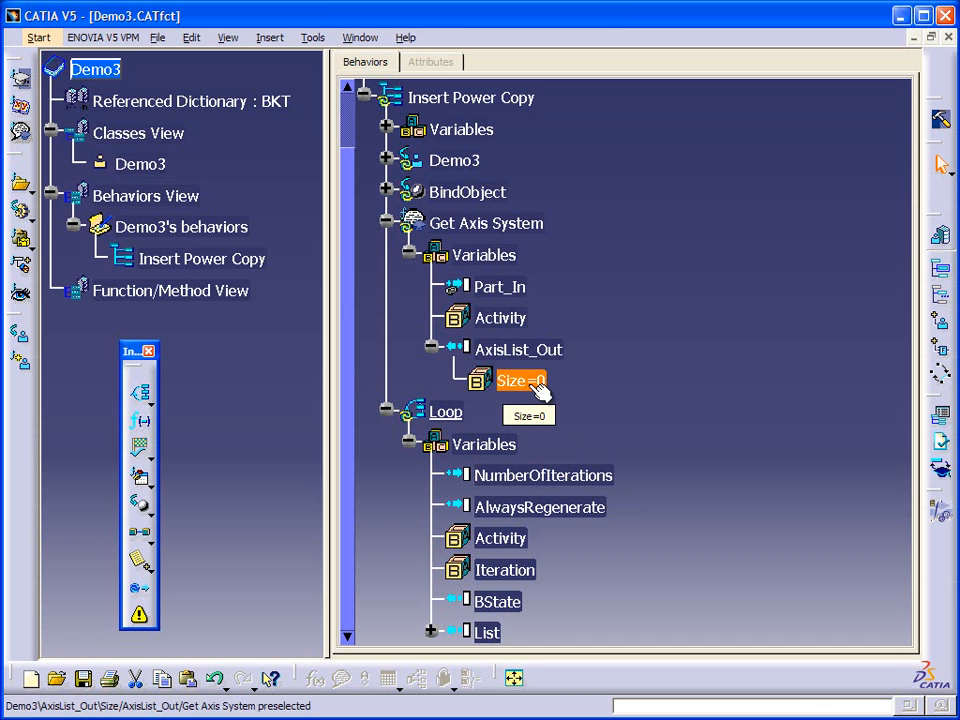
Step: Collapse Get Axis System's variables, leaving the Loop's variables in view
left_click(544, 476)
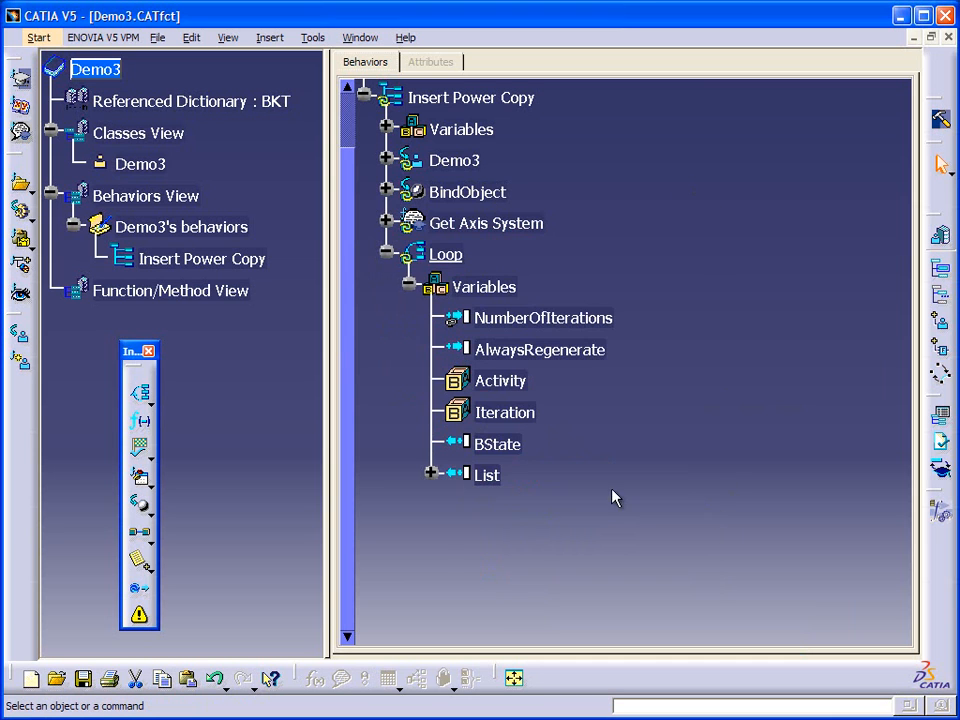
mouse_move(196, 552)
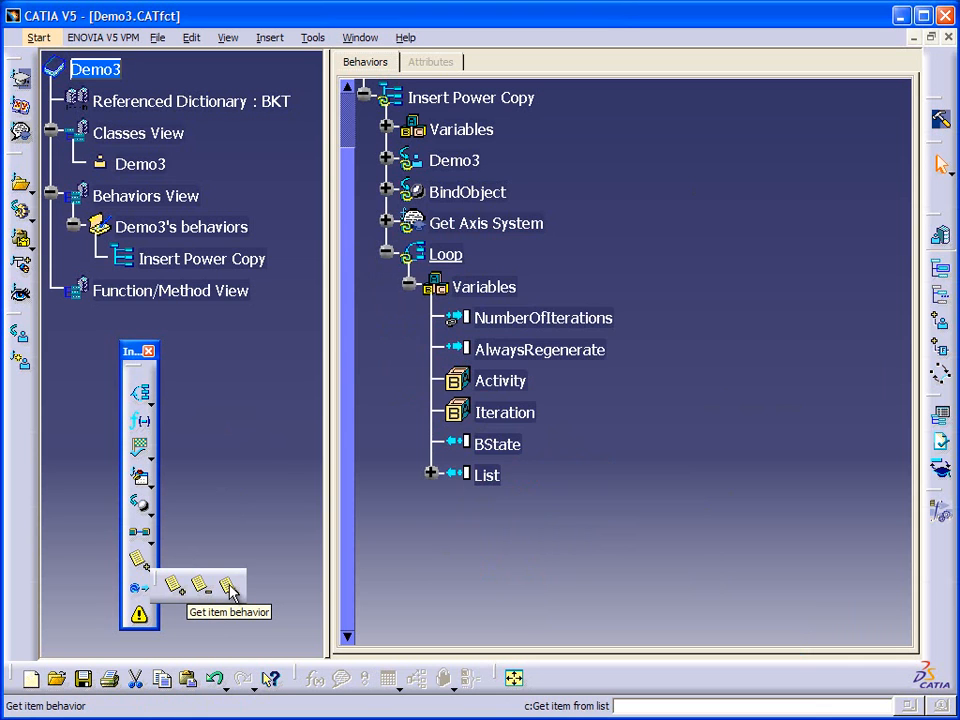
Step: Insert a GetItemFromList behavior inside the Loop and expand its Variables node
left_click(204, 588)
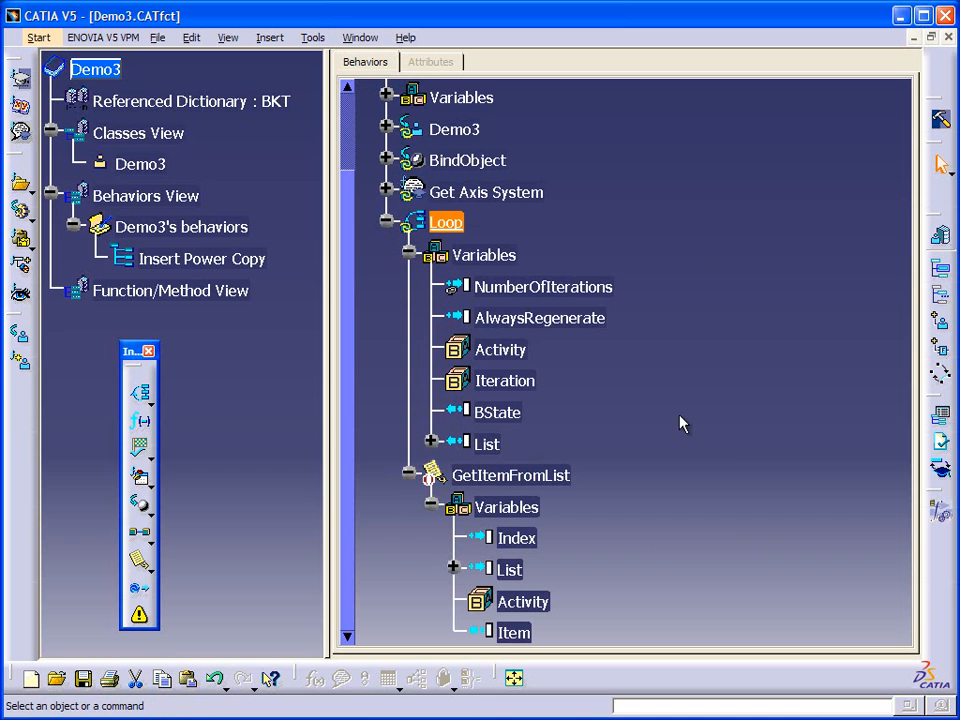
left_click(516, 538)
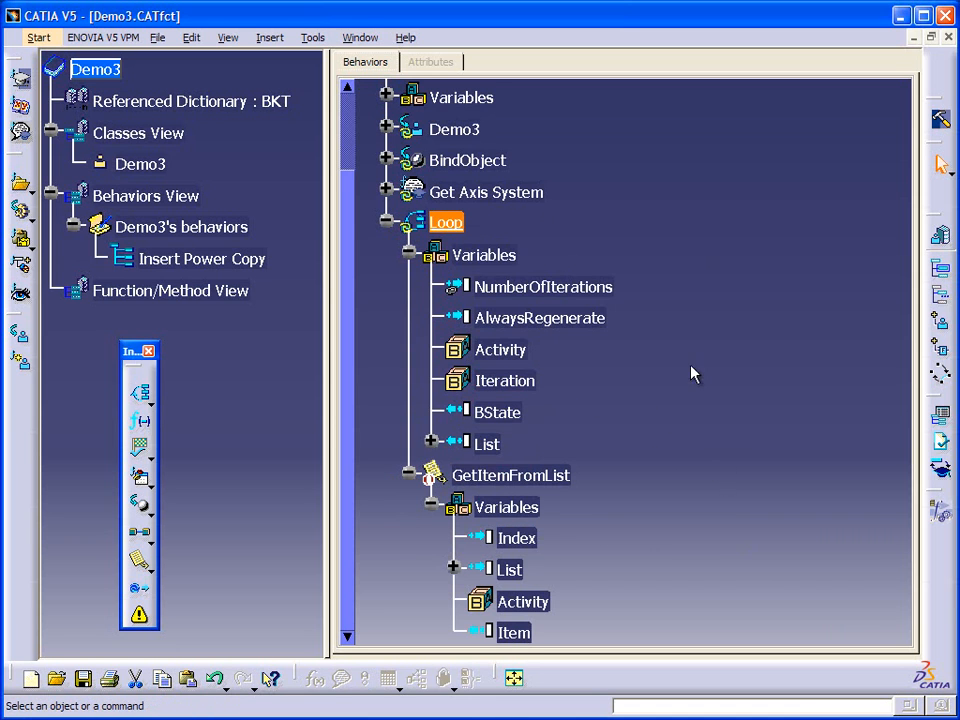
mouse_move(464, 230)
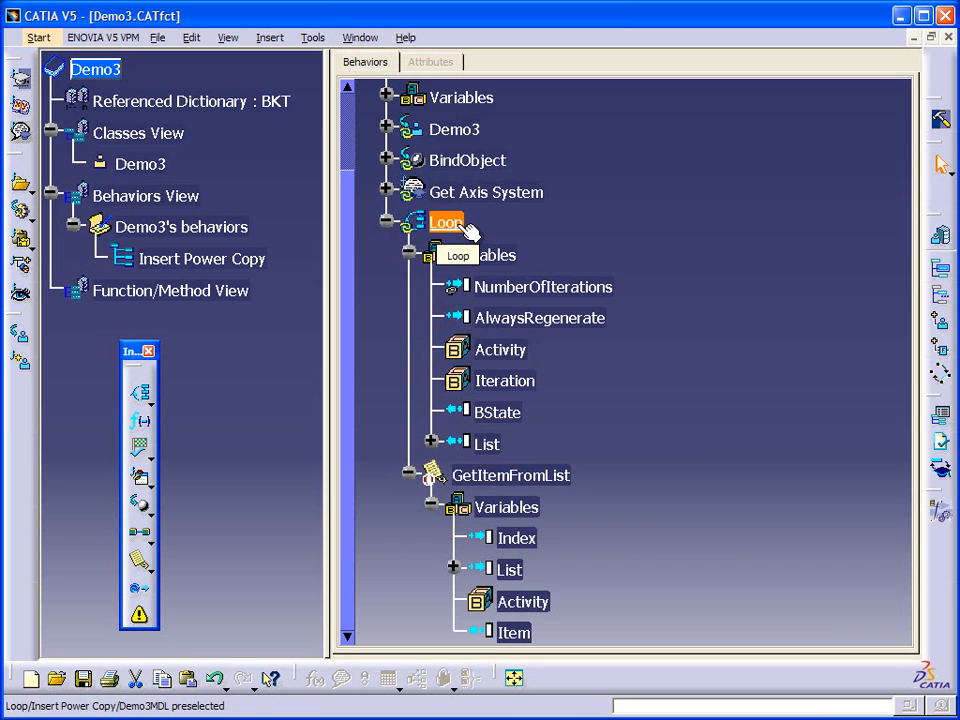
left_click(544, 288)
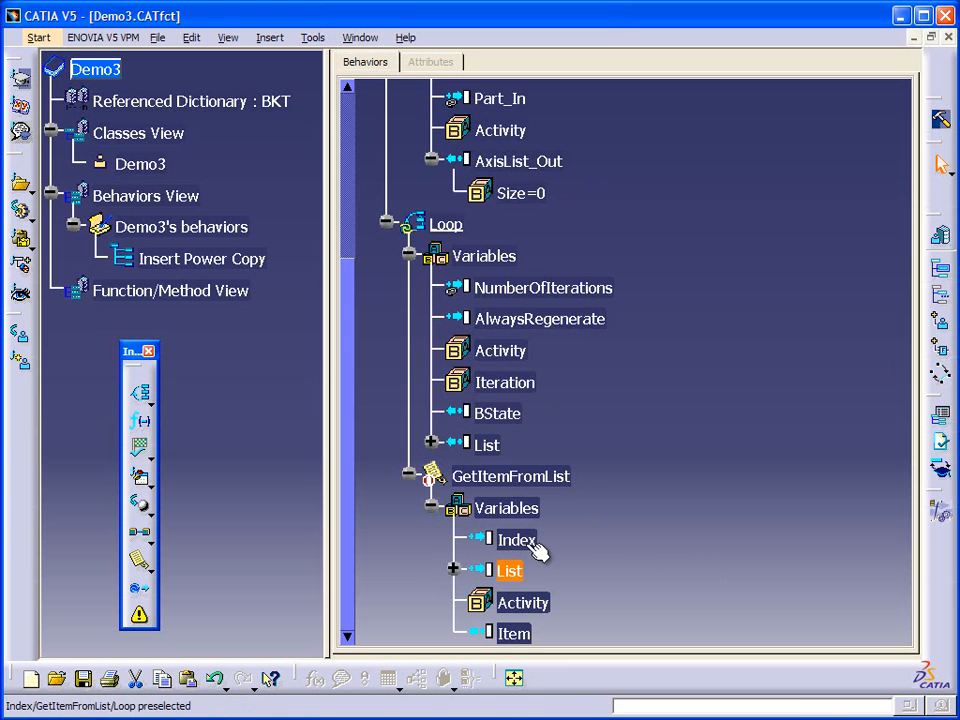
Step: Link GetItemFromList's Index to the Loop's Iteration variable
left_click(516, 540)
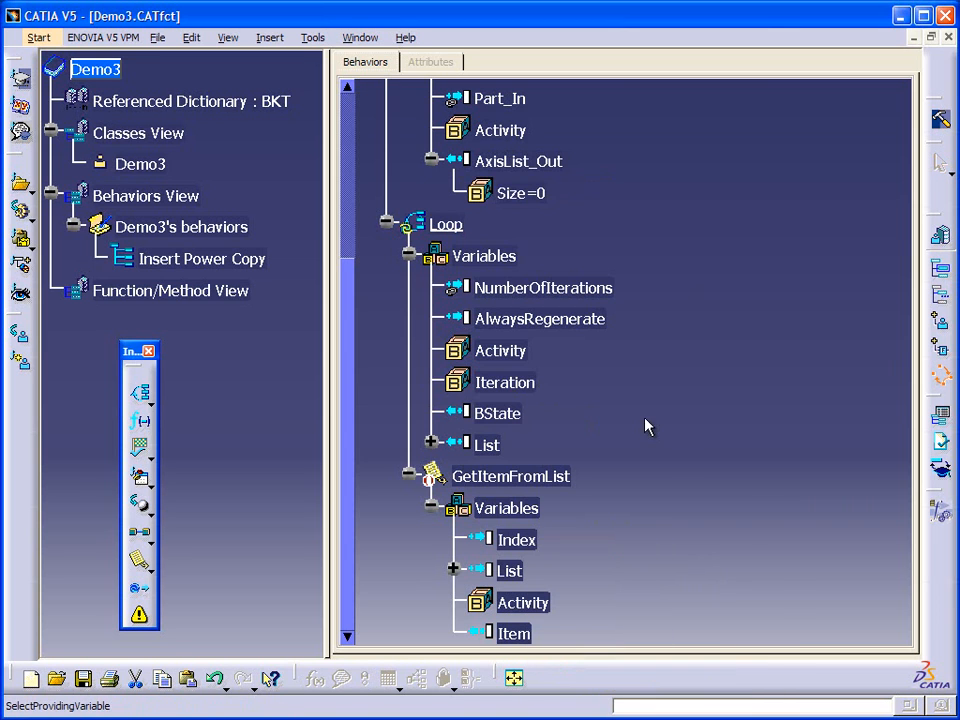
left_click(504, 382)
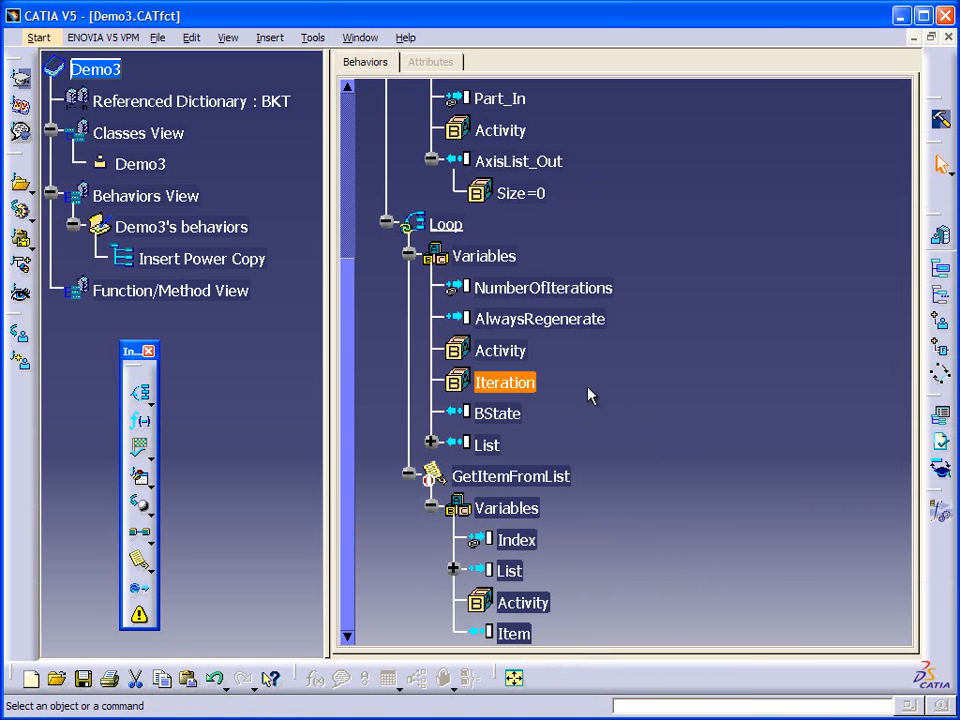
mouse_move(516, 540)
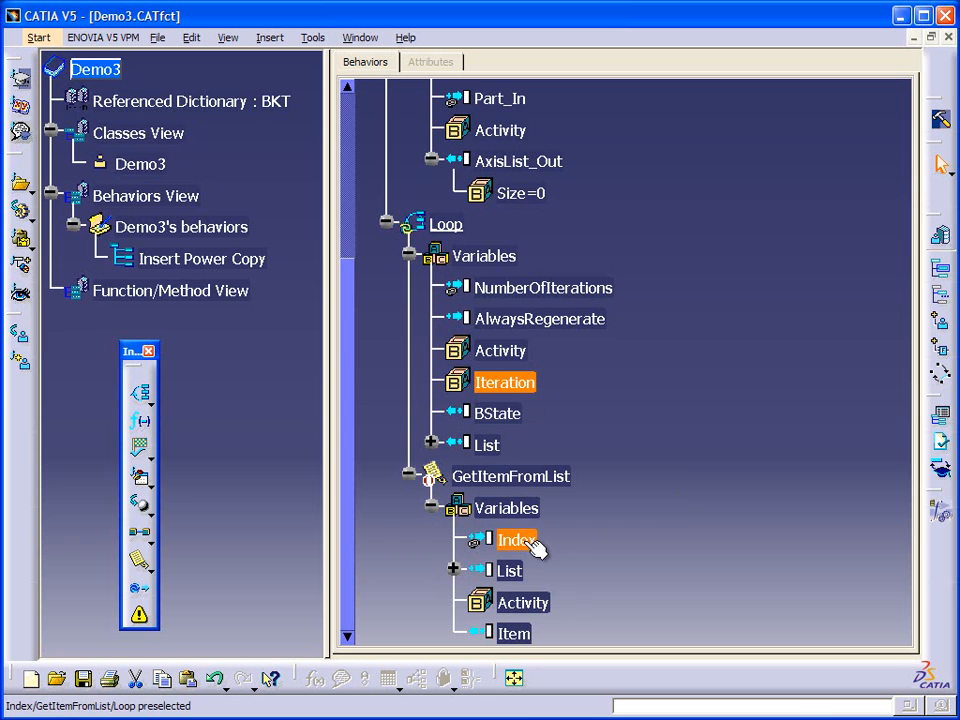
mouse_move(558, 542)
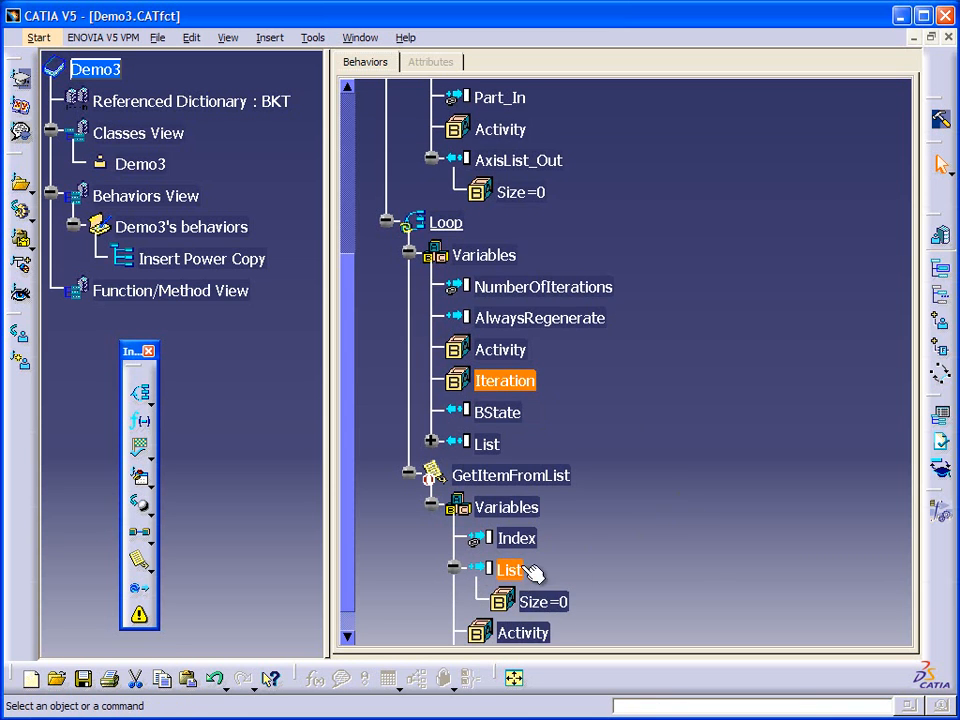
Step: Link GetItemFromList's List to Get Axis System's AxisList_Out and select its Item output
right_click(510, 570)
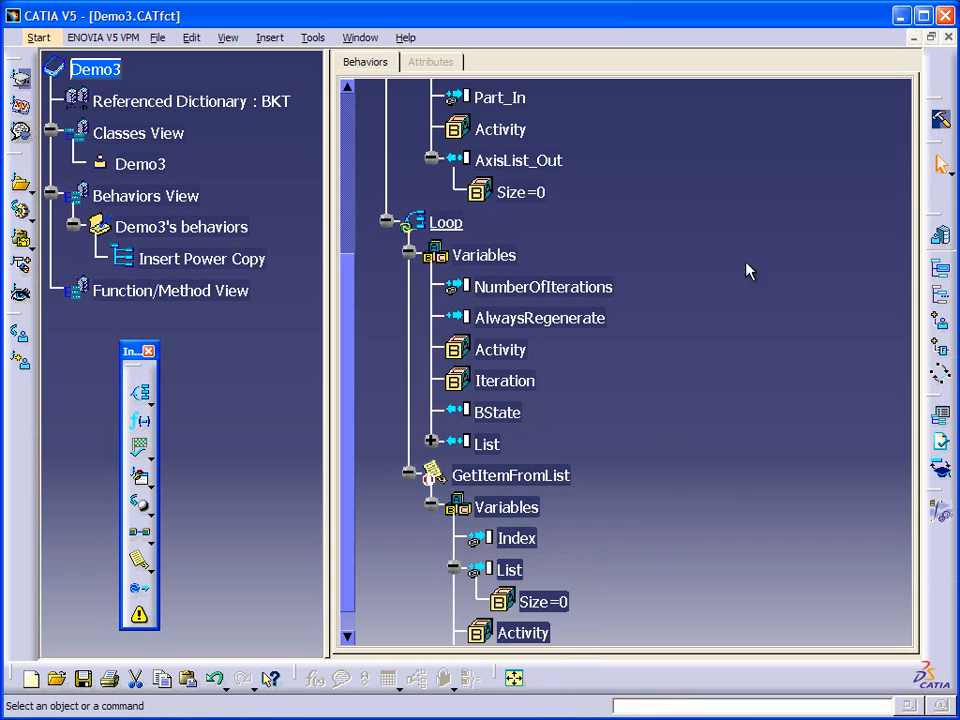
left_click(408, 476)
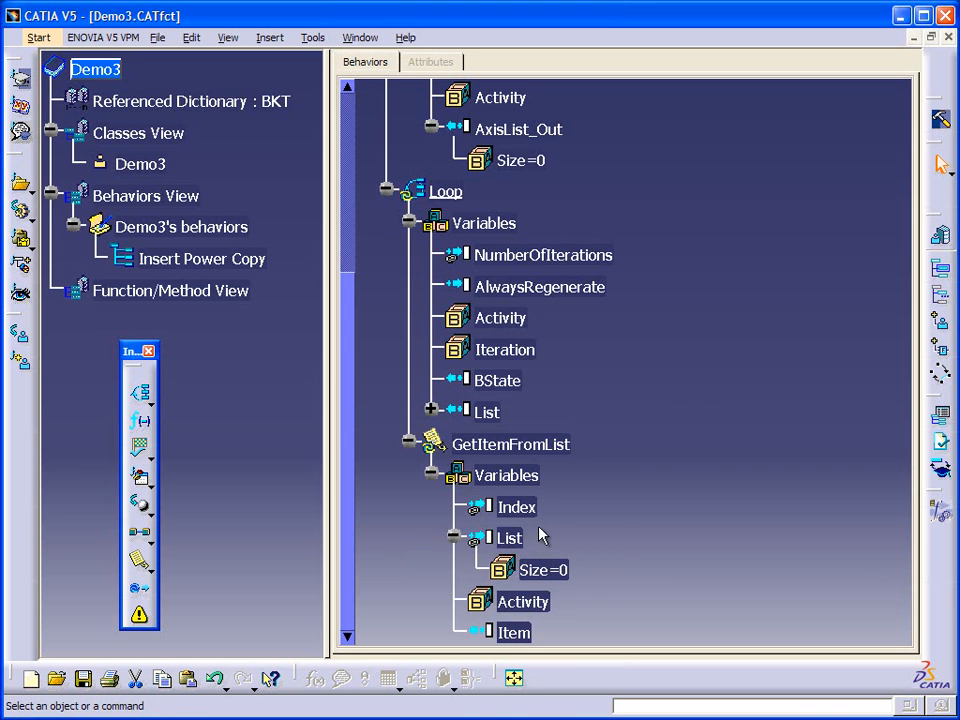
left_click(512, 632)
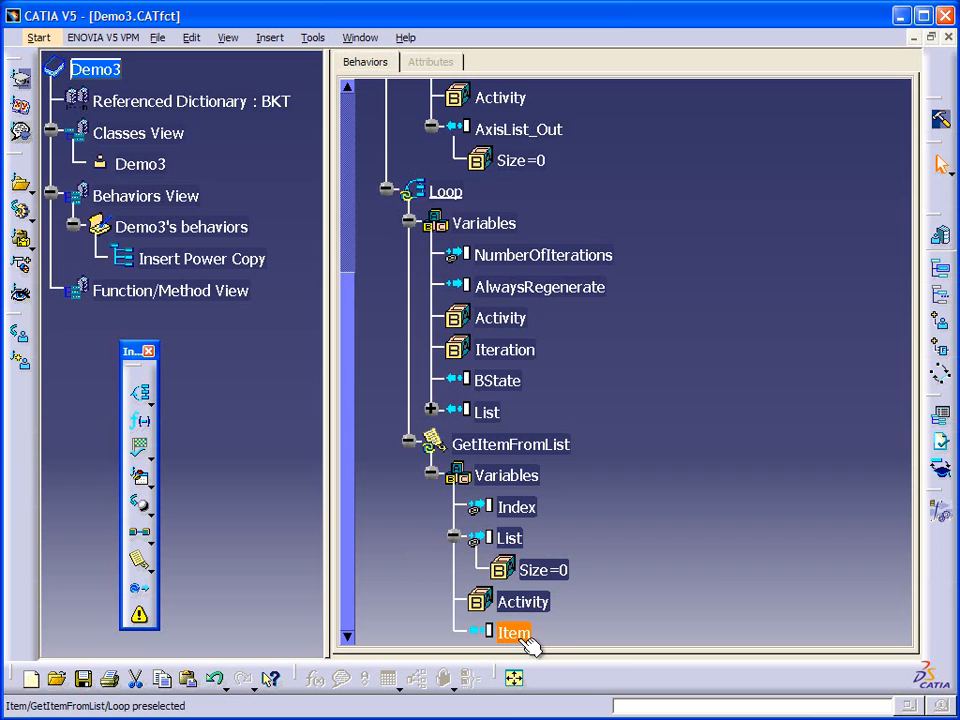
mouse_move(538, 638)
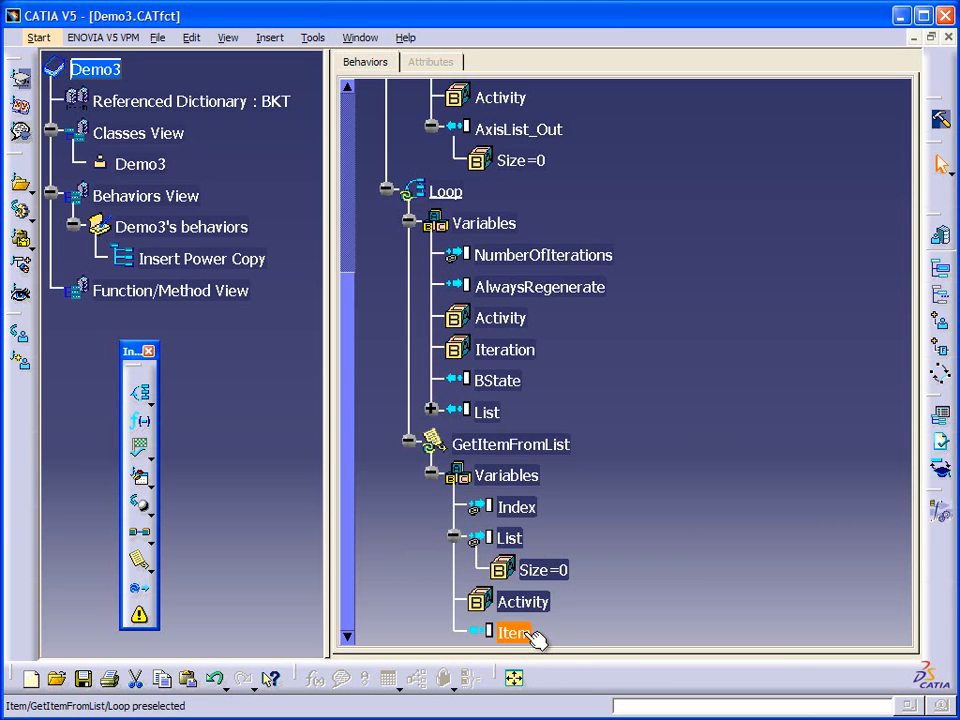
mouse_move(516, 632)
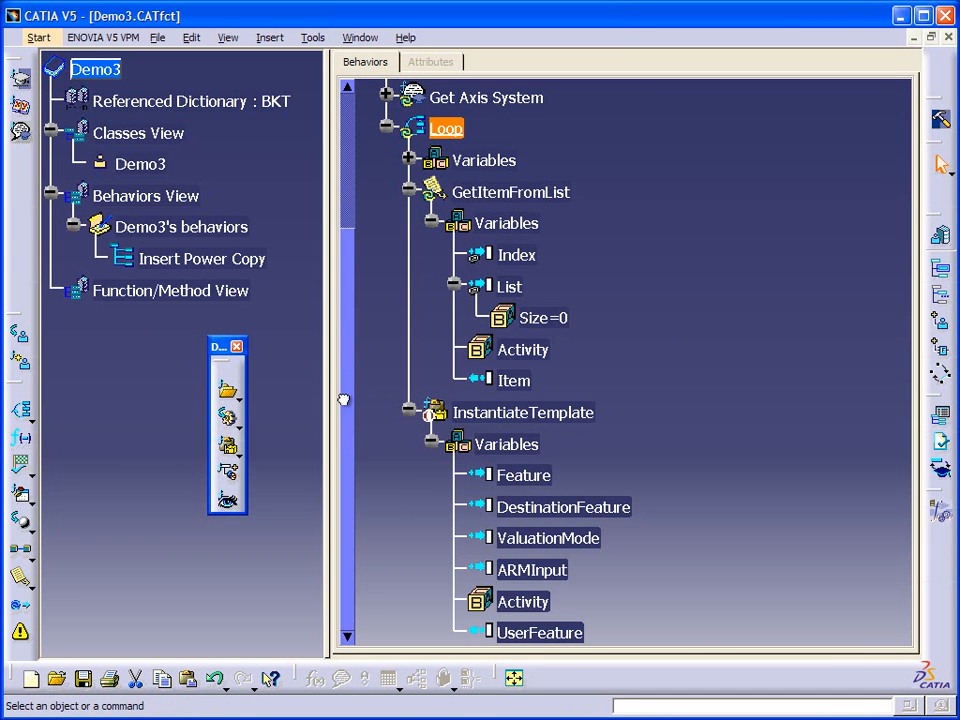
Step: Add a Pointer-type input attribute named Axis to InstantiateTemplate
double_click(522, 412)
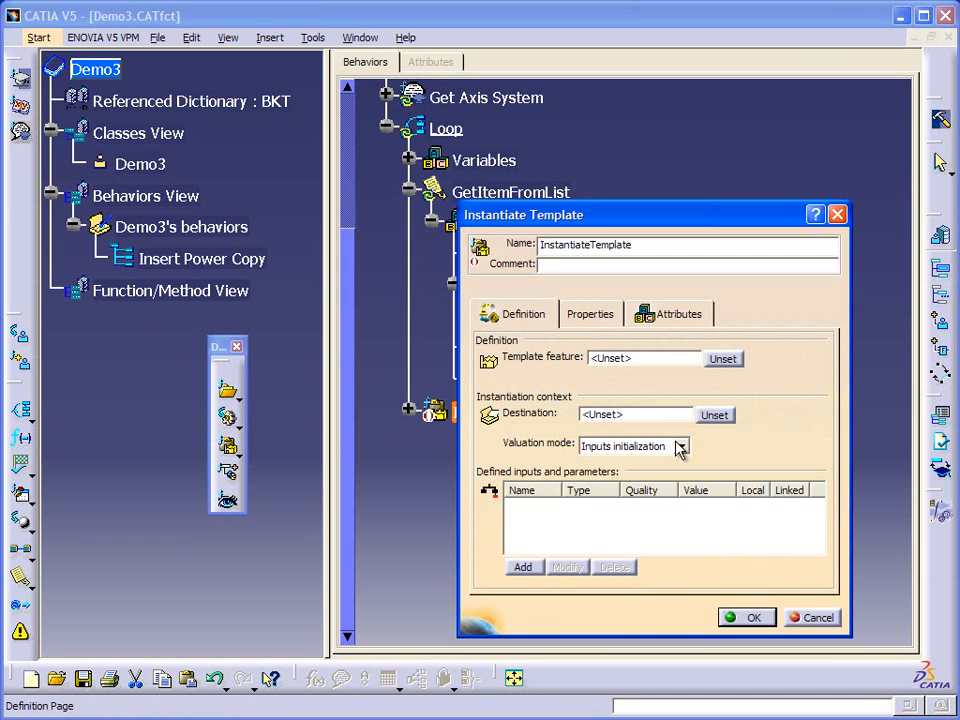
left_click(522, 568)
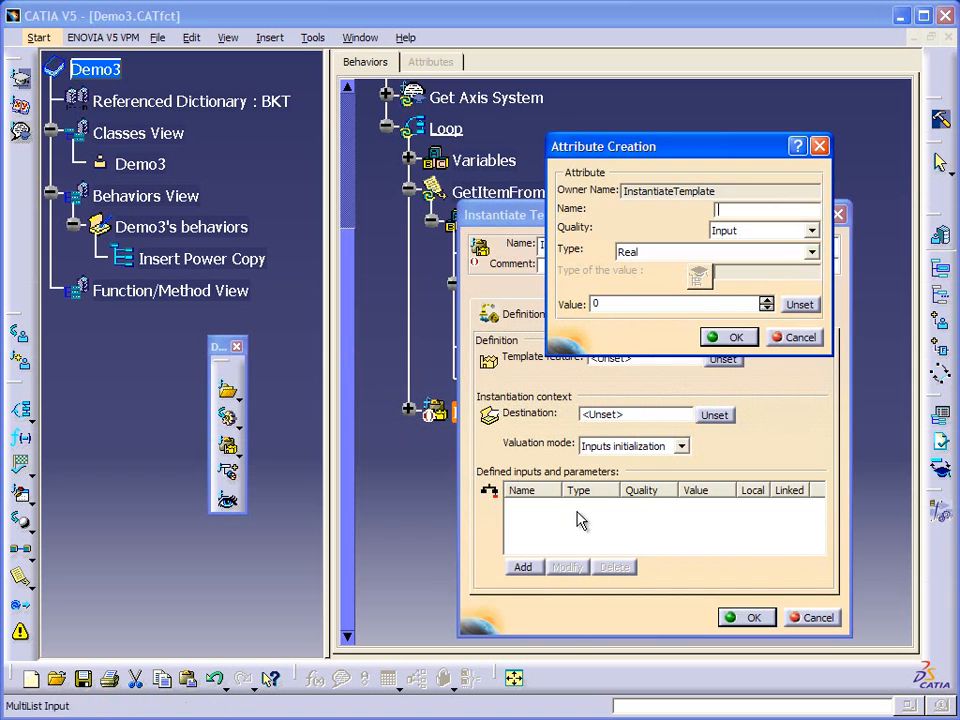
left_click(812, 252)
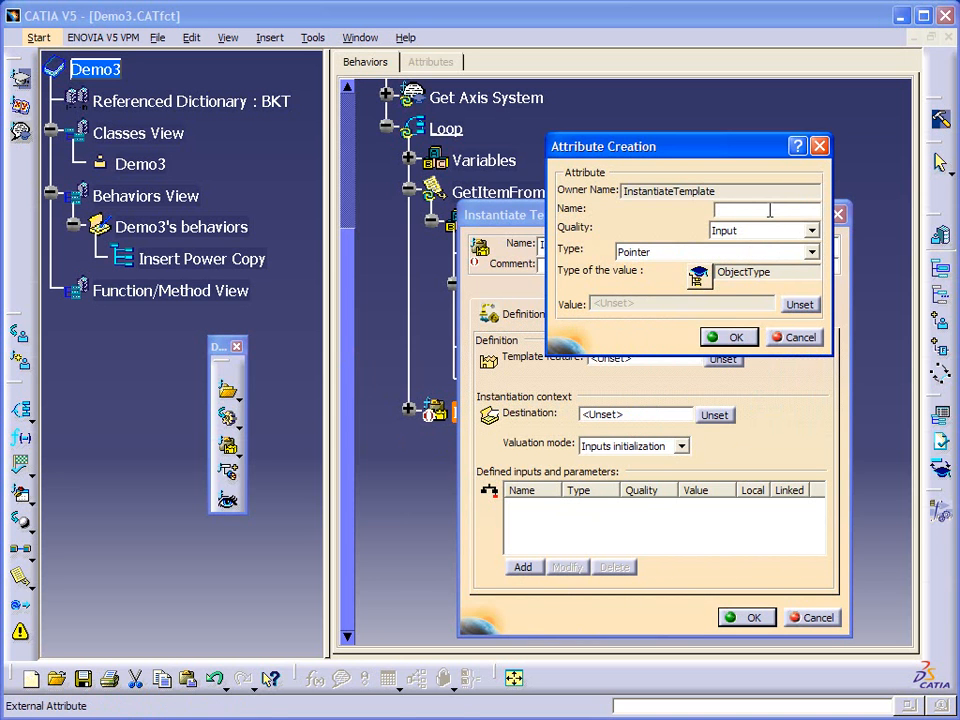
type("Axis")
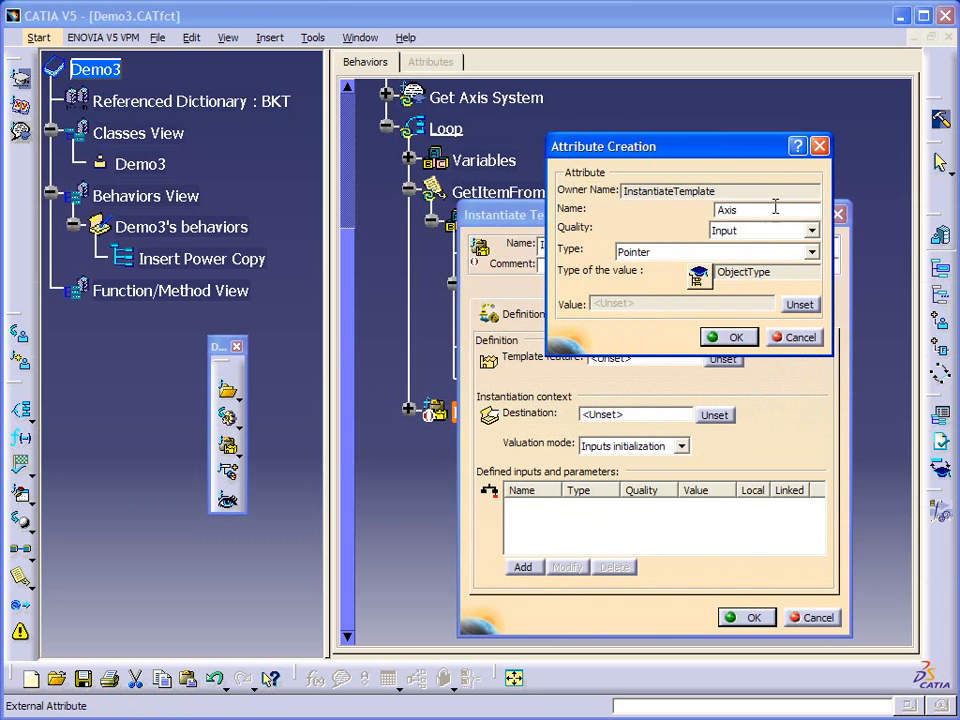
left_click(730, 336)
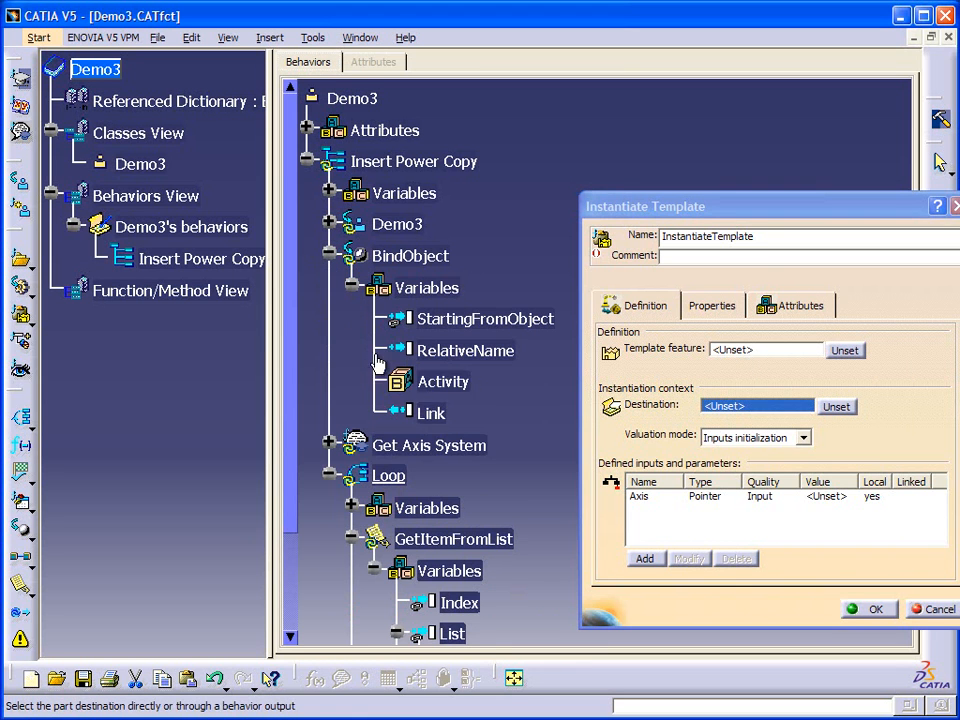
Step: Set BindObject's Link as destination with BestStrategy valuation, template feature left unset
left_click(430, 412)
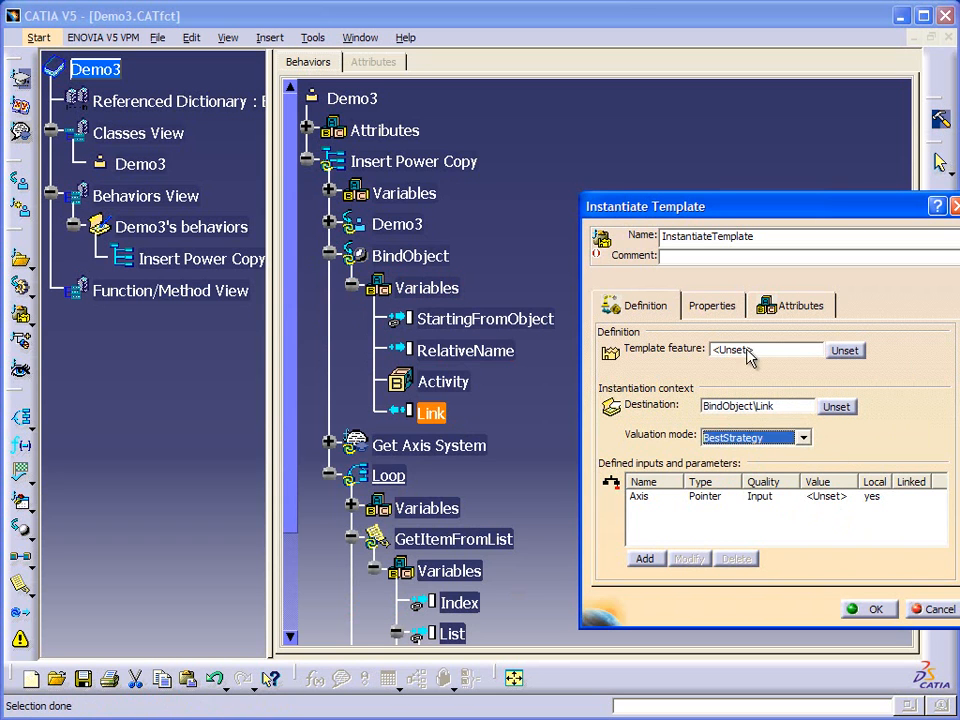
left_click(764, 350)
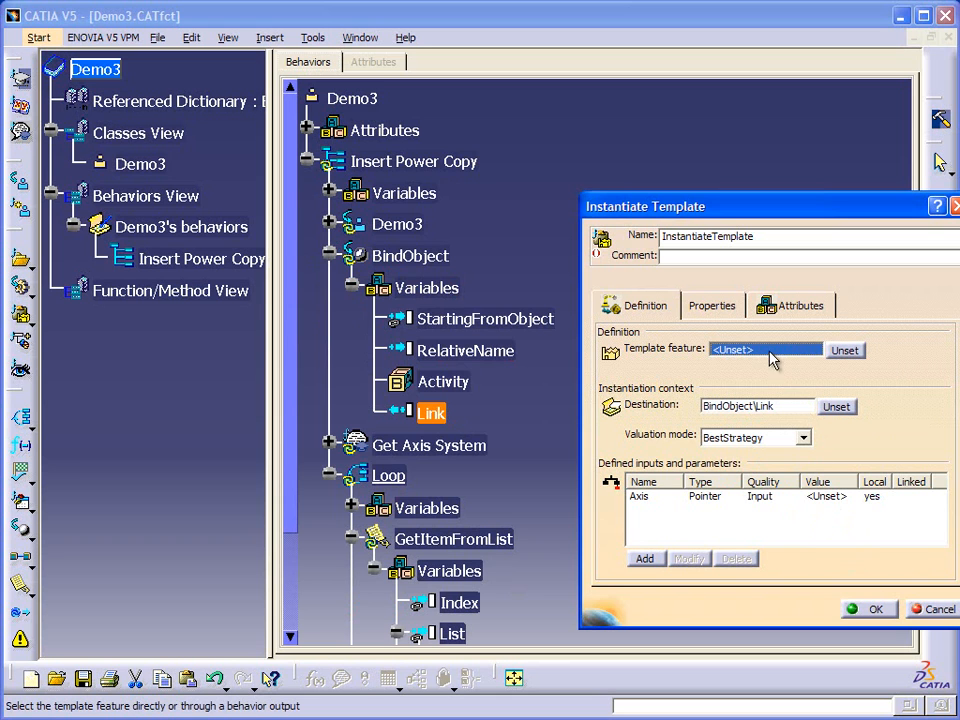
mouse_move(740, 370)
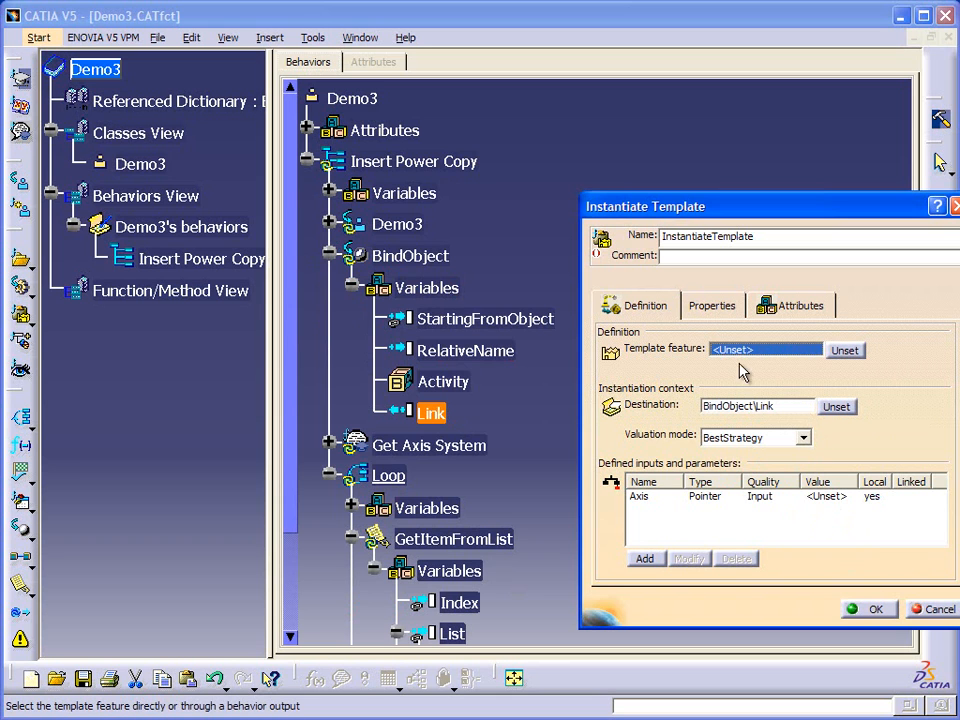
left_click(936, 608)
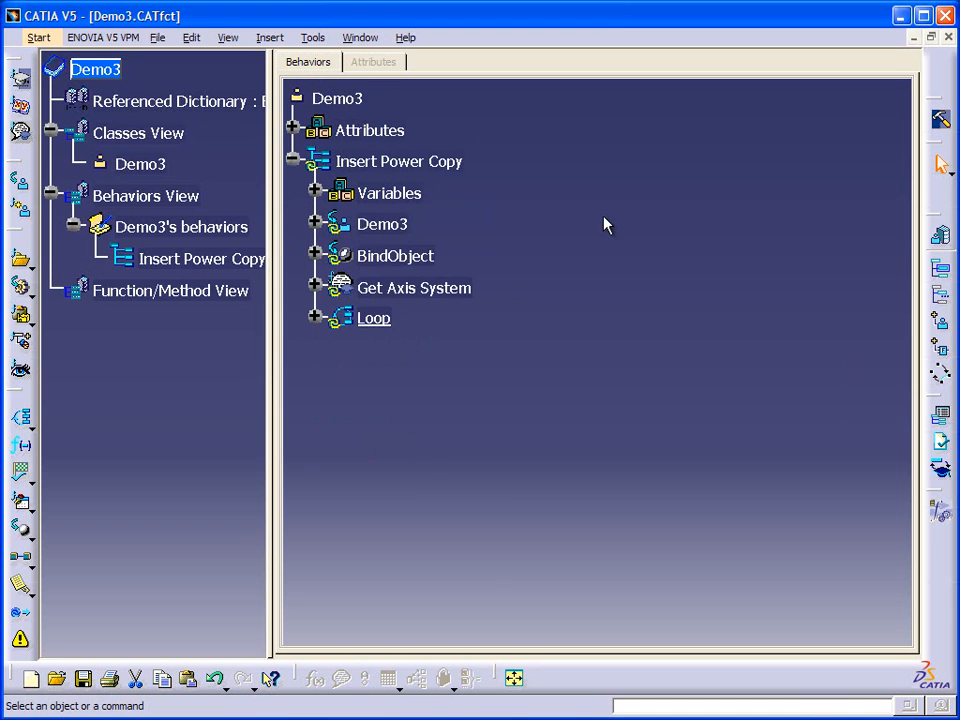
mouse_move(460, 174)
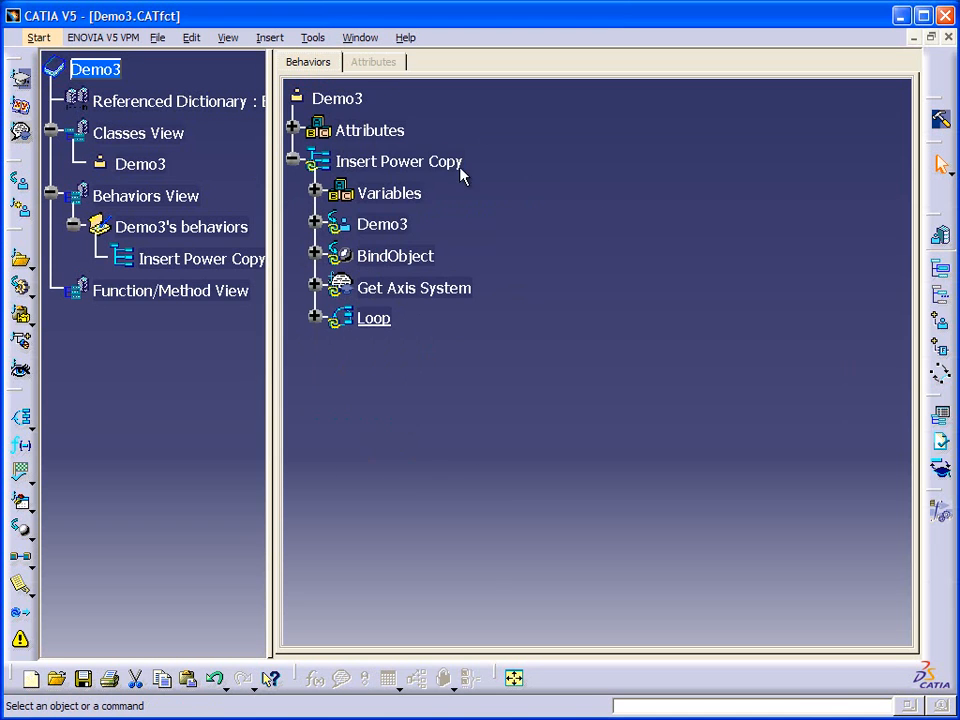
mouse_move(398, 160)
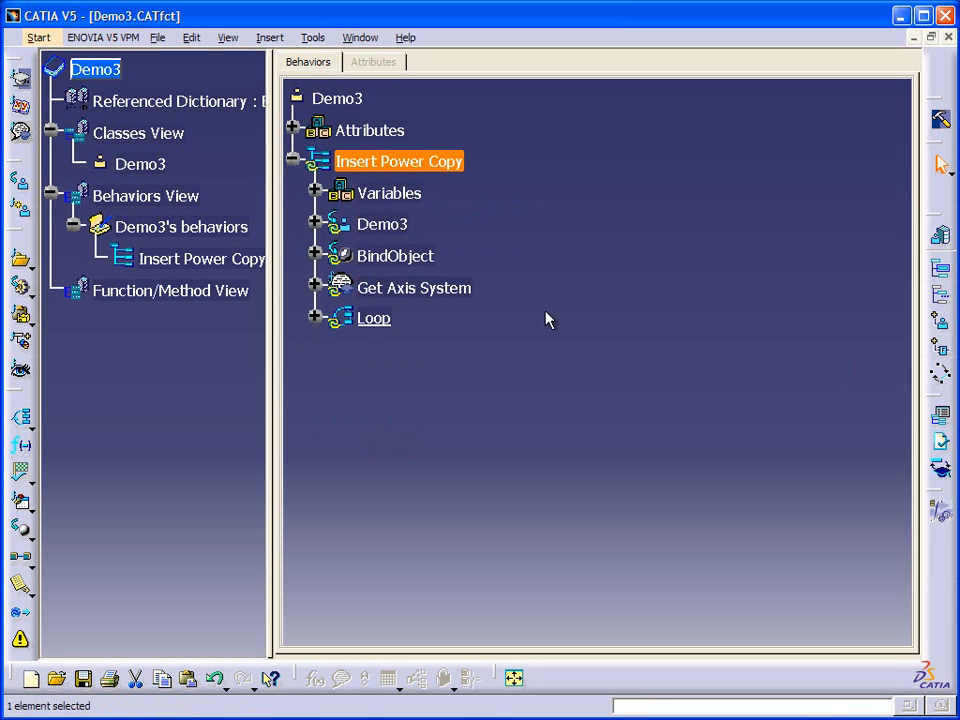
Step: Insert a FilterCatalog behavior after Get Axis System and begin its definition
left_click(560, 316)
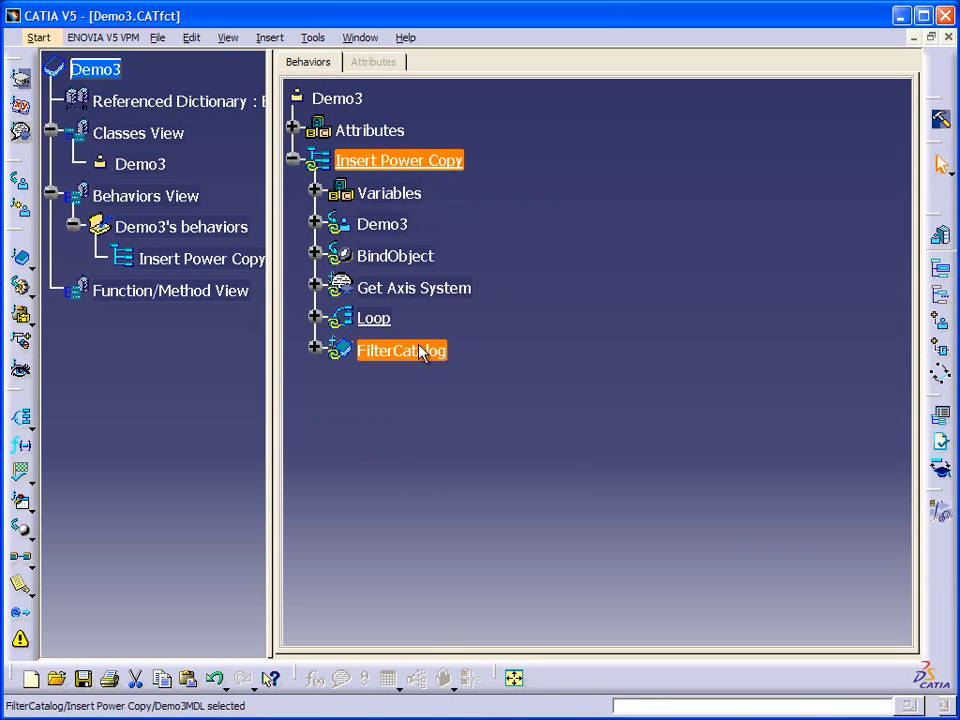
left_click(412, 288)
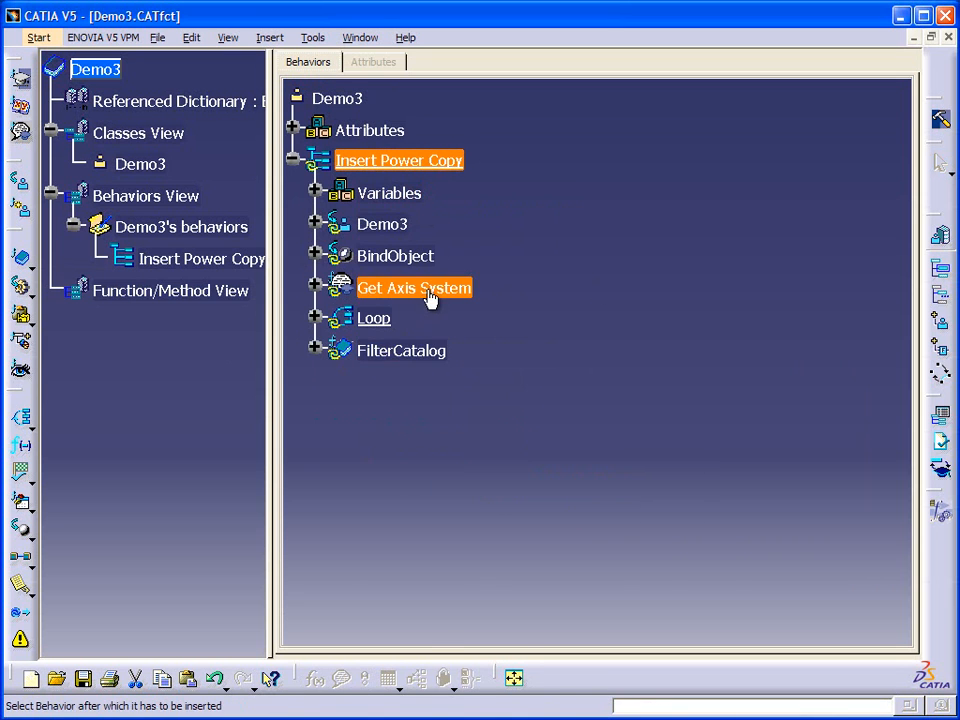
double_click(400, 350)
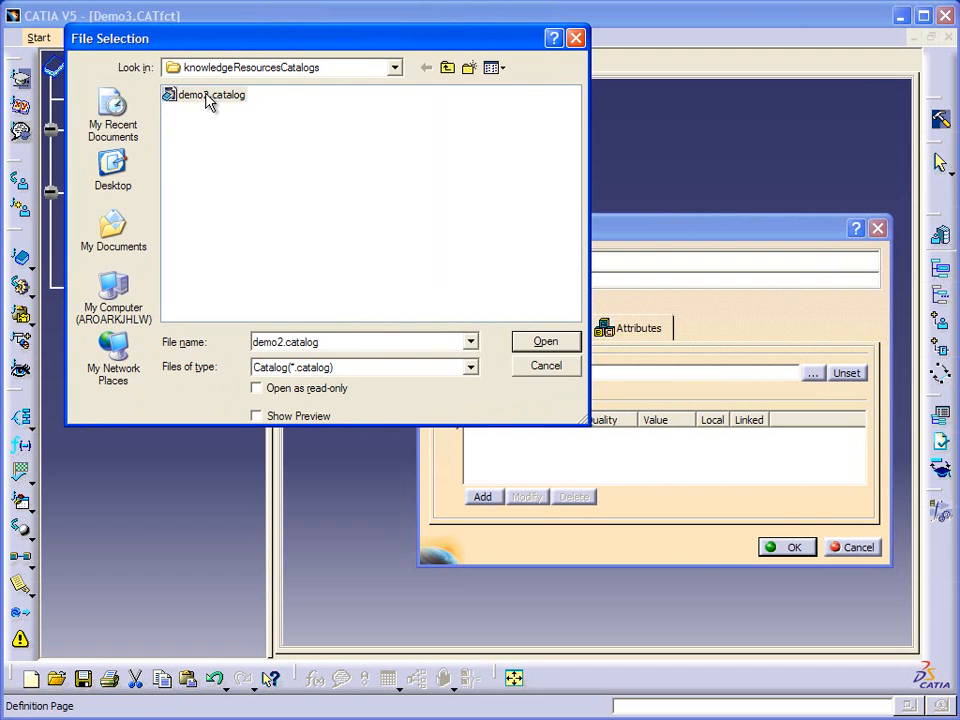
Step: Point FilterCatalog to demo2.catalog and add a String input keyword Name with value 'Pa'
left_click(546, 340)
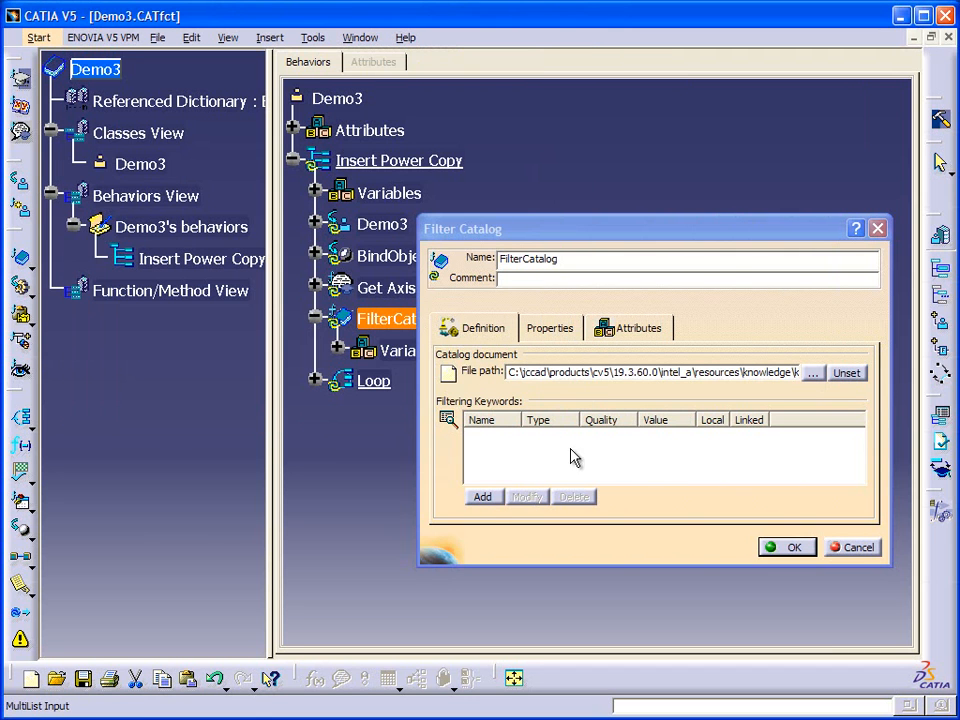
left_click(484, 496)
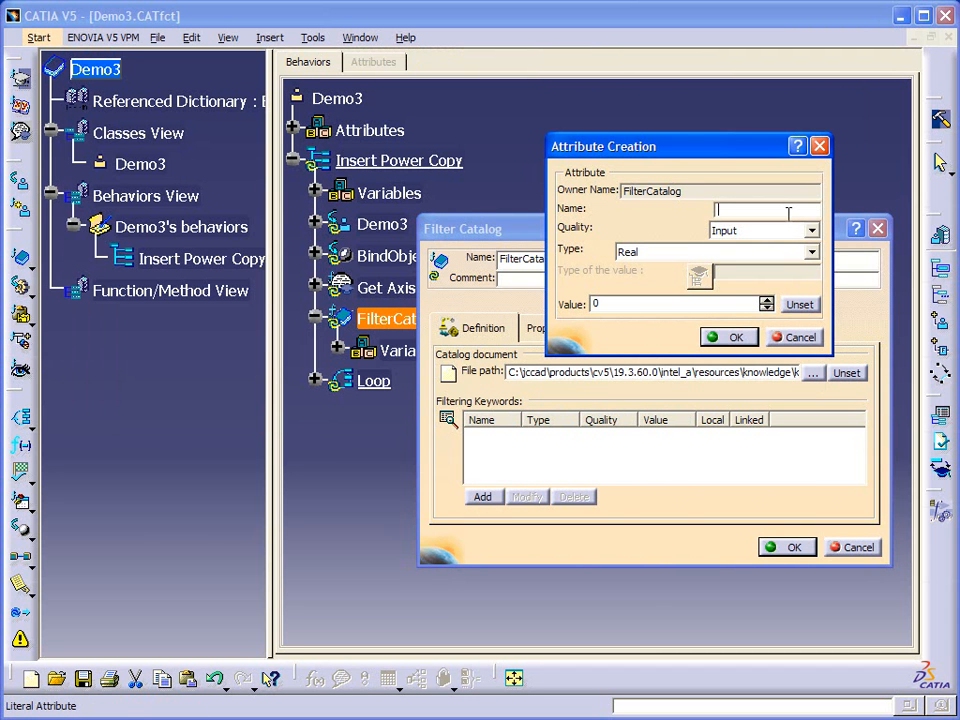
type("Name")
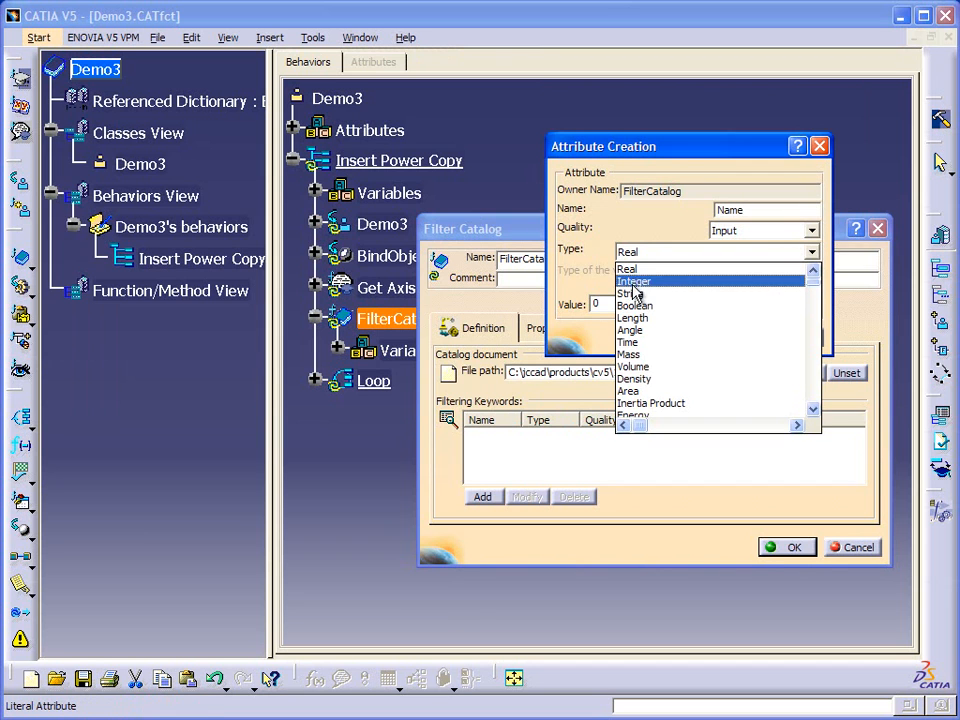
left_click(632, 292)
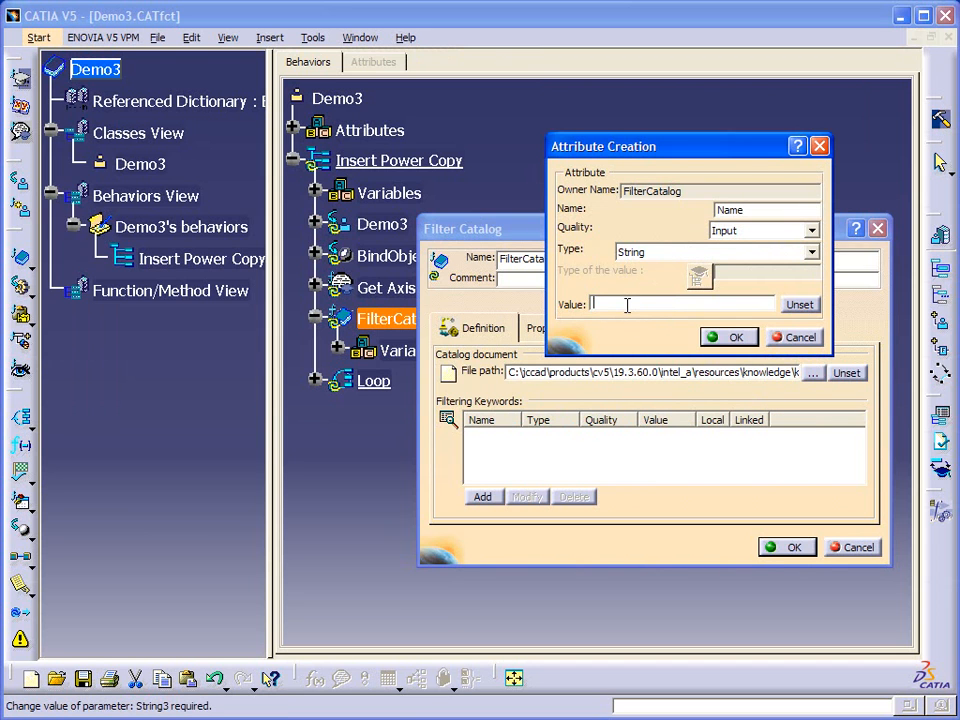
type("Pa")
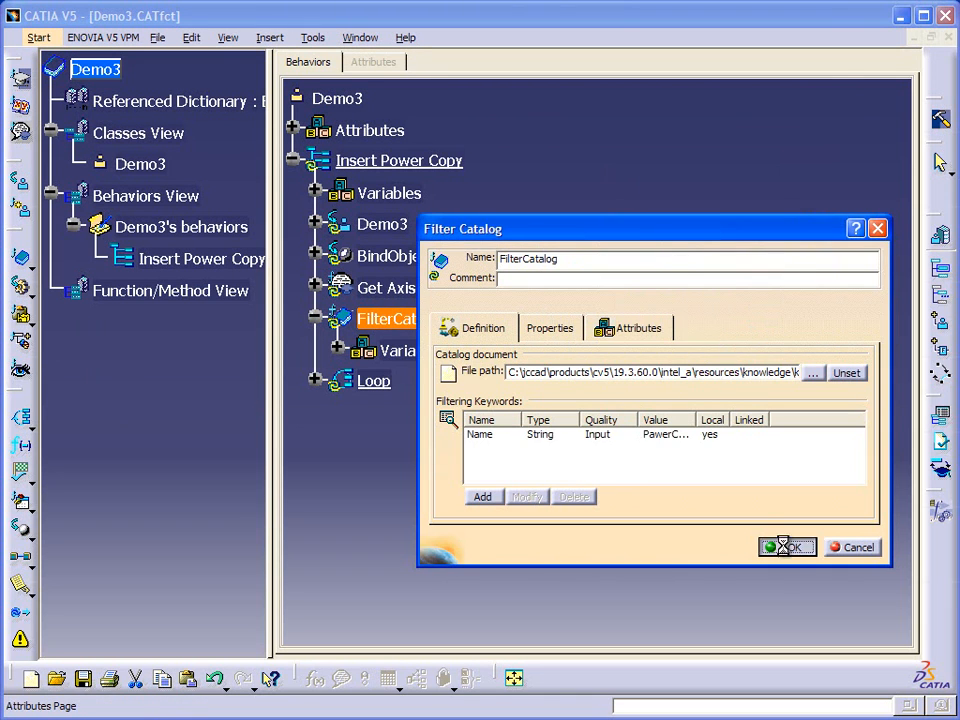
left_click(788, 548)
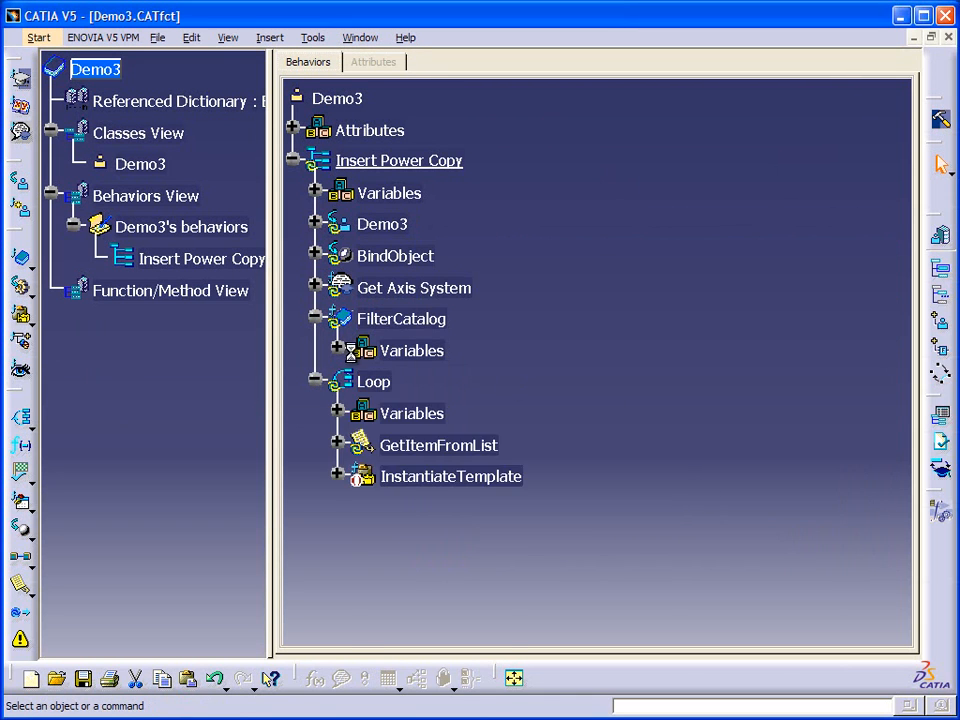
Step: Set InstantiateTemplate's template feature to FilterCatalog's Feature, destination BindObject's Link
left_click(338, 350)
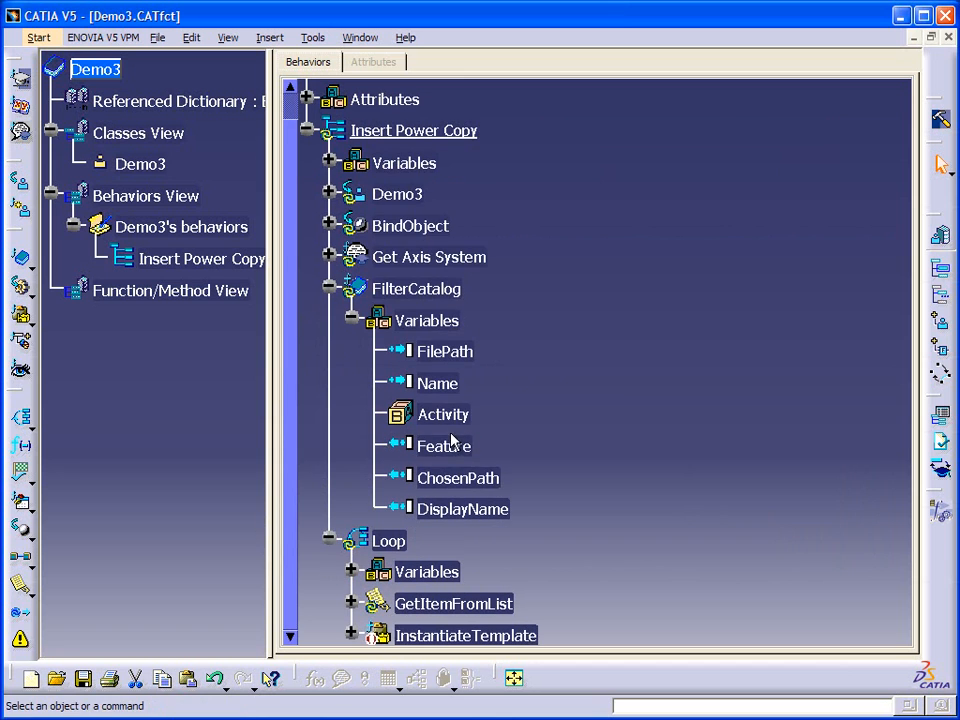
mouse_move(330, 370)
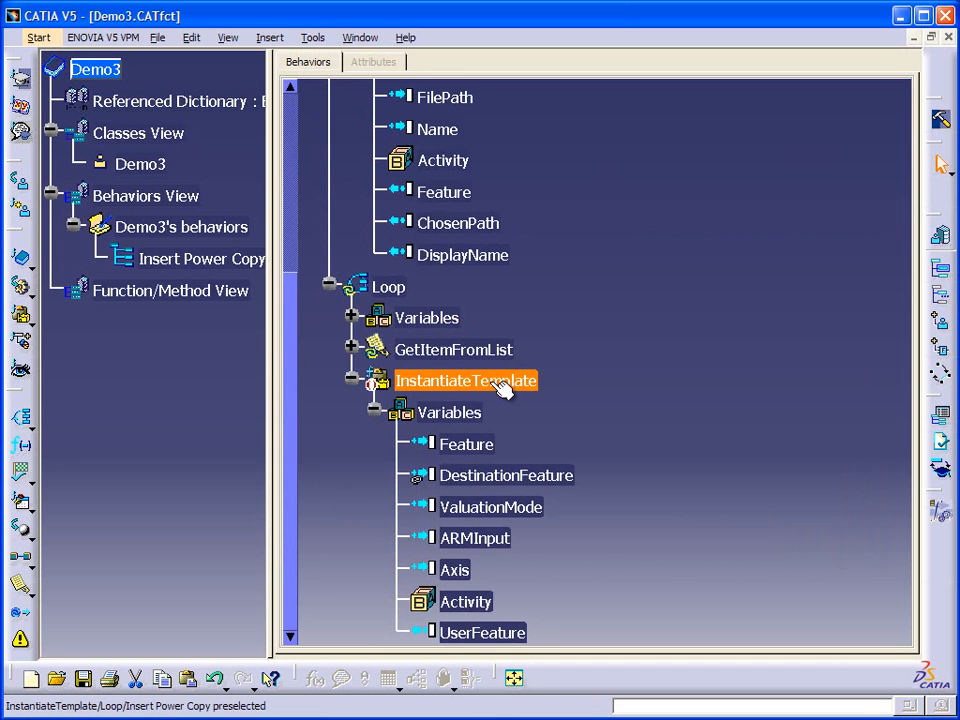
double_click(464, 380)
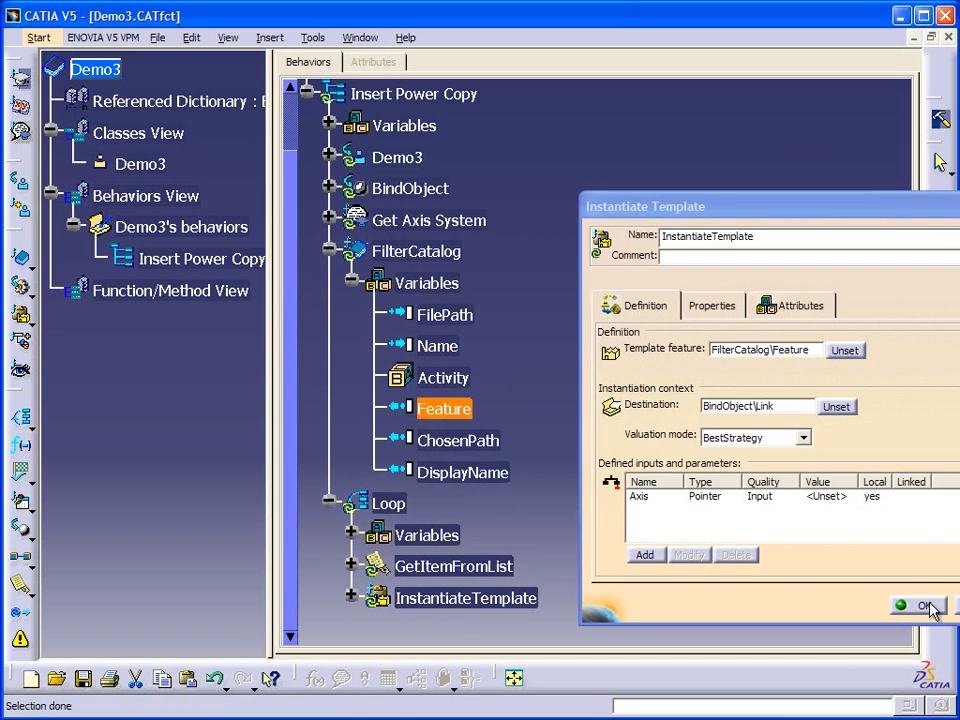
left_click(922, 604)
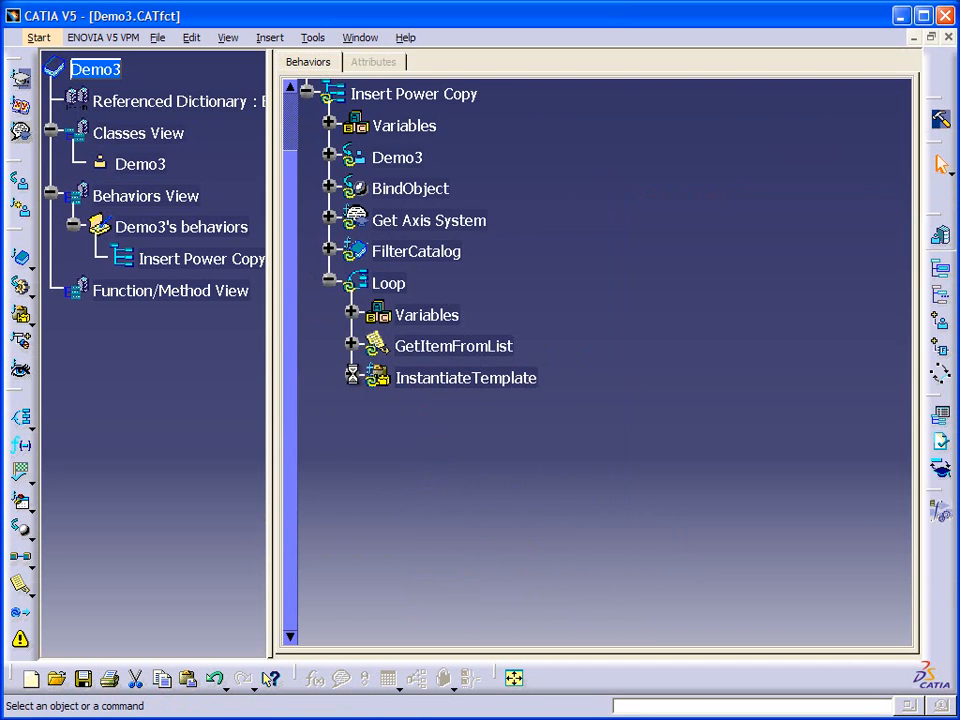
left_click(352, 376)
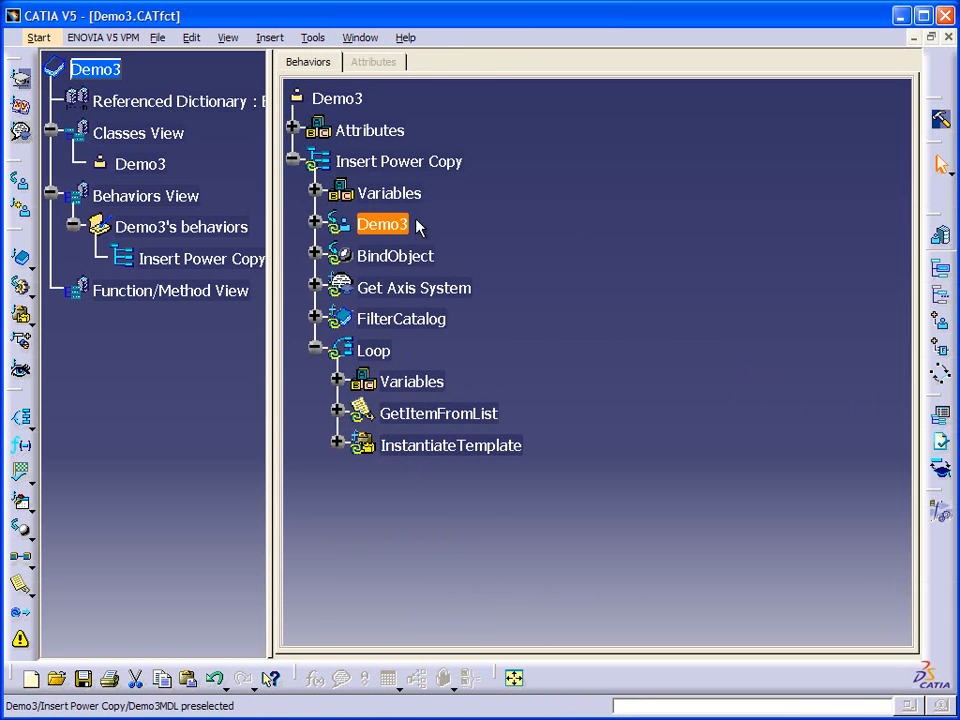
left_click(396, 256)
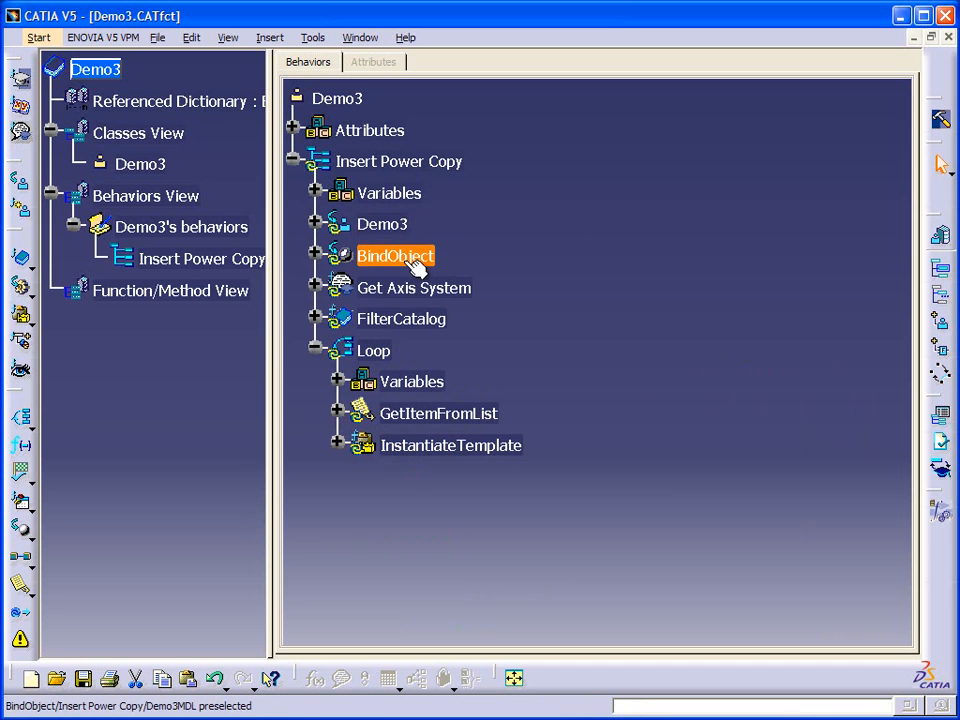
left_click(412, 288)
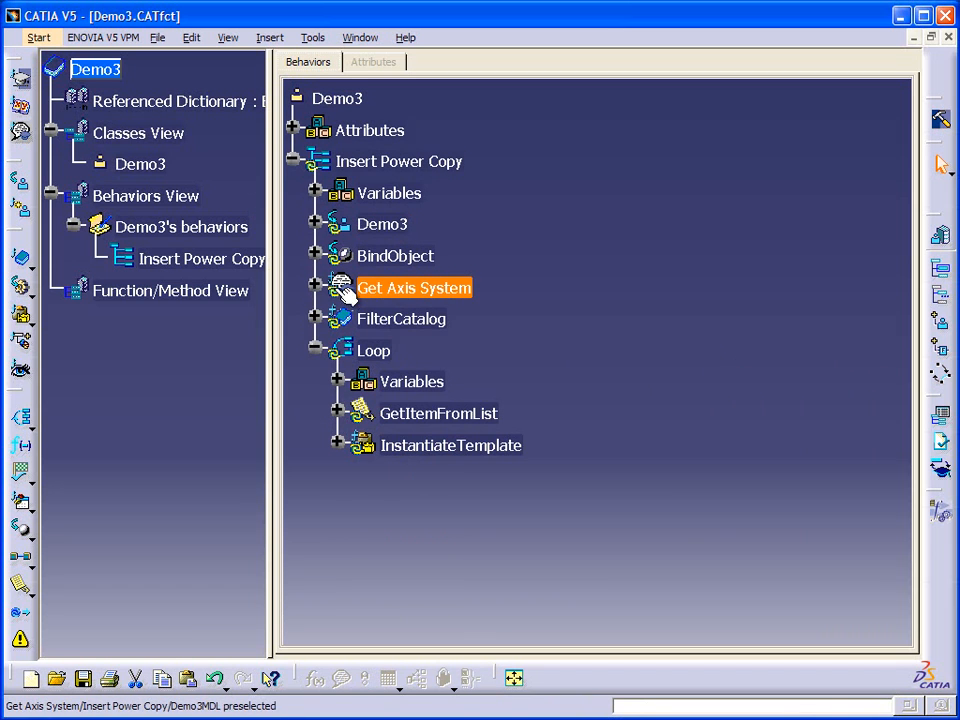
left_click(316, 288)
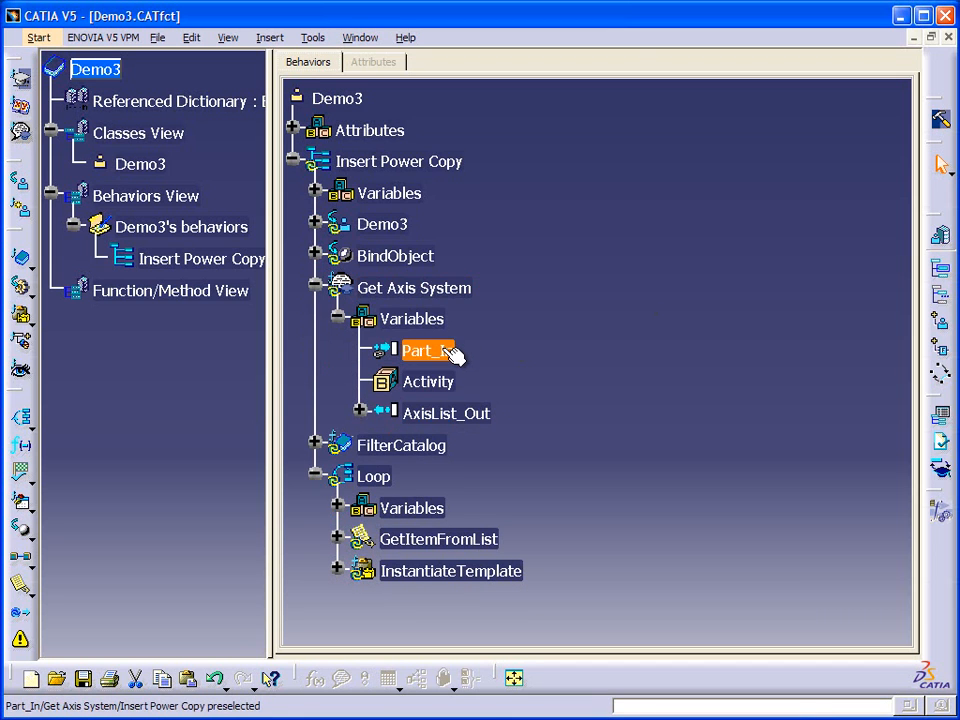
mouse_move(548, 406)
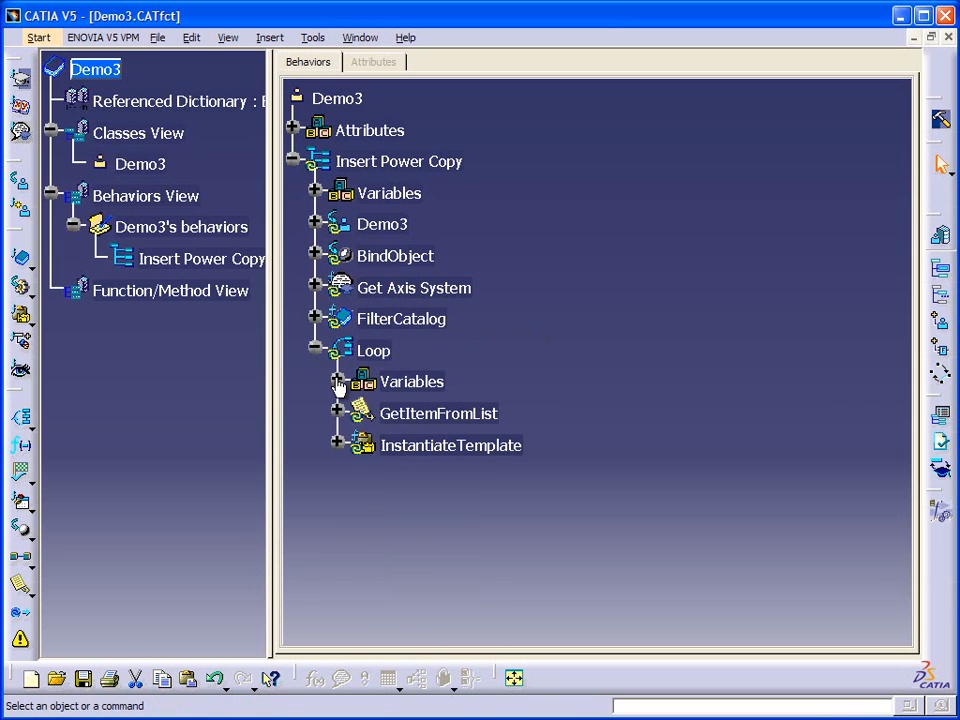
left_click(340, 380)
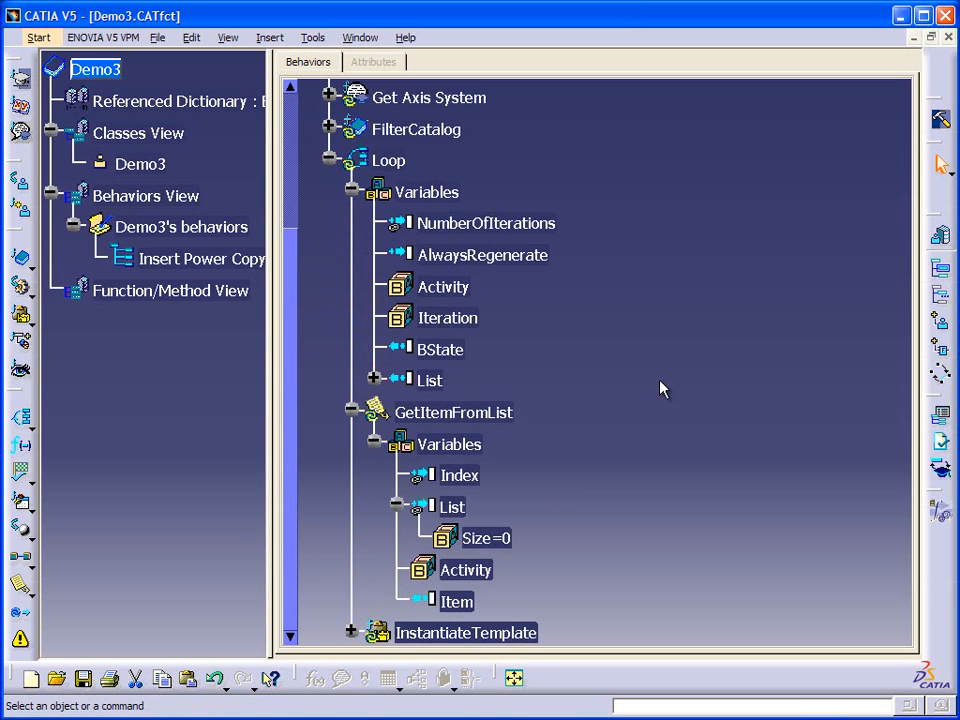
mouse_move(570, 418)
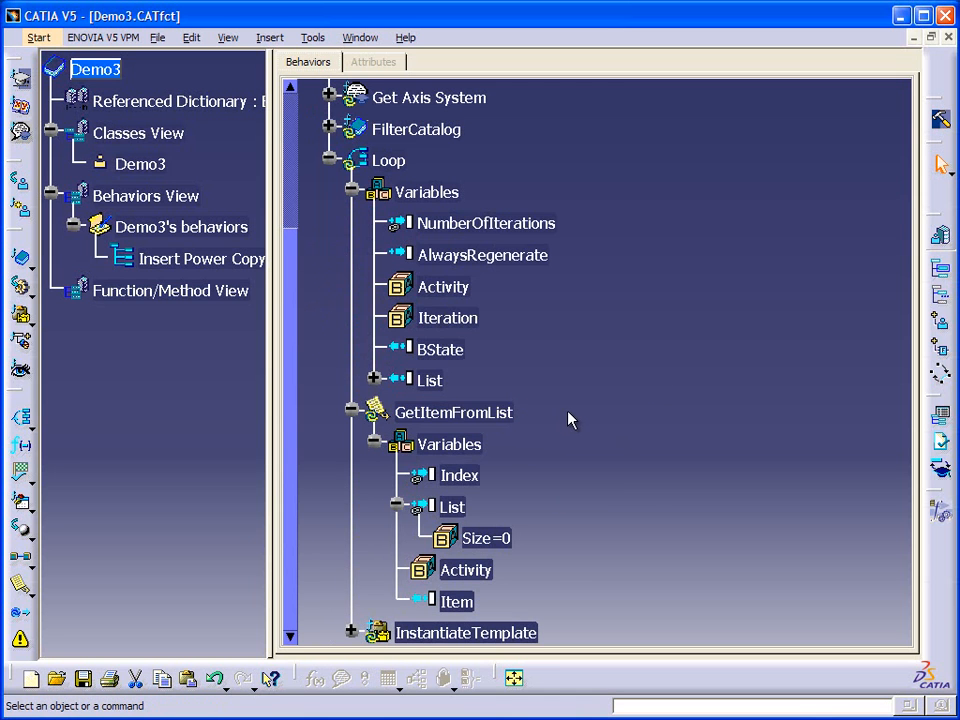
mouse_move(584, 428)
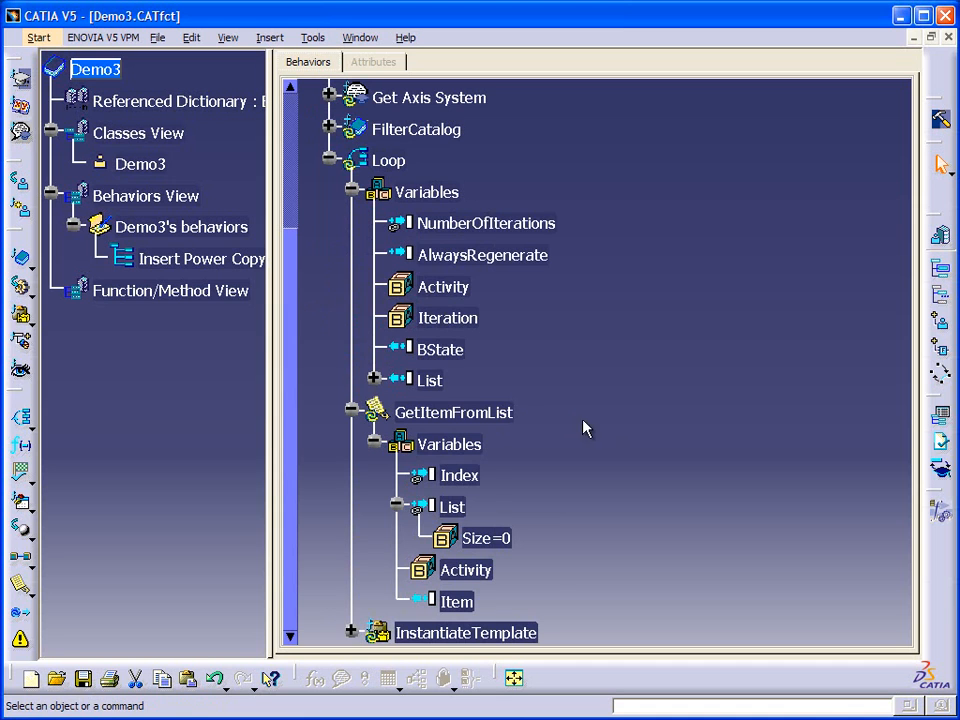
mouse_move(518, 480)
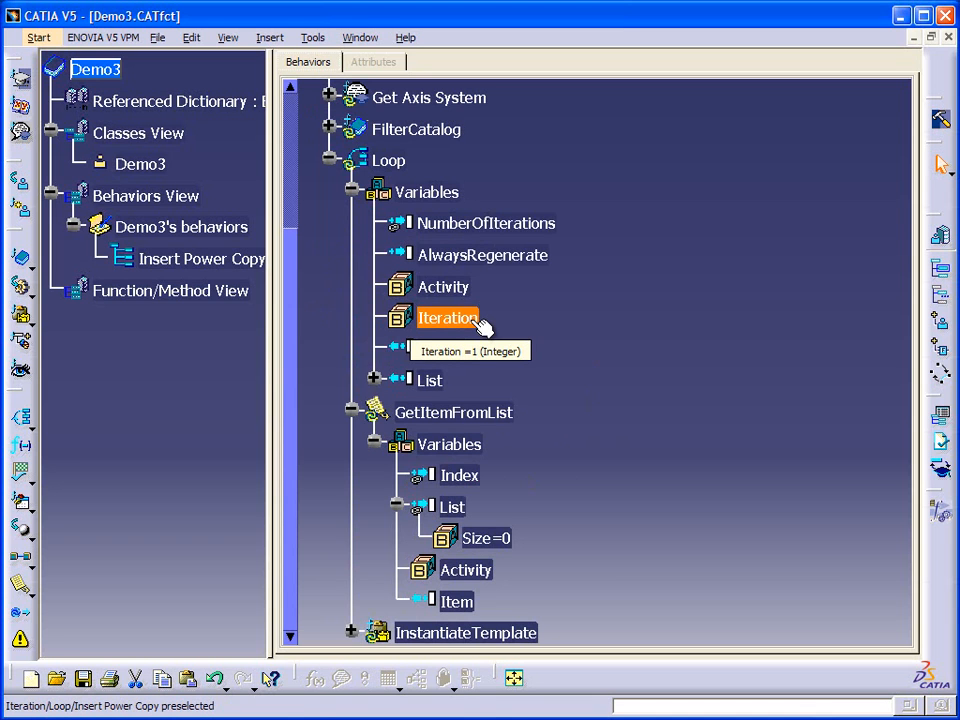
left_click(460, 476)
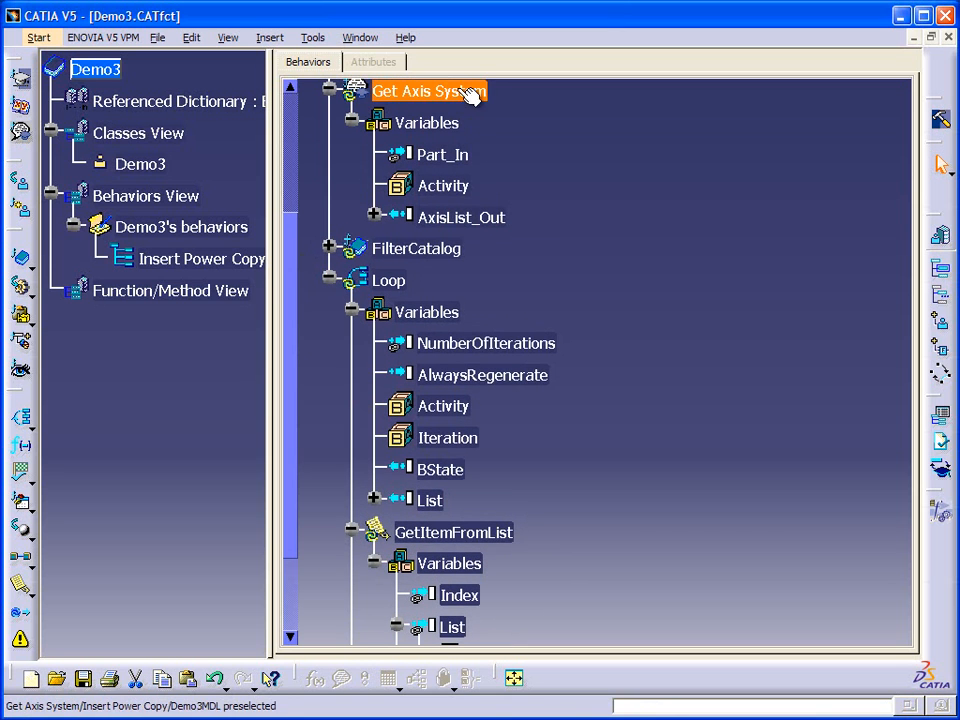
left_click(460, 216)
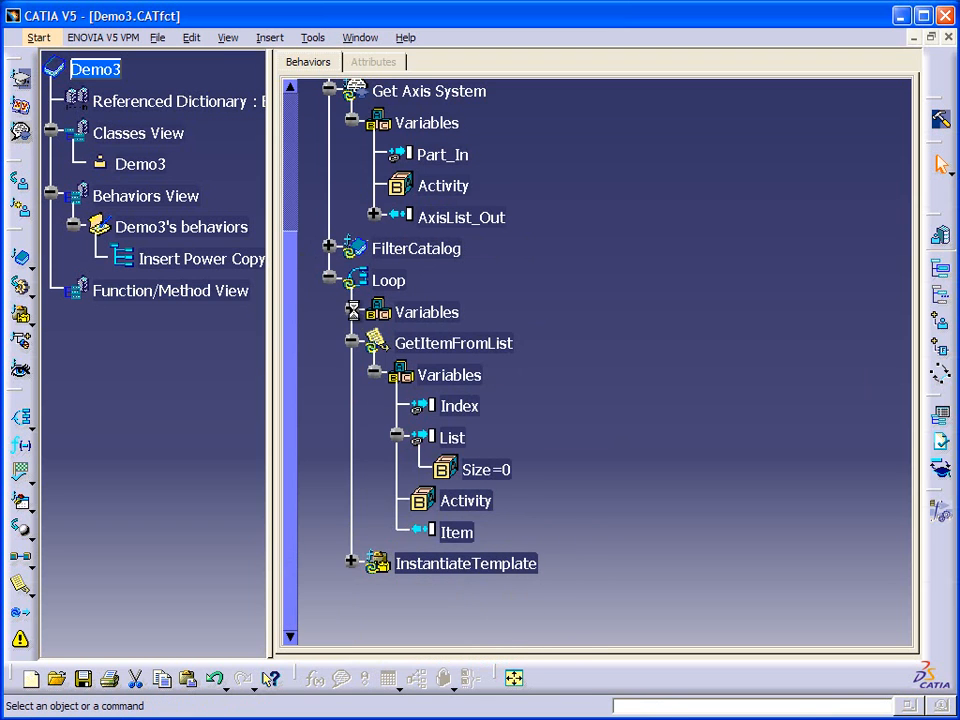
left_click(456, 532)
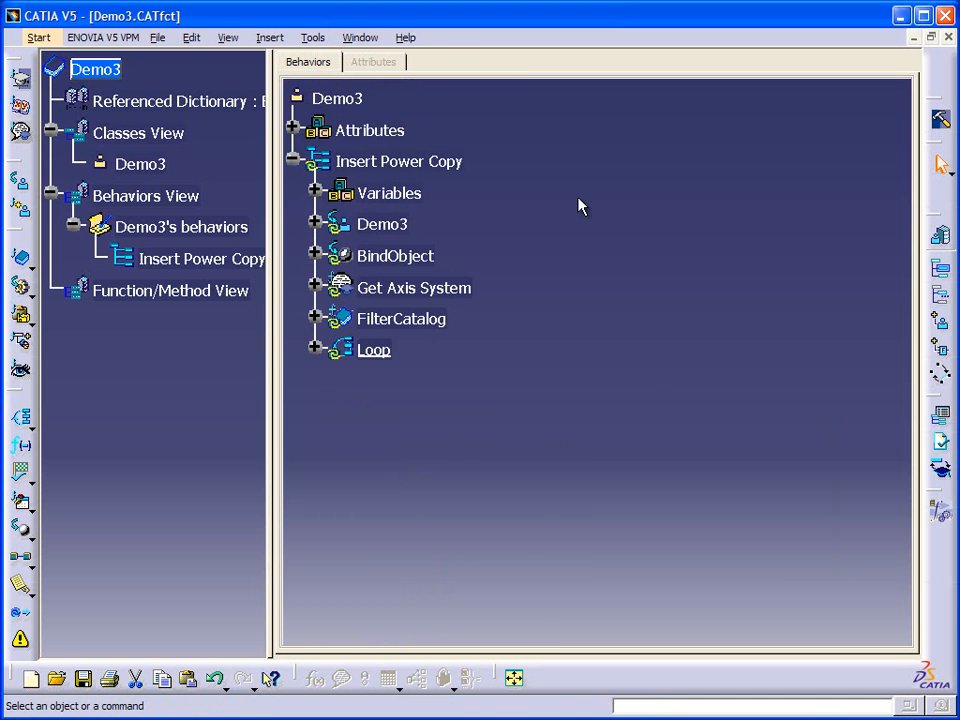
Step: Generate a Product-type applicative workbench named Demo3 with the default descriptor file
left_click(84, 680)
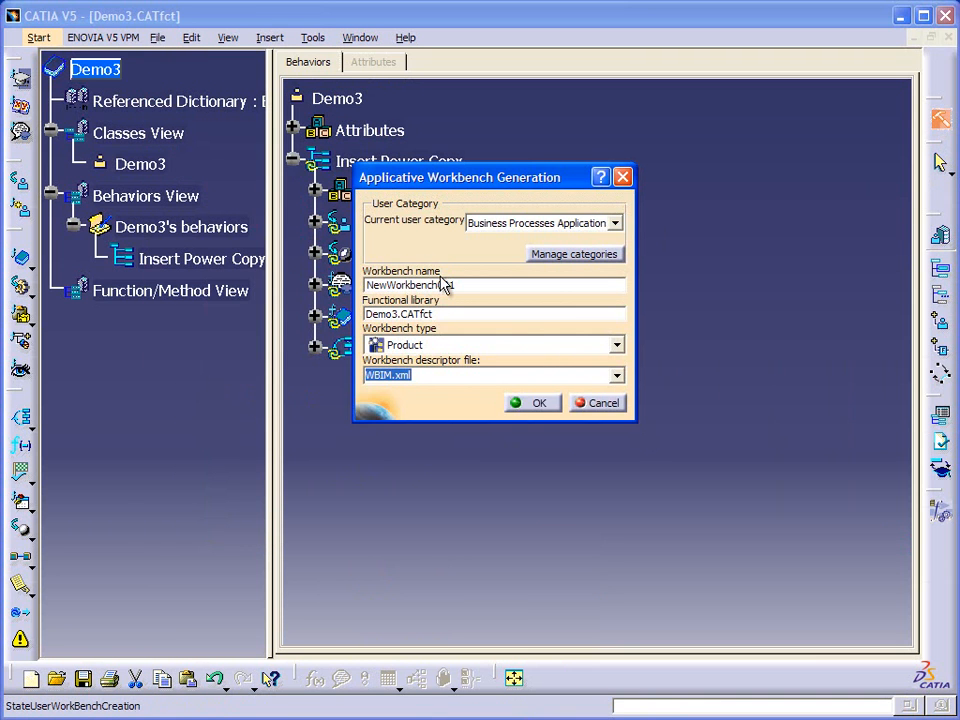
type("D")
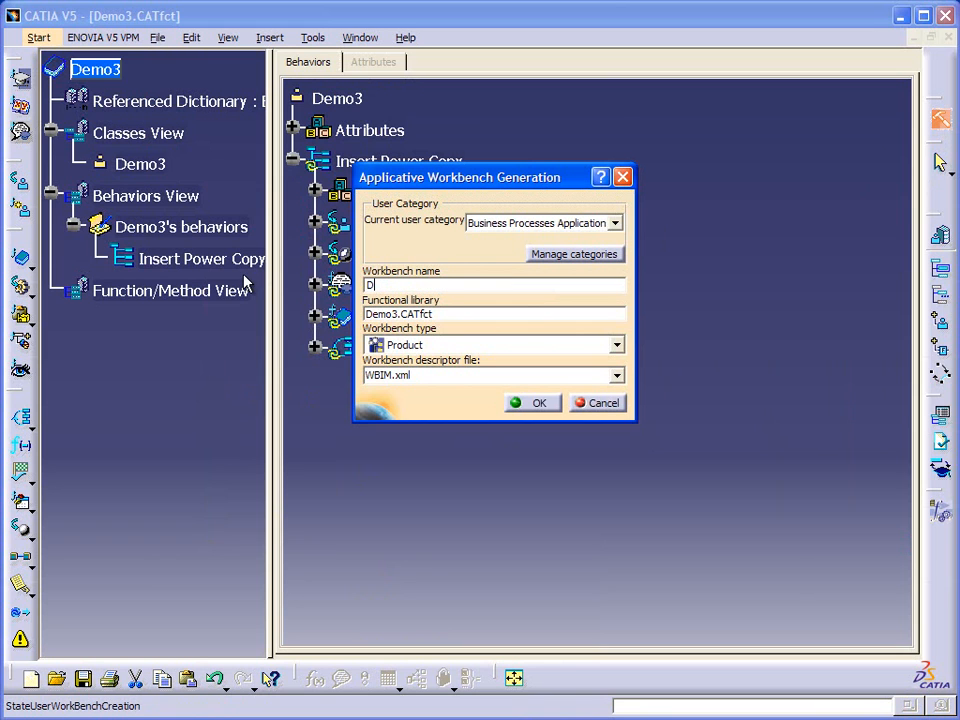
type("em03")
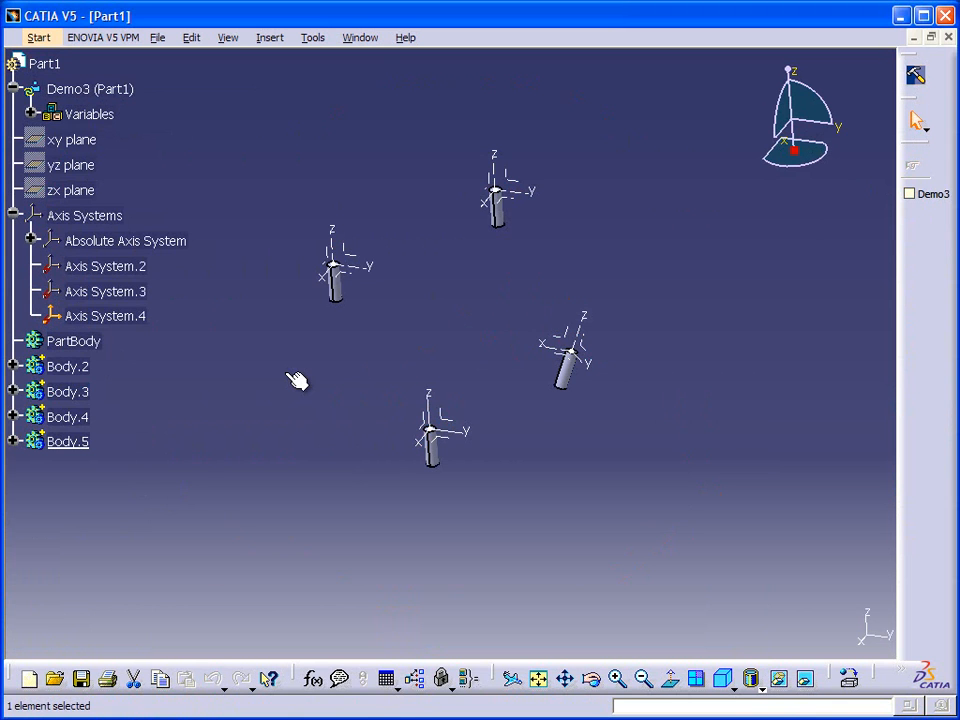
Step: Orbit Part1 to inspect the four cylinders on their axis systems
left_click_drag(298, 380, 708, 290)
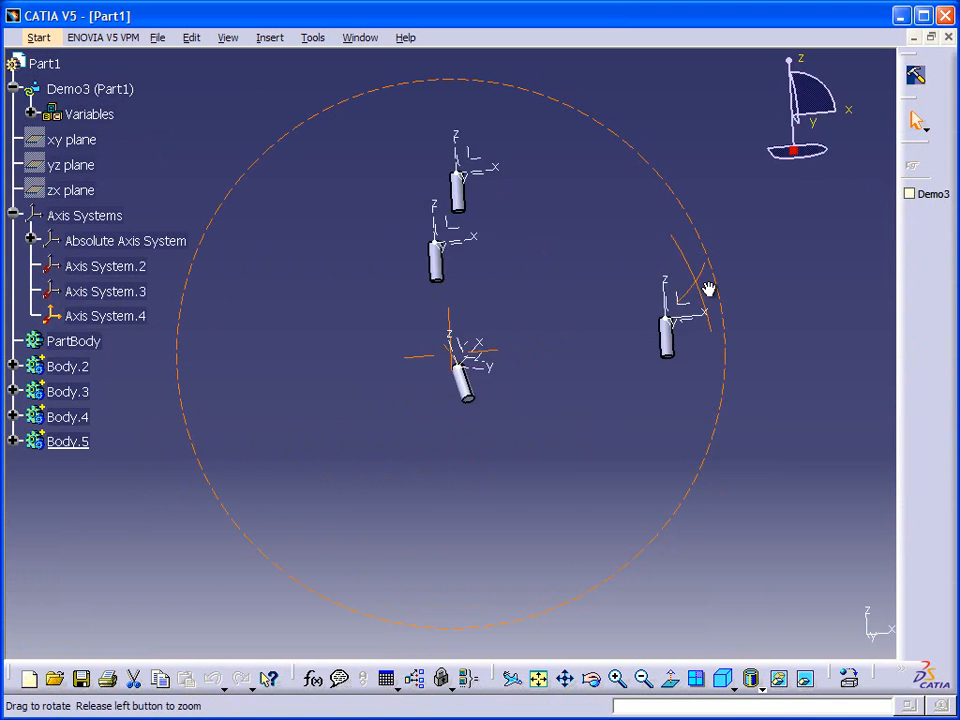